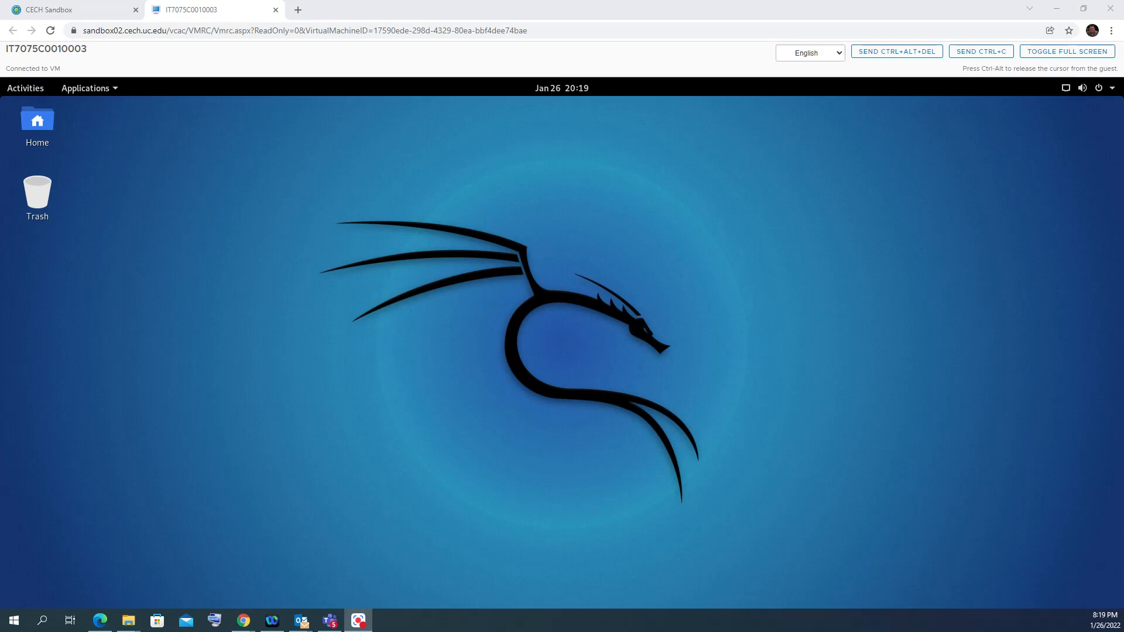
mouse_move(603, 368)
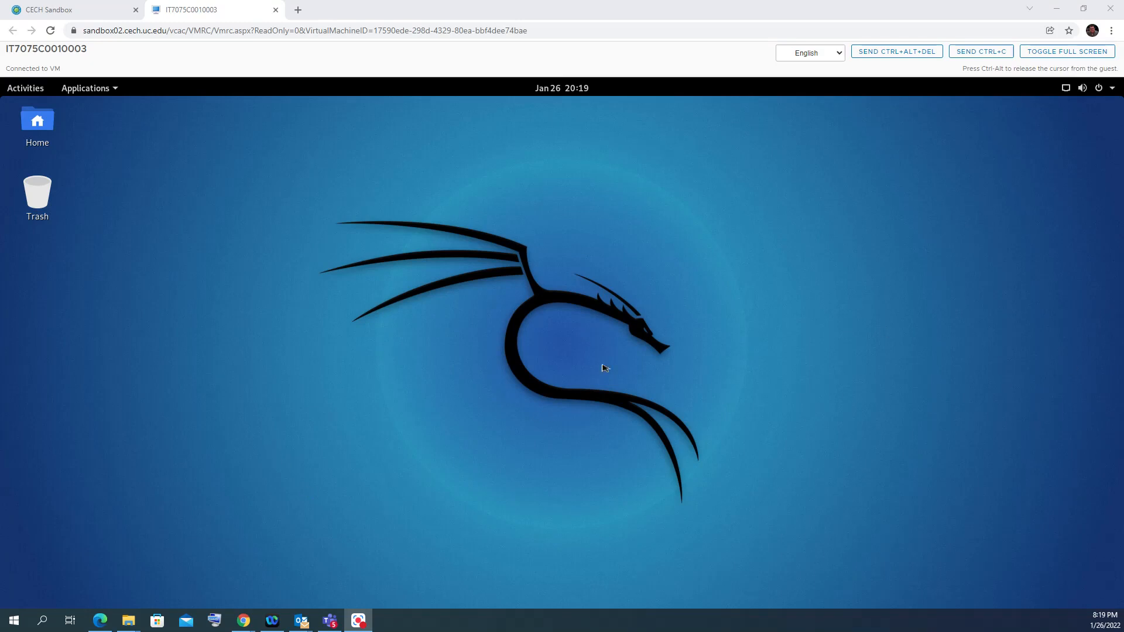
mouse_move(386, 330)
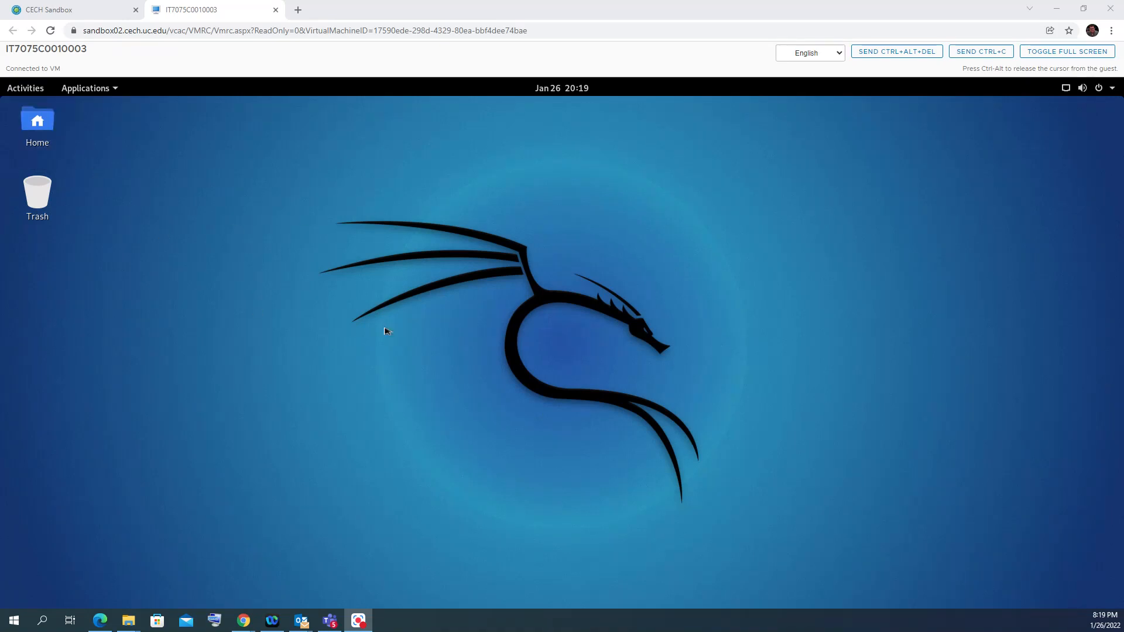
- Open the Applications menu and browse Cisco, Fuzzing, Web Application, Information Gathering, SMB and SSL categories
click(85, 87)
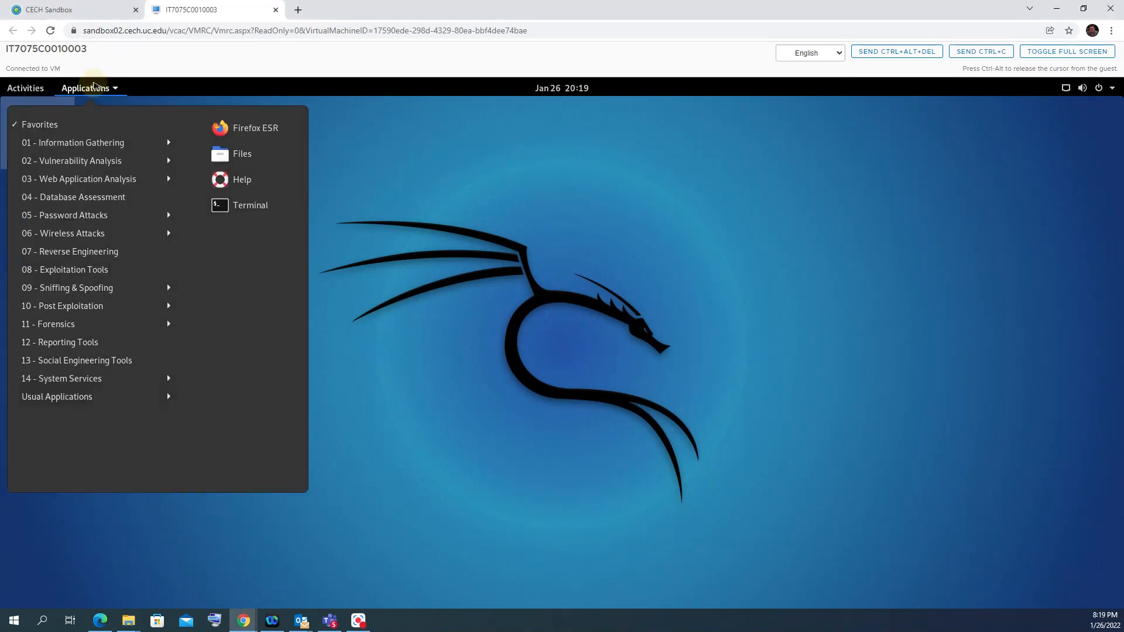
mouse_move(99, 130)
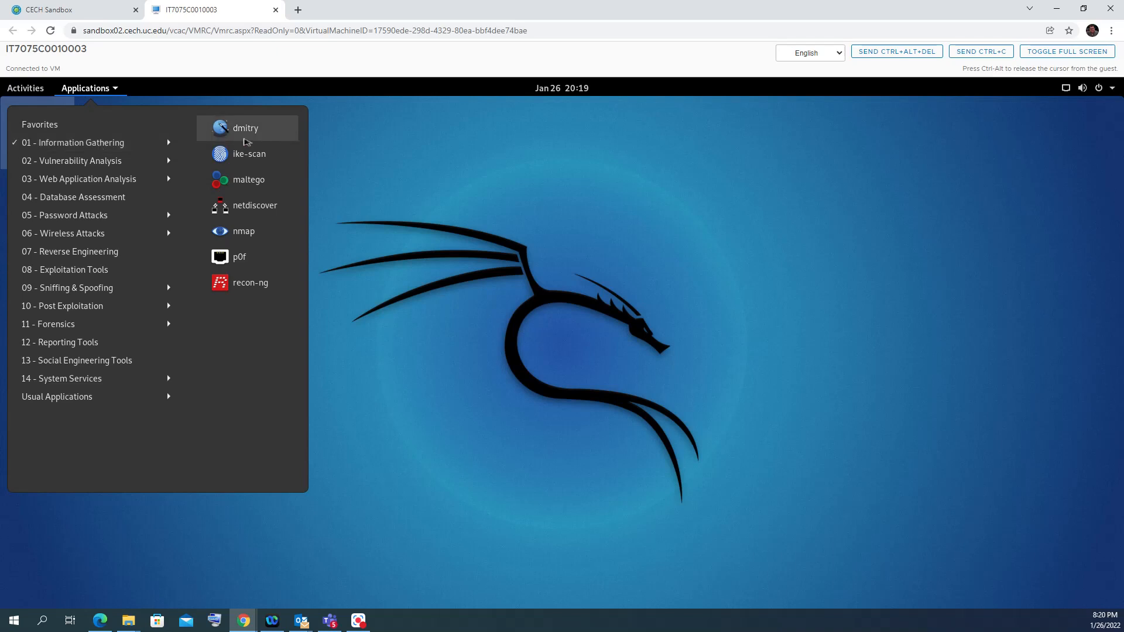
mouse_move(243, 231)
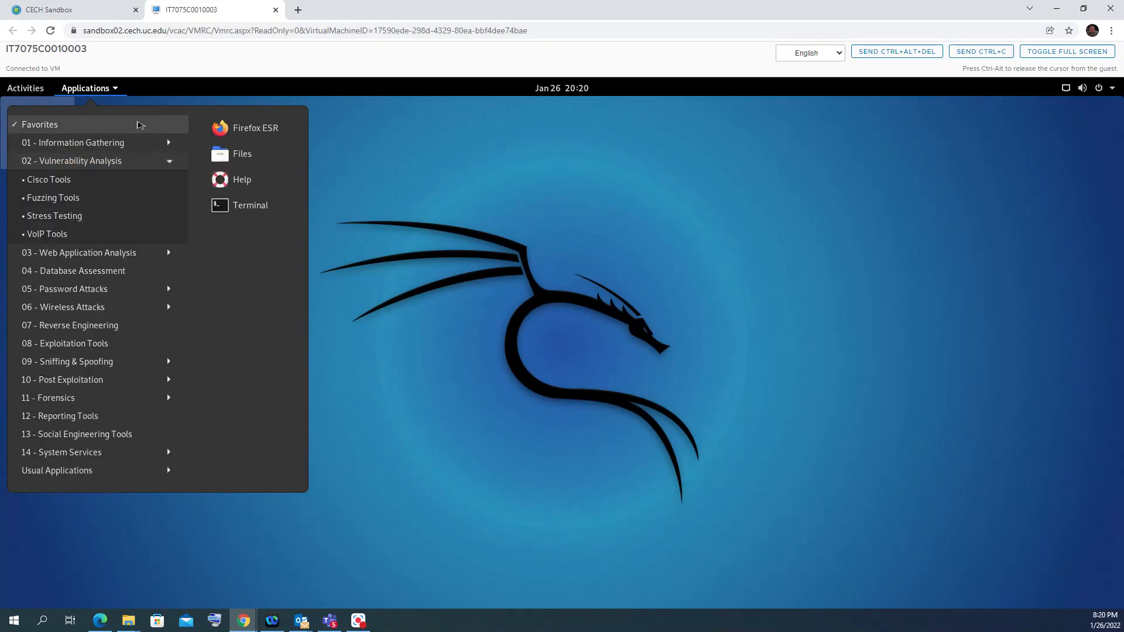
click(49, 179)
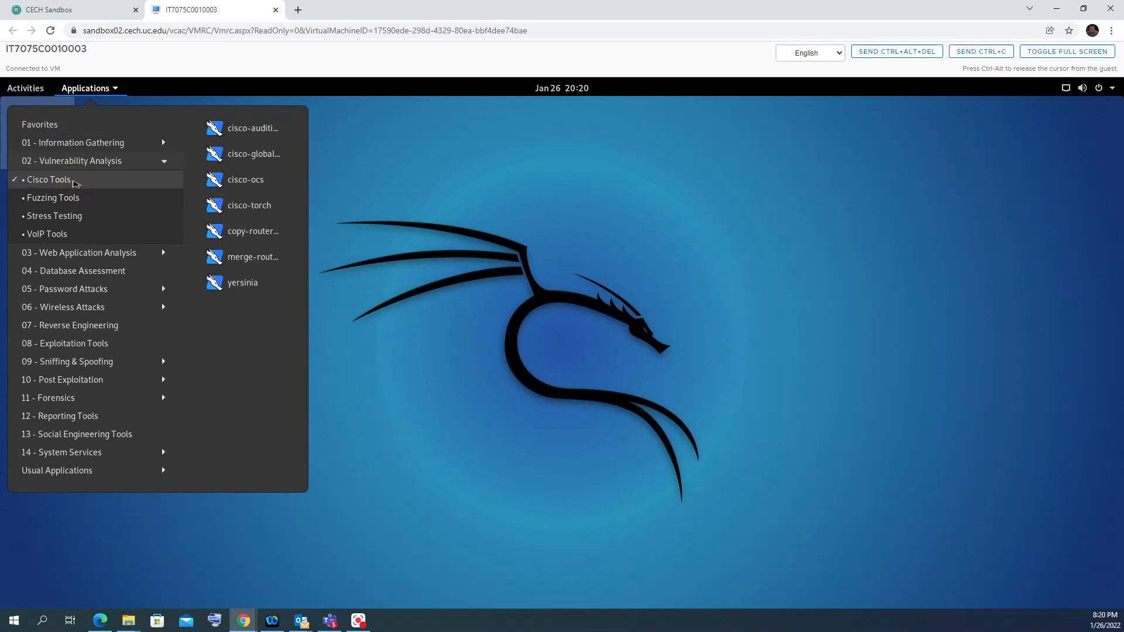
click(52, 198)
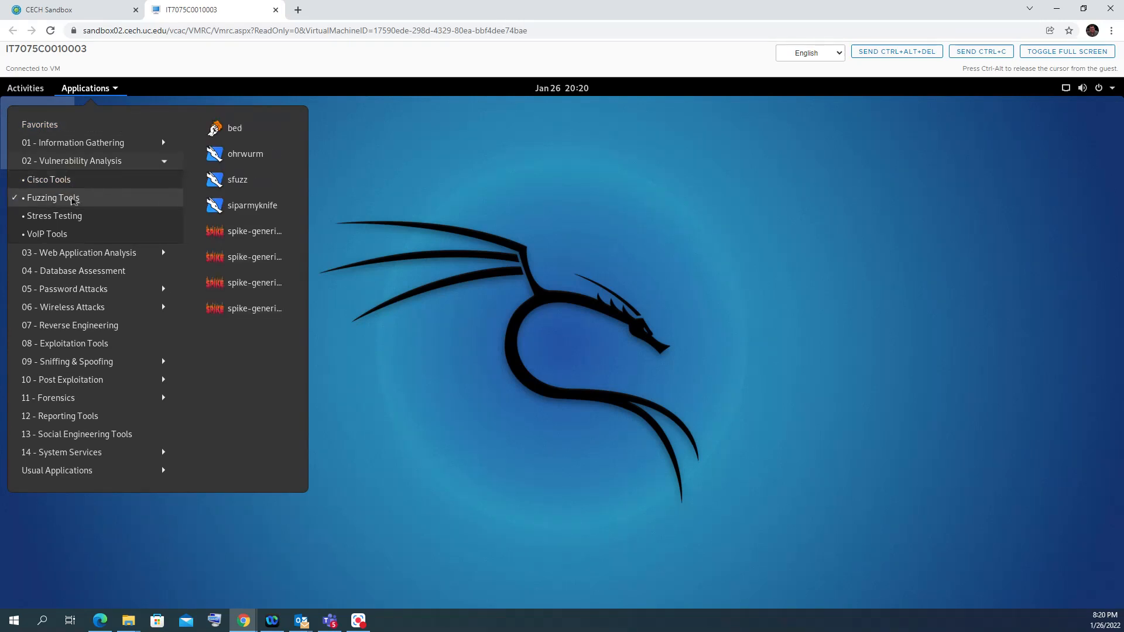
click(79, 252)
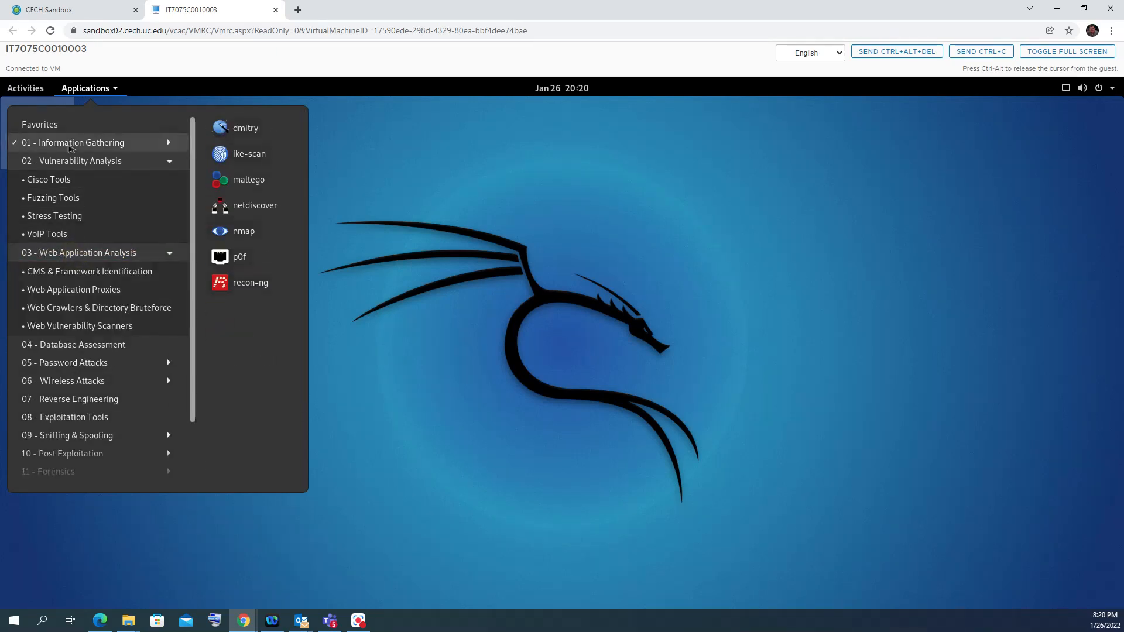
click(73, 142)
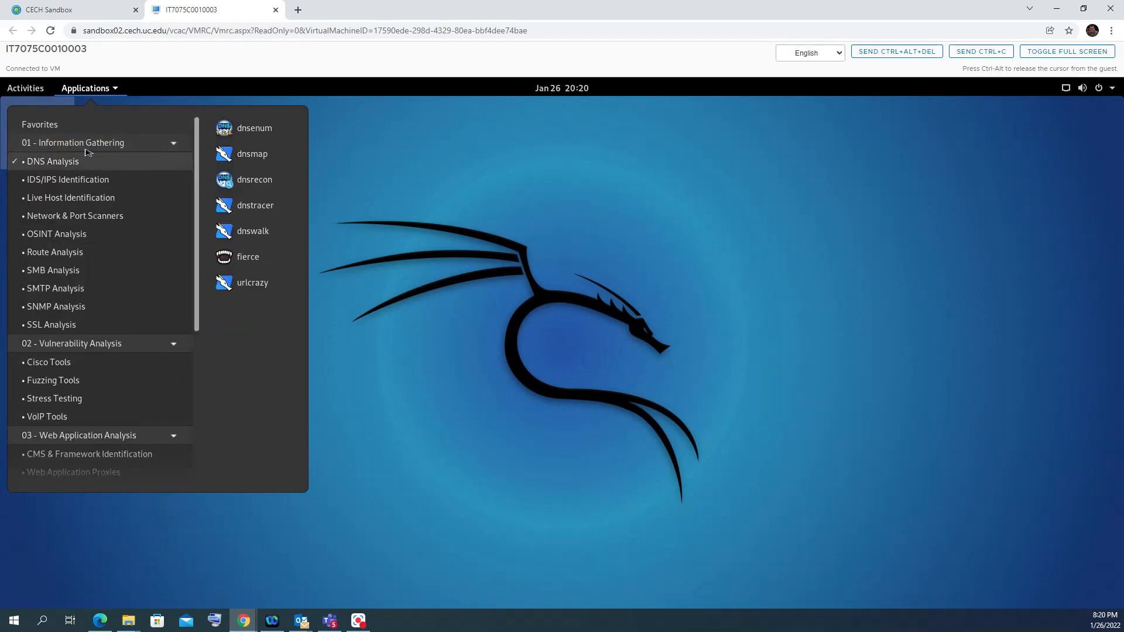
click(52, 271)
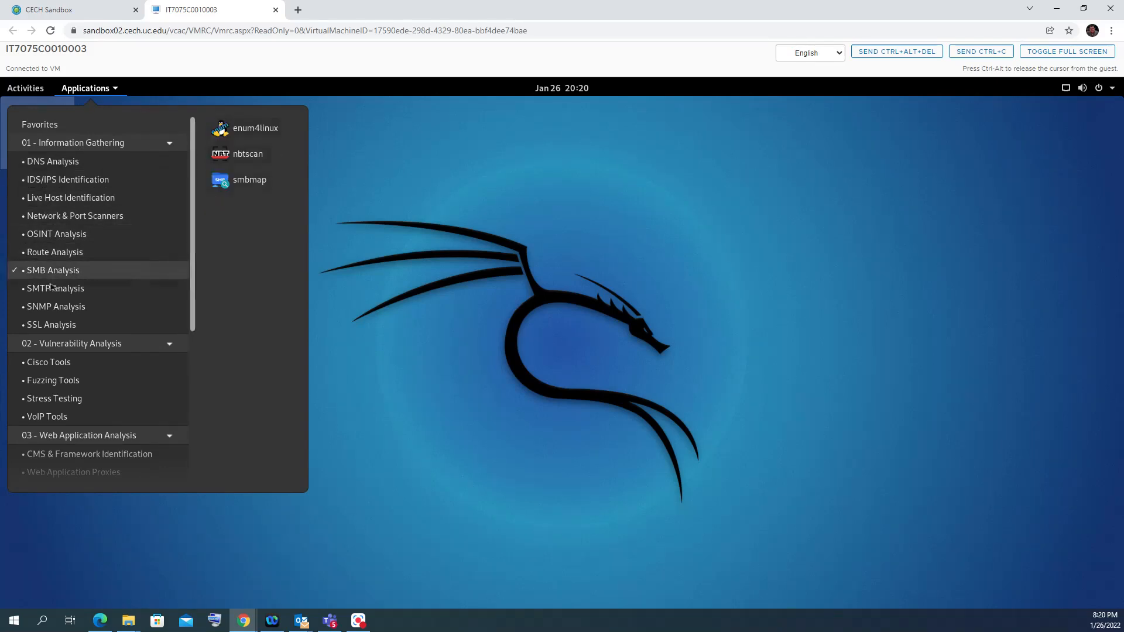
click(52, 325)
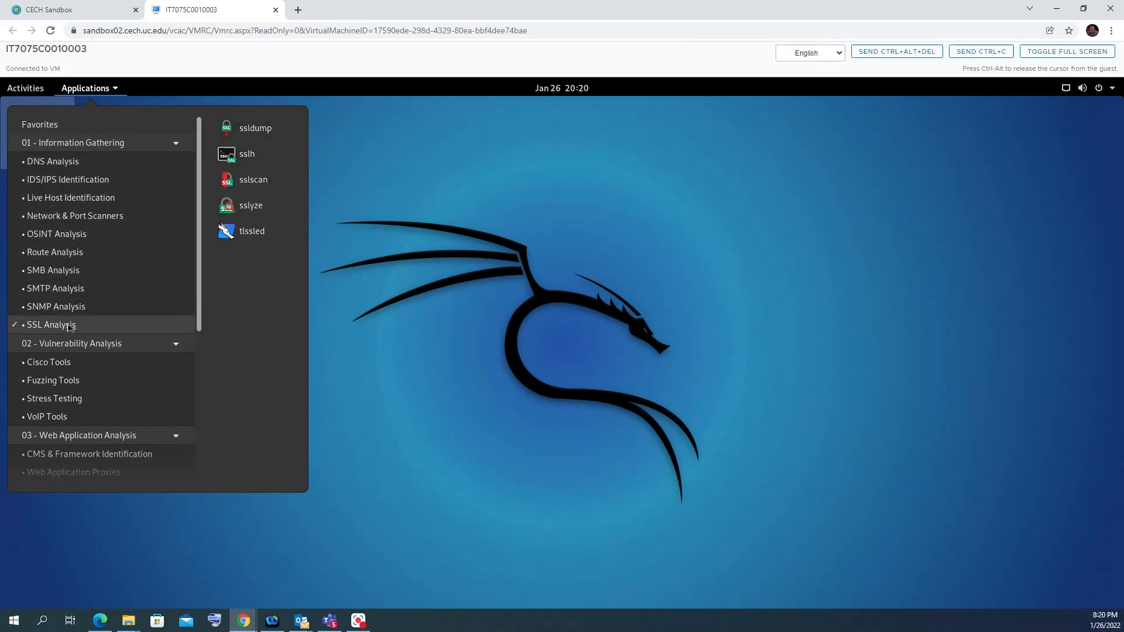
- Revisit SMB Analysis, collapse the expanded categories, and reveal the Sniffing & Spoofing tools
click(52, 269)
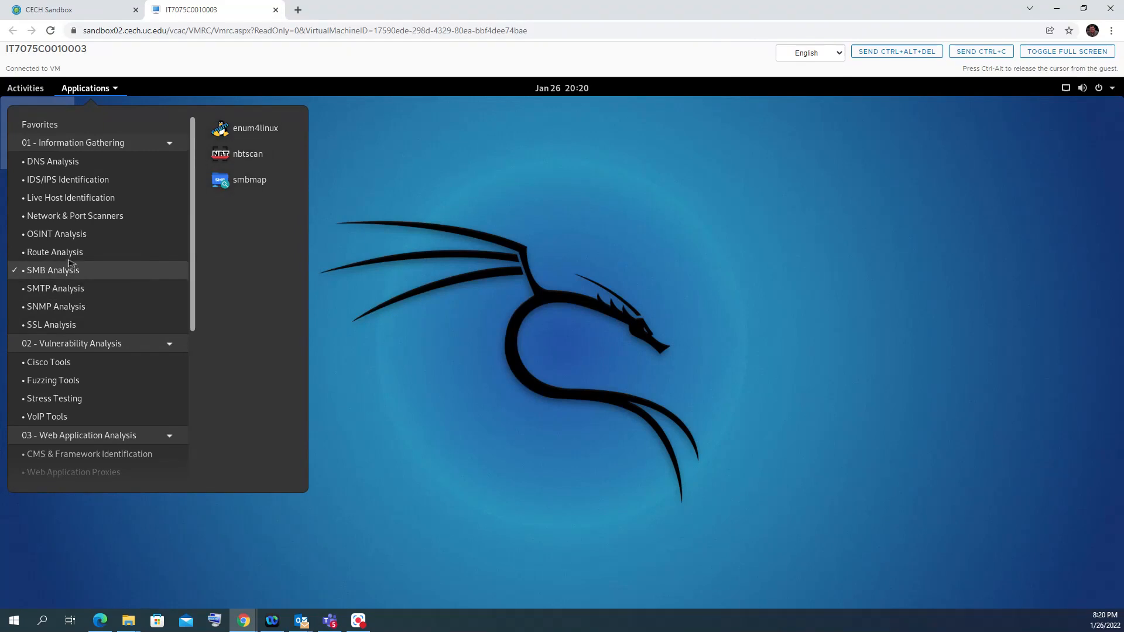
click(71, 198)
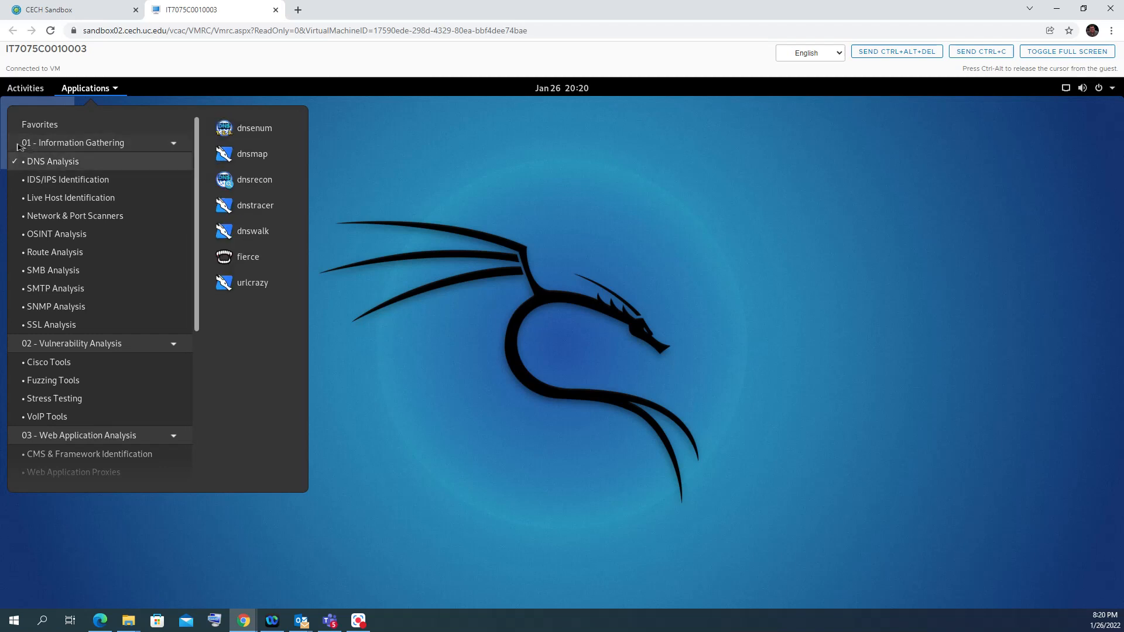
click(71, 344)
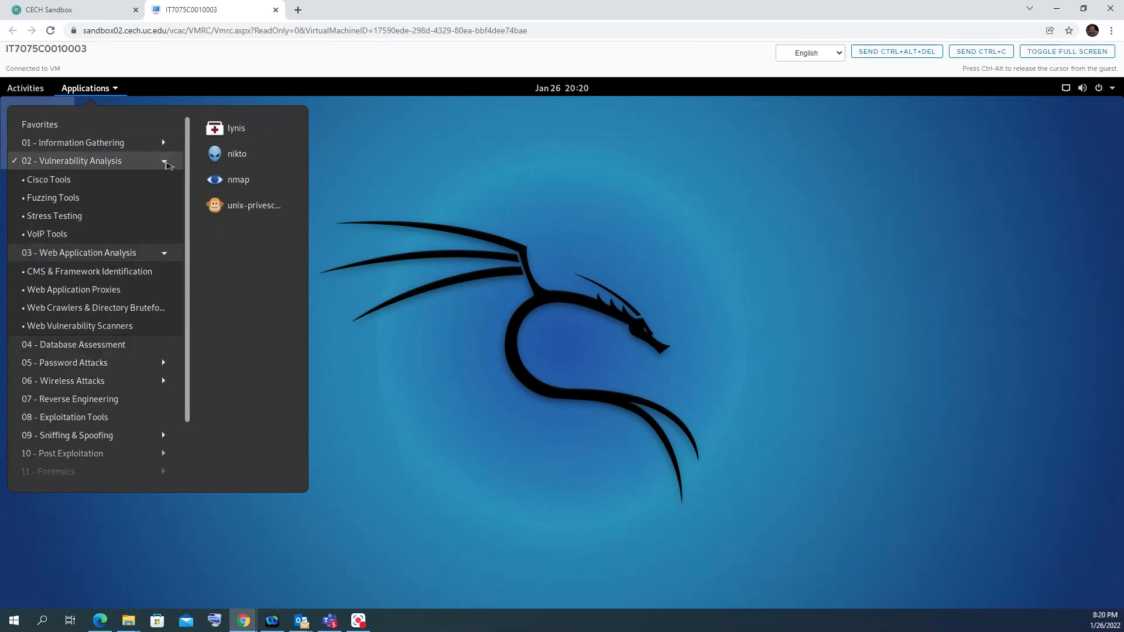
click(79, 252)
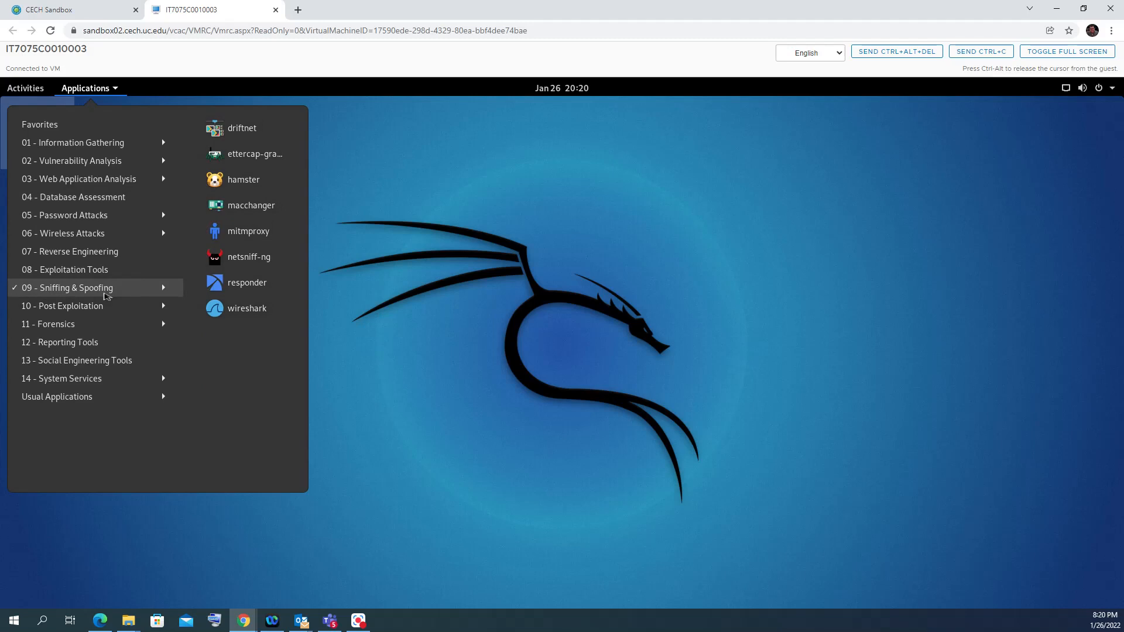
click(68, 288)
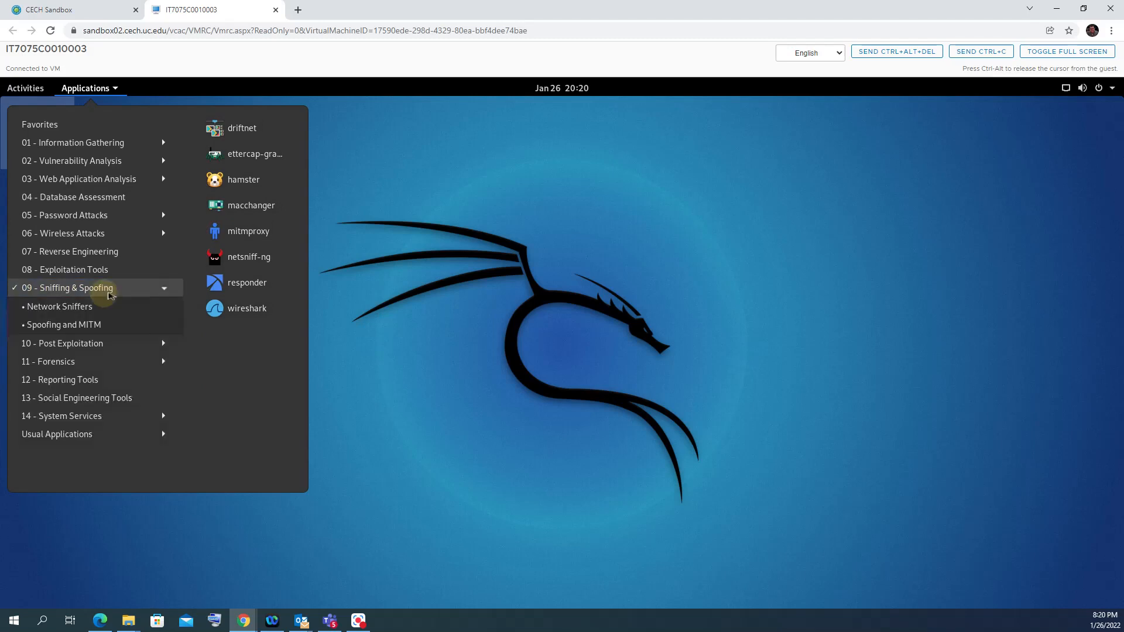
click(60, 307)
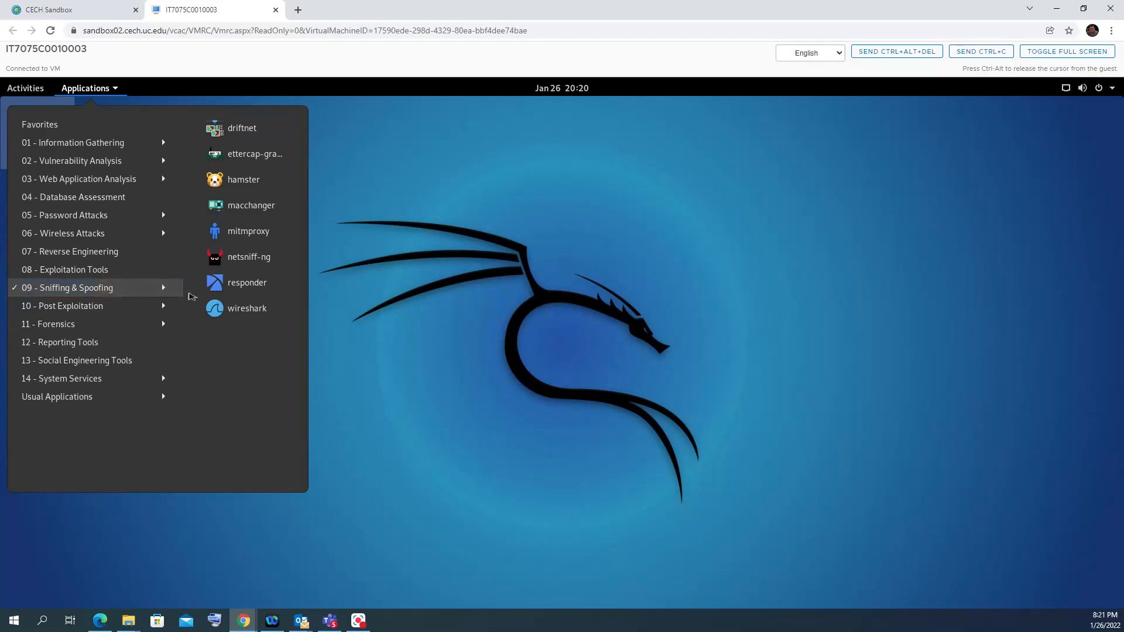
mouse_move(246, 309)
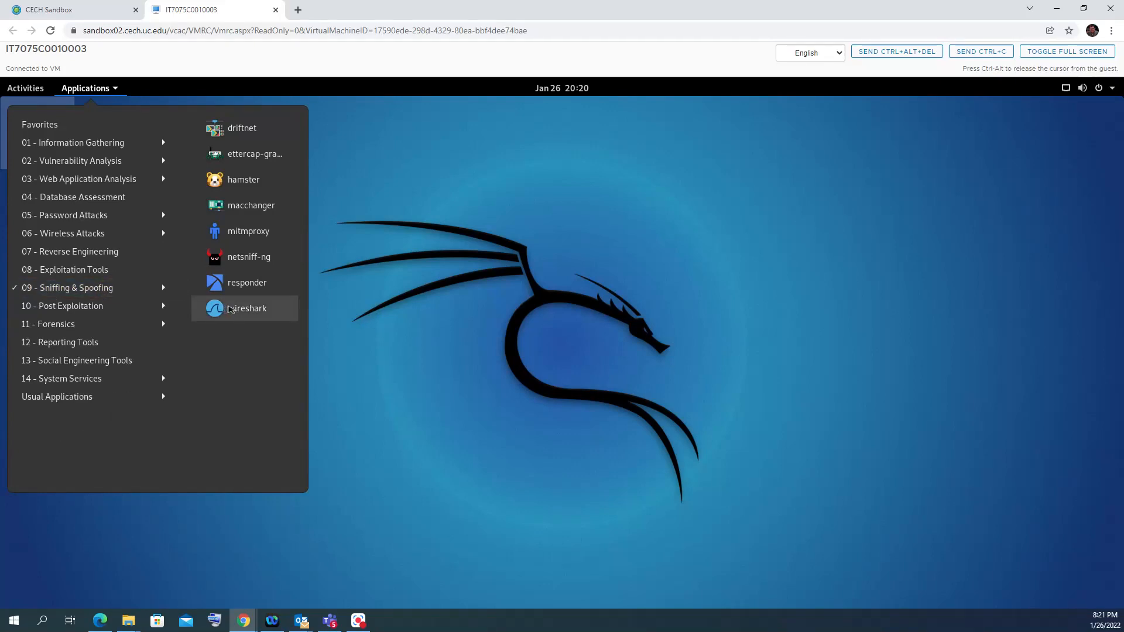
- Launch wireshark from the Sniffing & Spoofing submenu
click(228, 307)
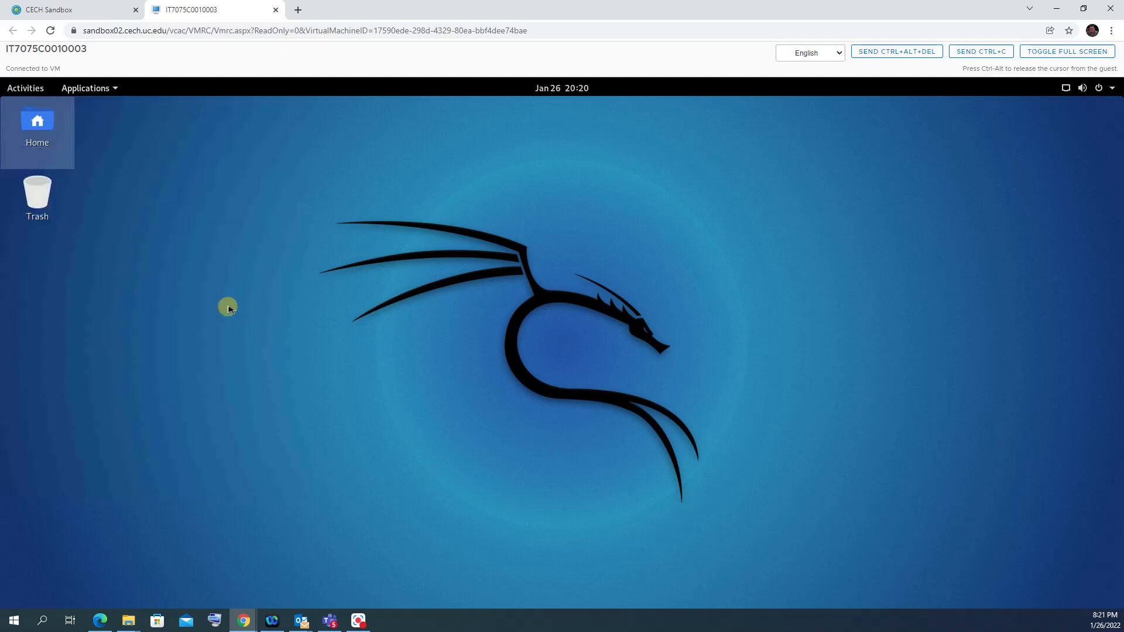
mouse_move(230, 310)
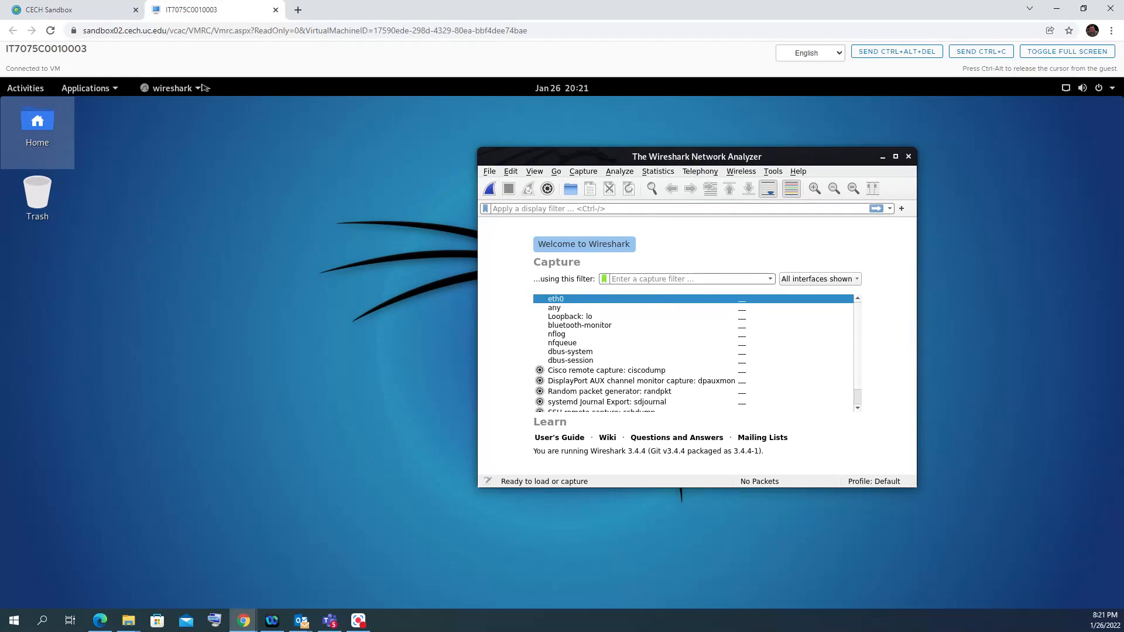
mouse_move(118, 89)
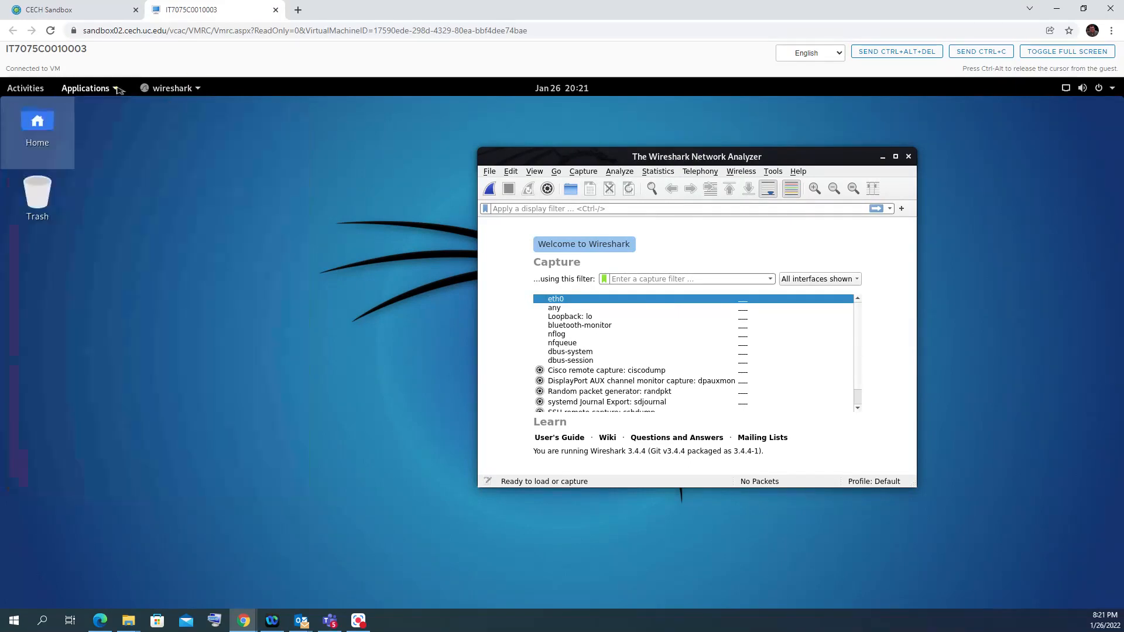
- Open a Terminal and run ifconfig to list eth0 (192.168.2.2) and loopback
click(84, 88)
text(i)
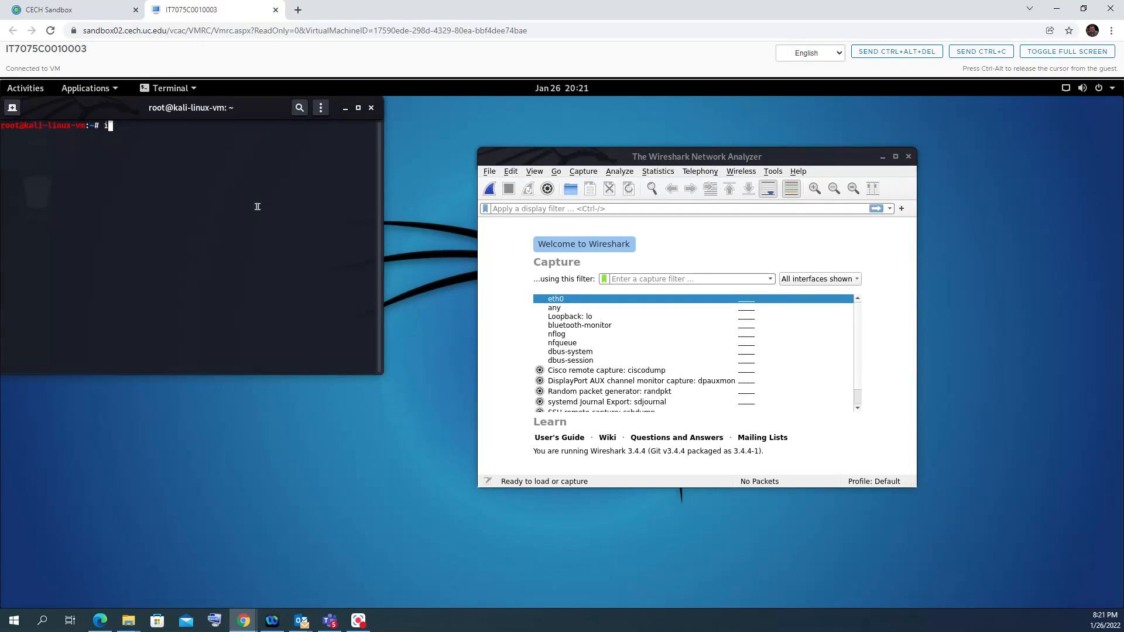
text(fconf)
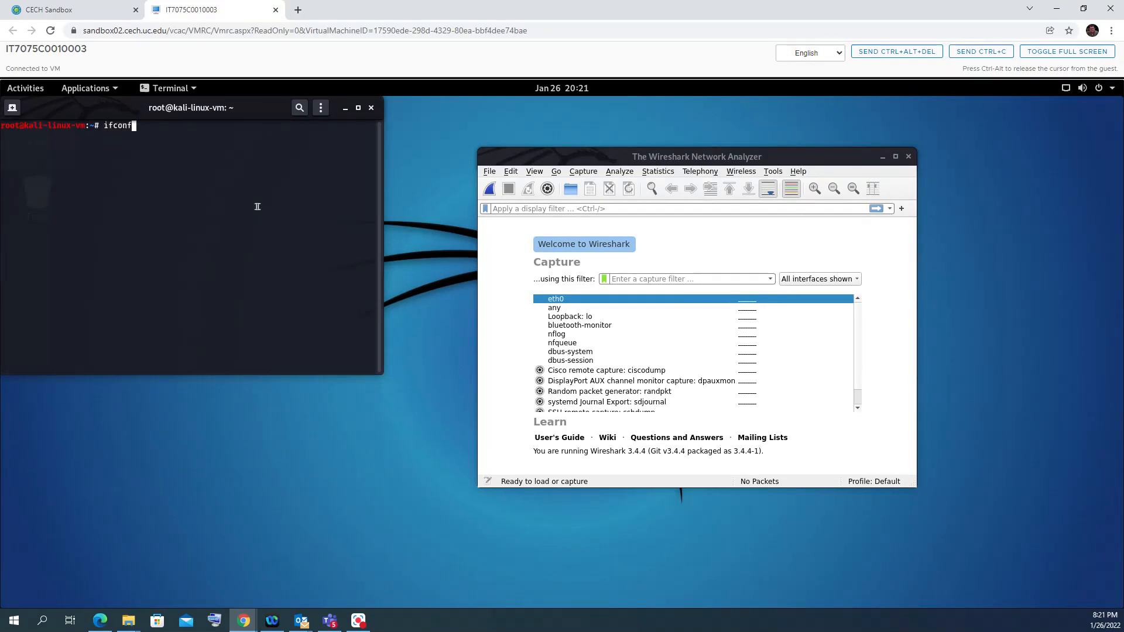
key(Return)
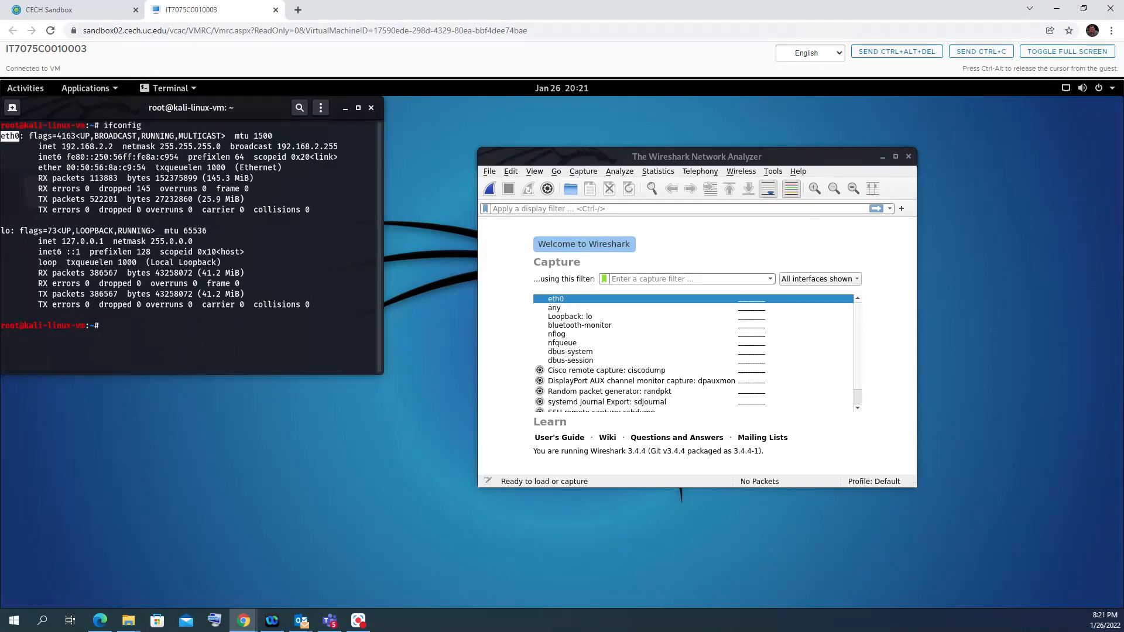
mouse_move(651, 317)
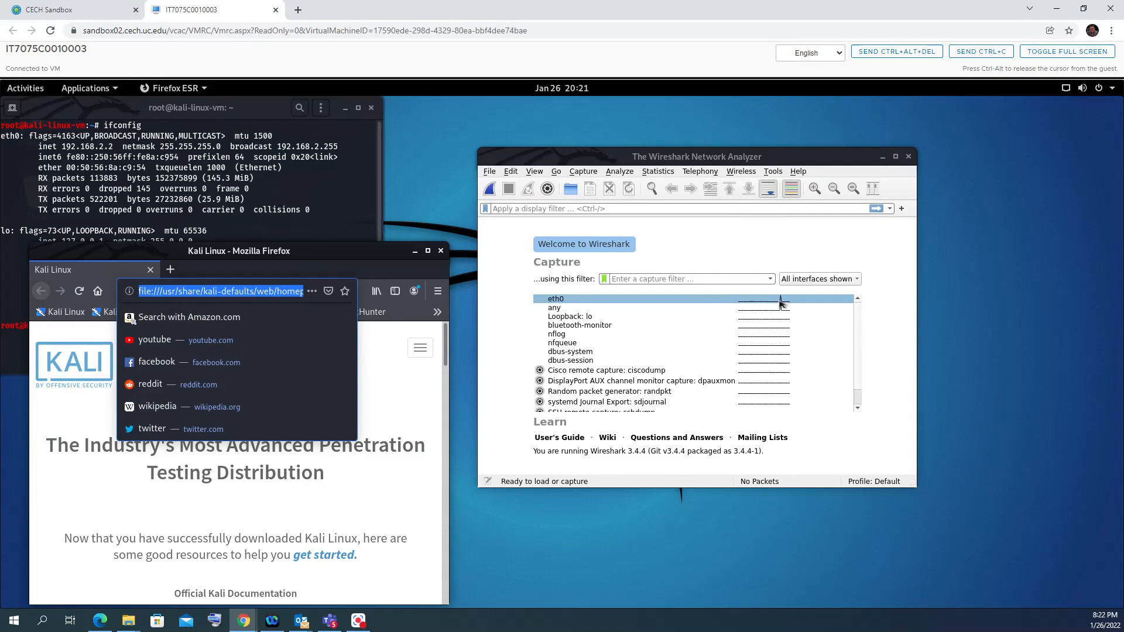
text(www.kali.org/)
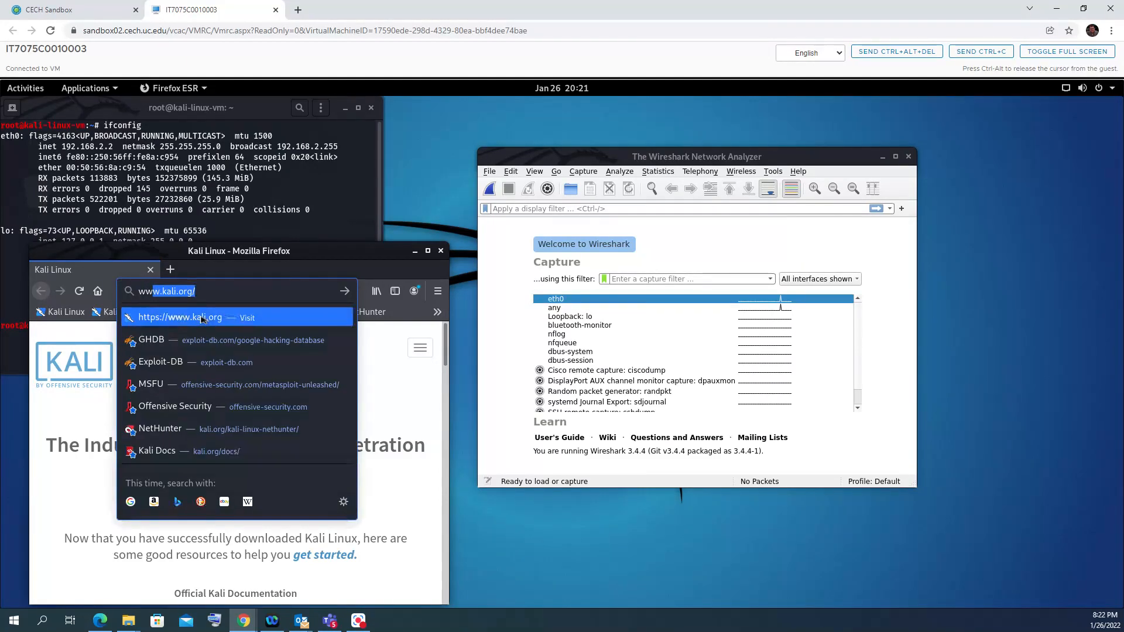
text(www.goo)
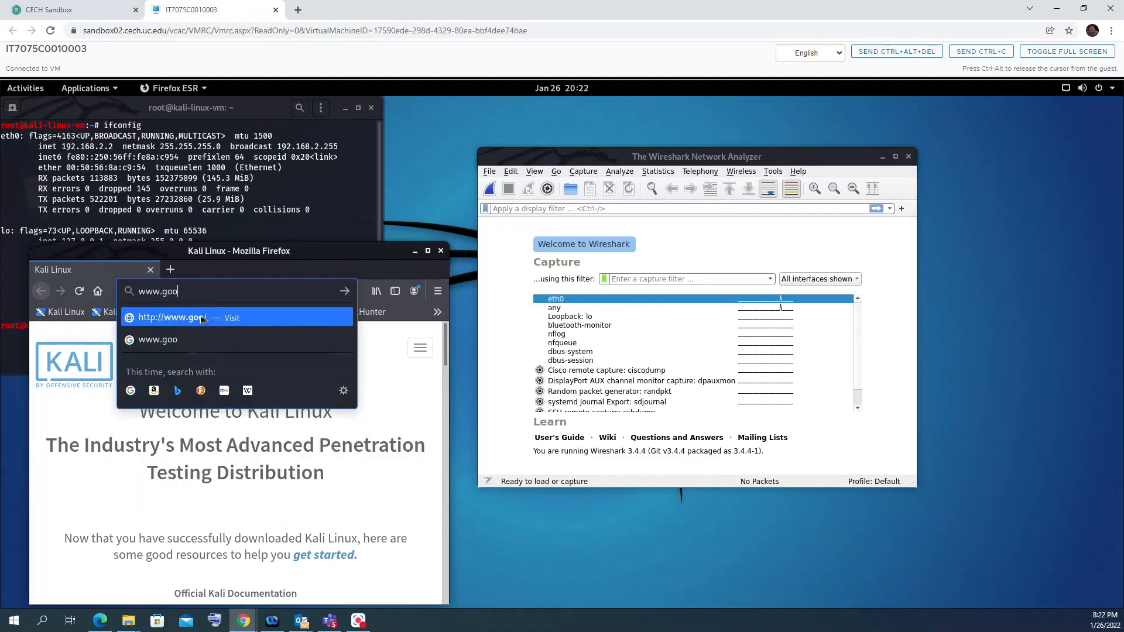
text(gl)
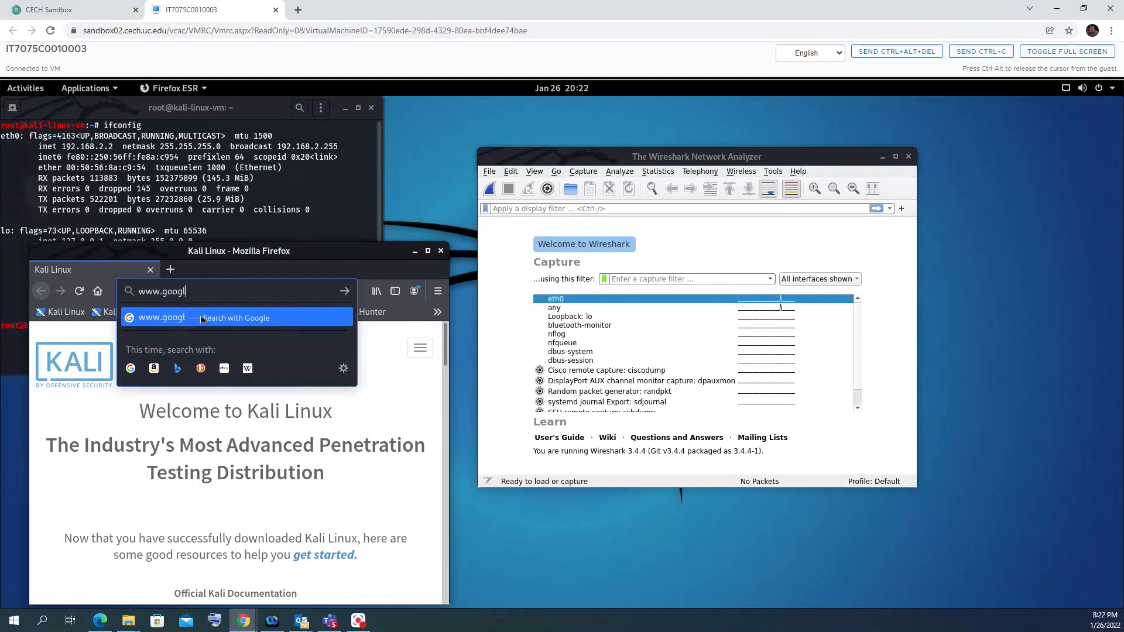
text(e.com/?gws_rd=)
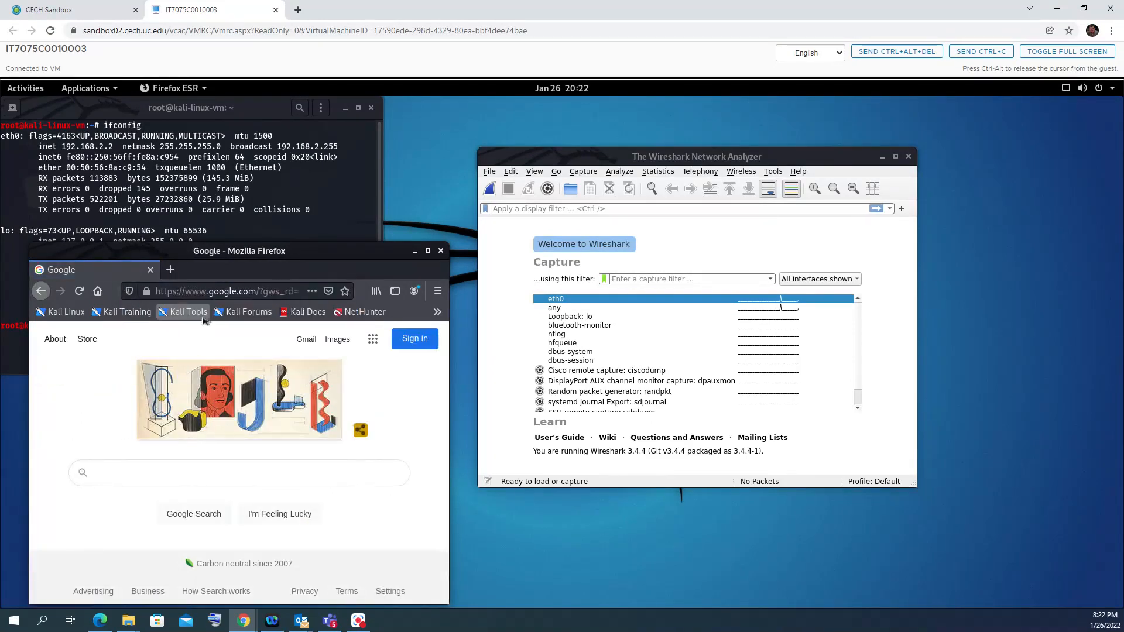
- Search Google for home depot using 'The Home Depot' suggestion
text(h)
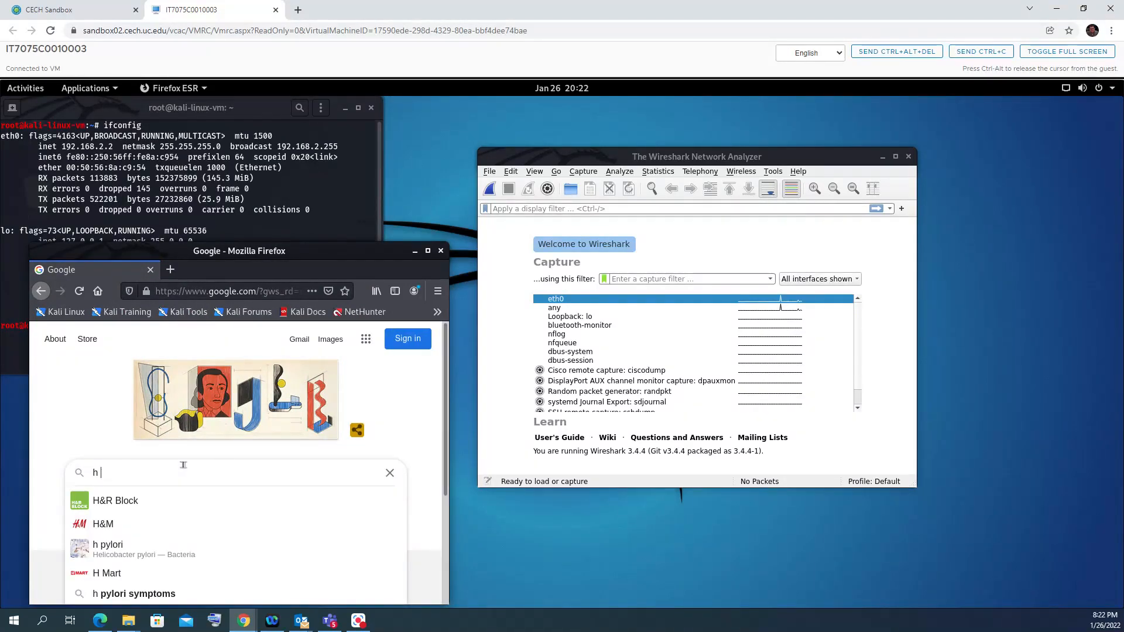
text(00)
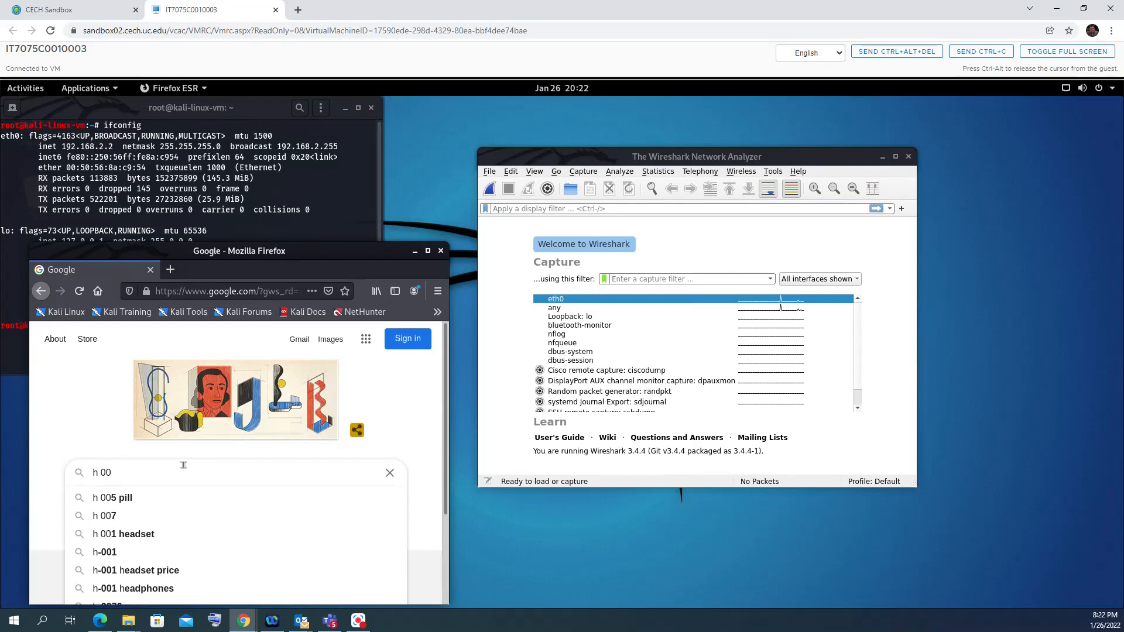
key(BackSpace)
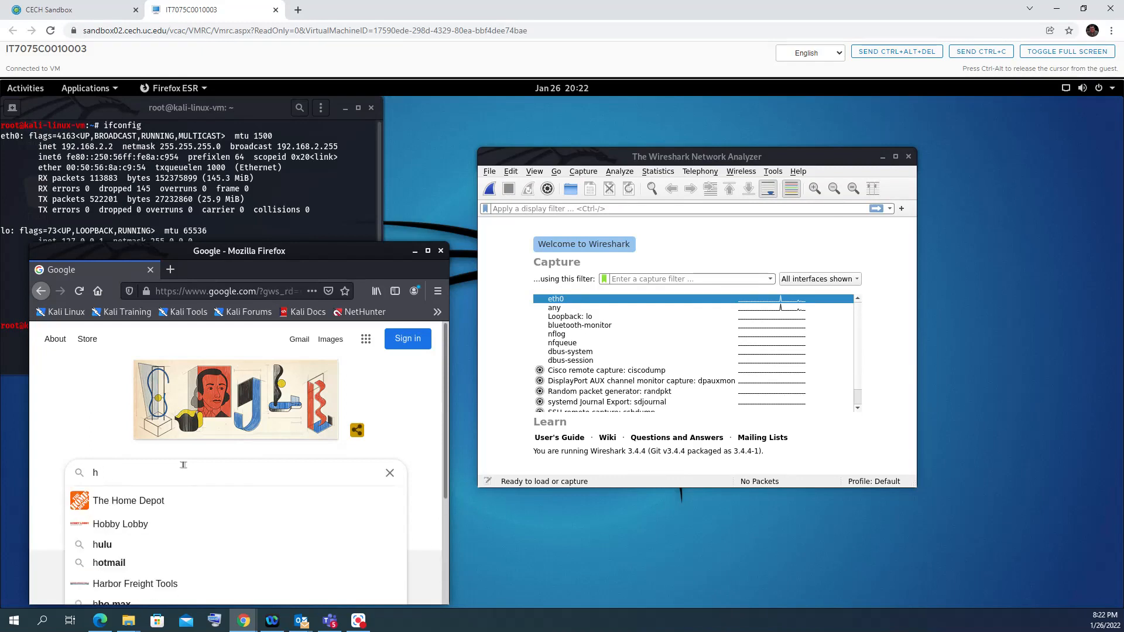
click(128, 501)
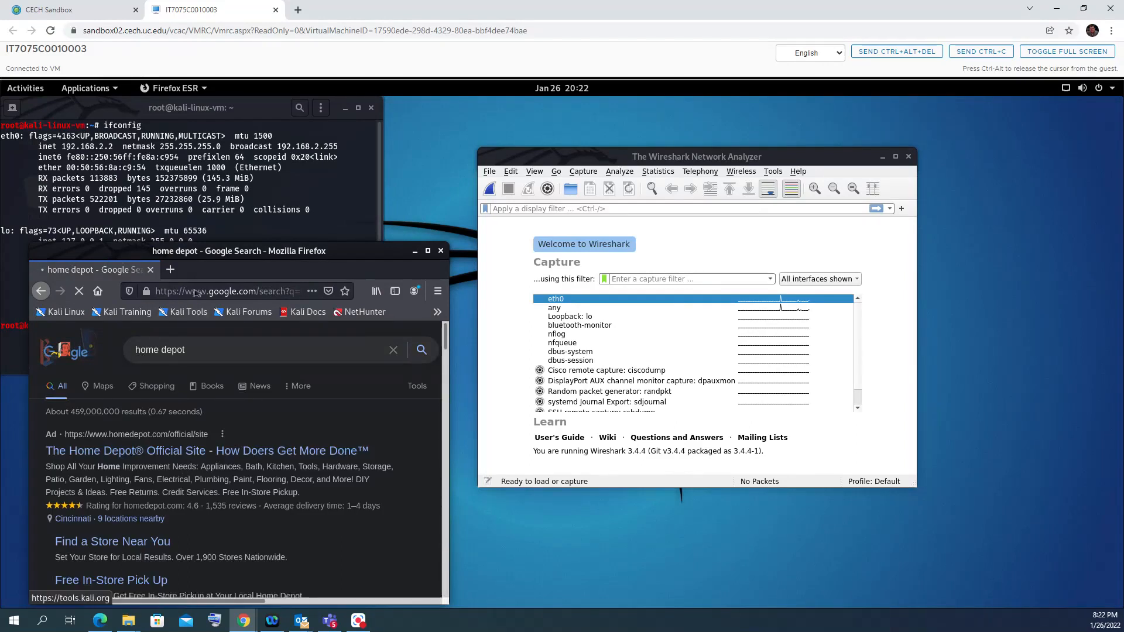
- Open YouTube in a new tab and start a Wireshark capture on eth0
click(170, 269)
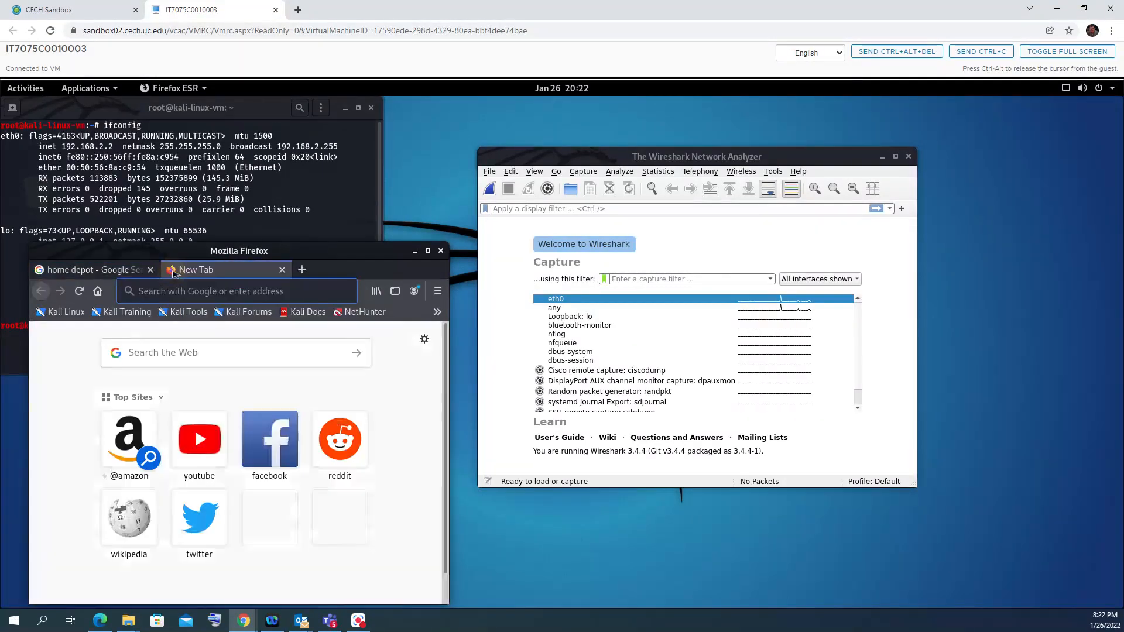
click(198, 439)
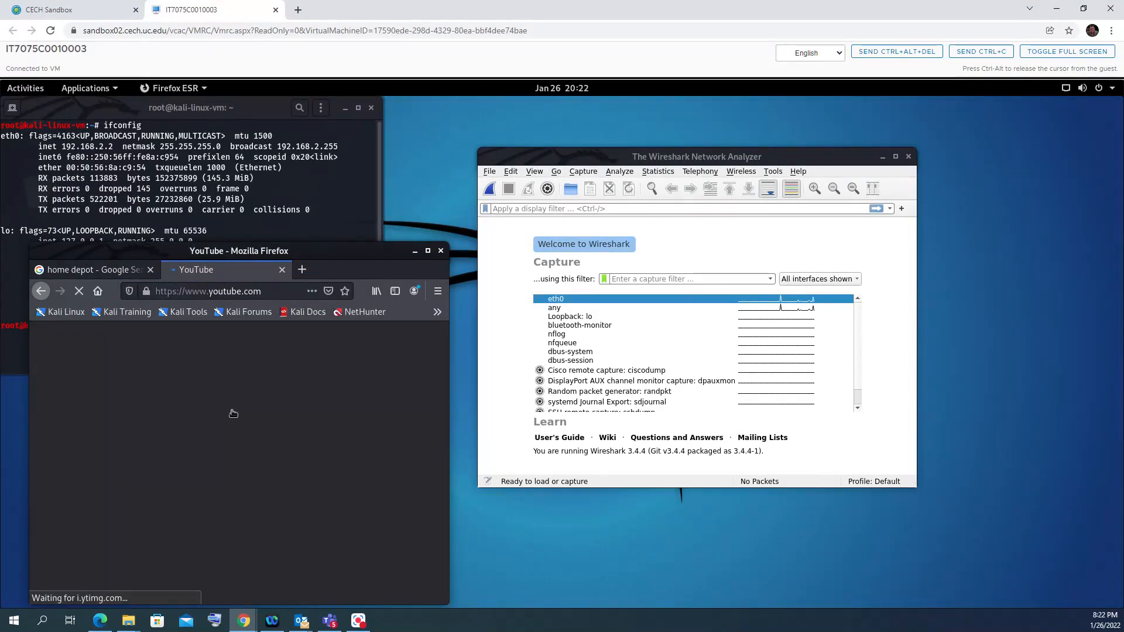
click(606, 370)
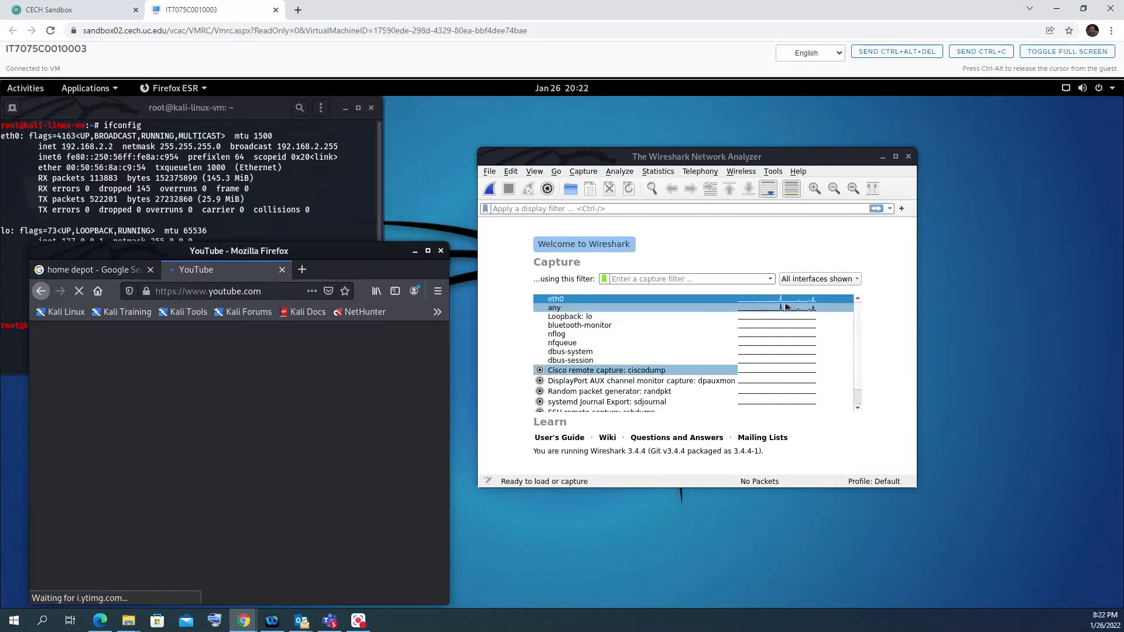
click(556, 299)
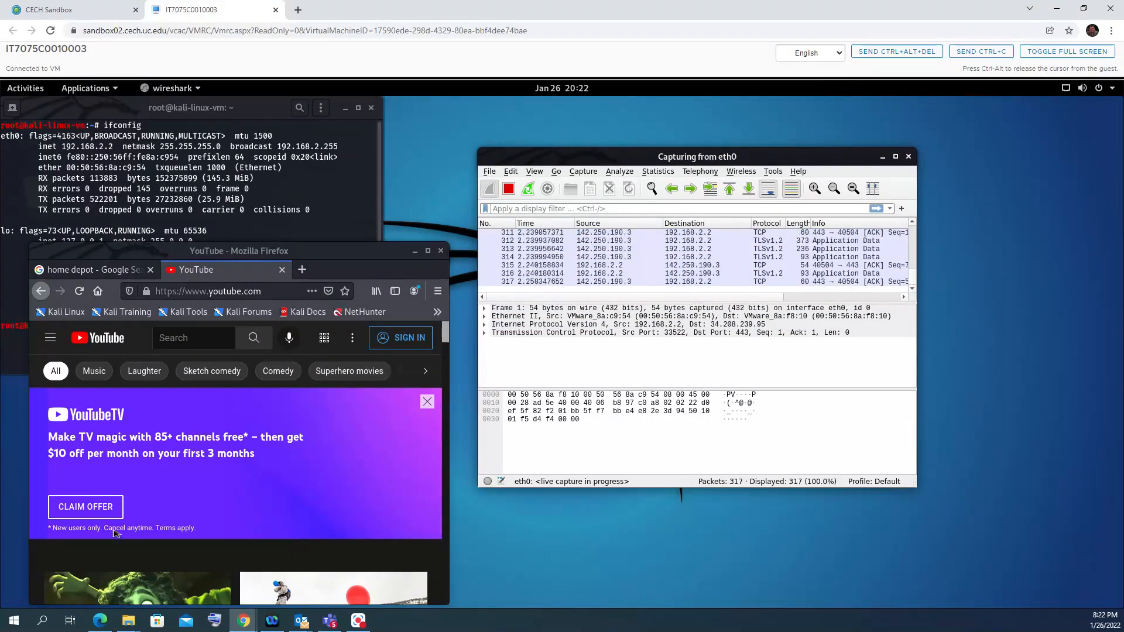
- Play a YouTube video, then close the YouTube tab
click(426, 402)
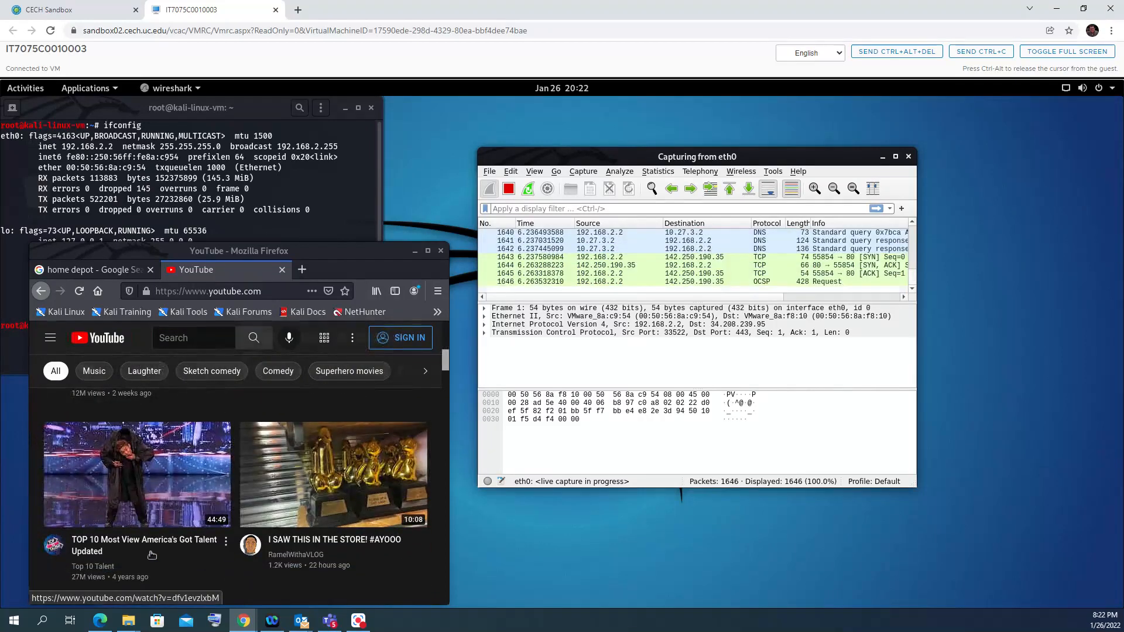
scroll(down, 3)
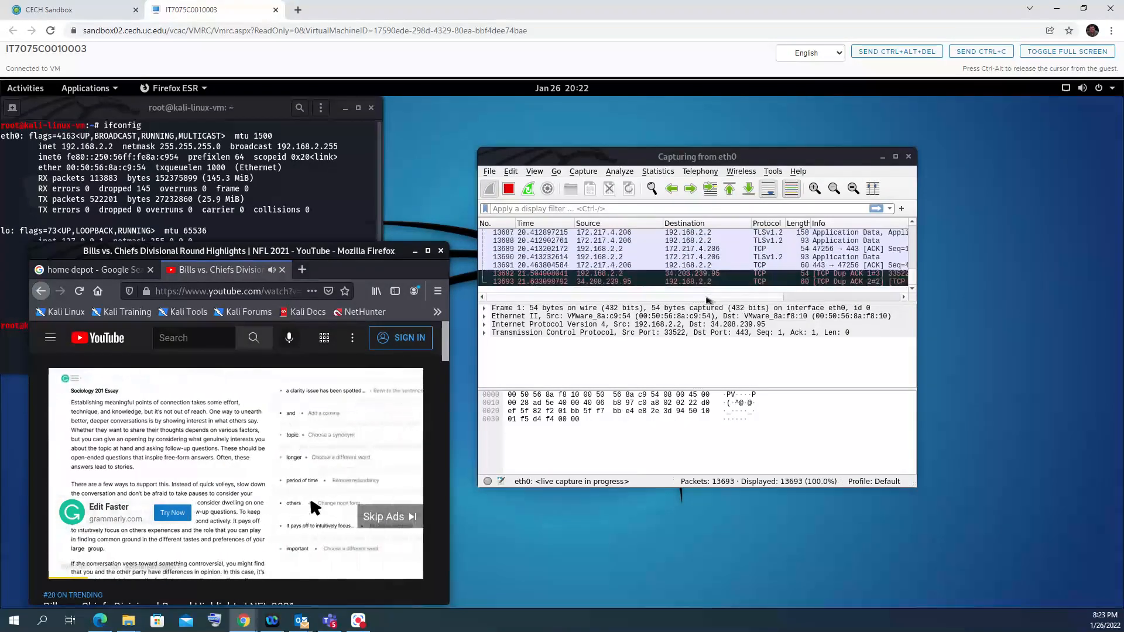
mouse_move(266, 550)
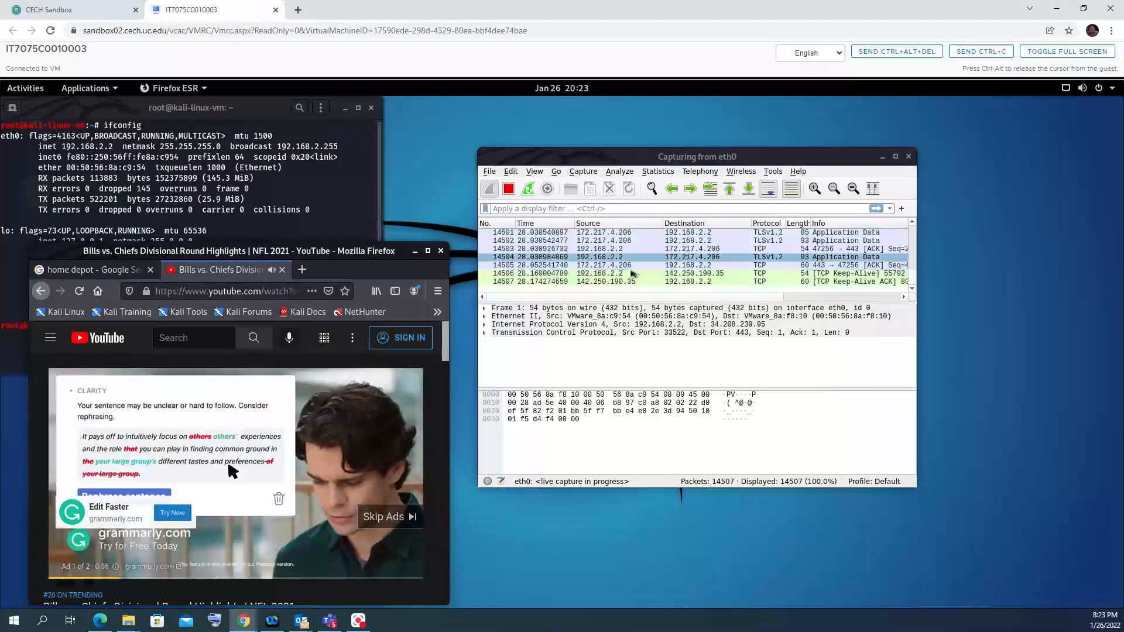
click(390, 517)
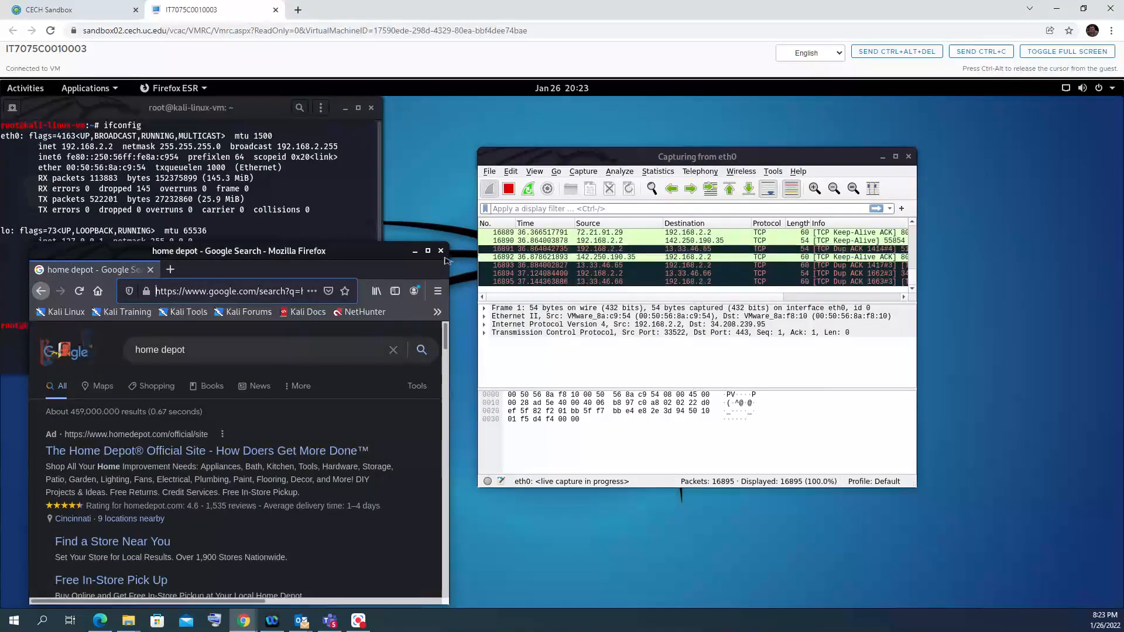
- Close Firefox, stop the eth0 capture, and choose File > Save As
click(441, 250)
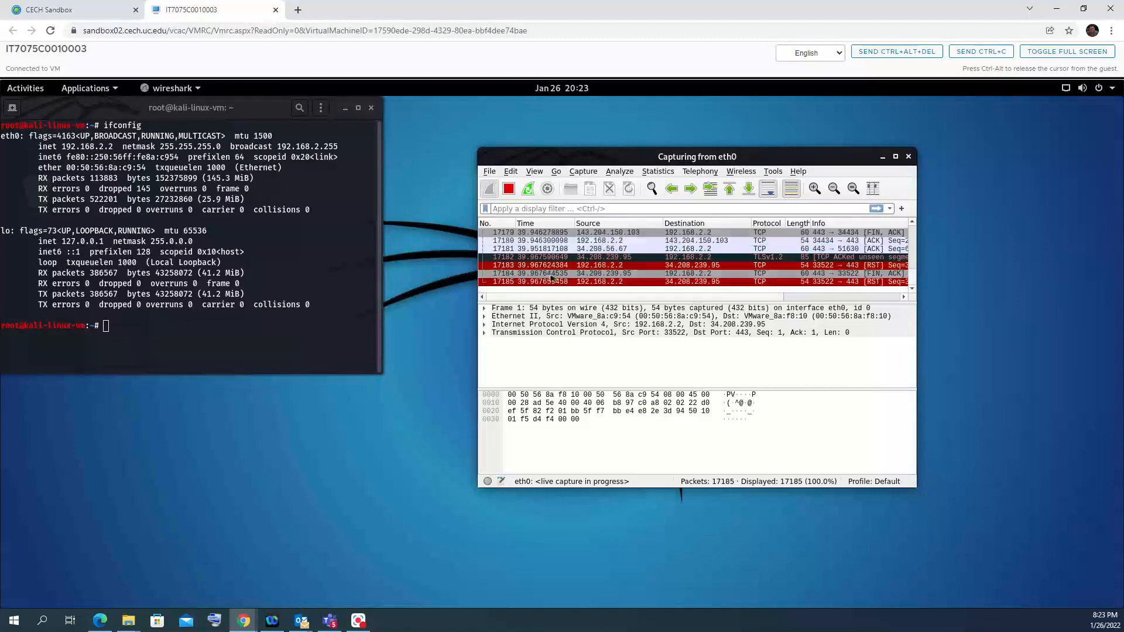
click(508, 189)
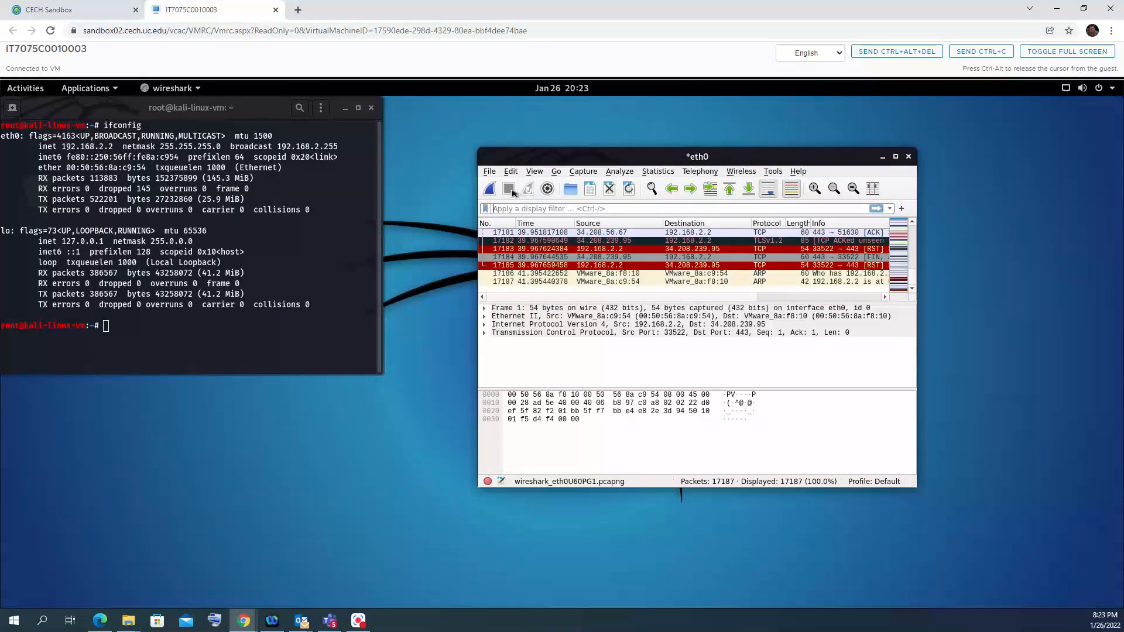
click(489, 170)
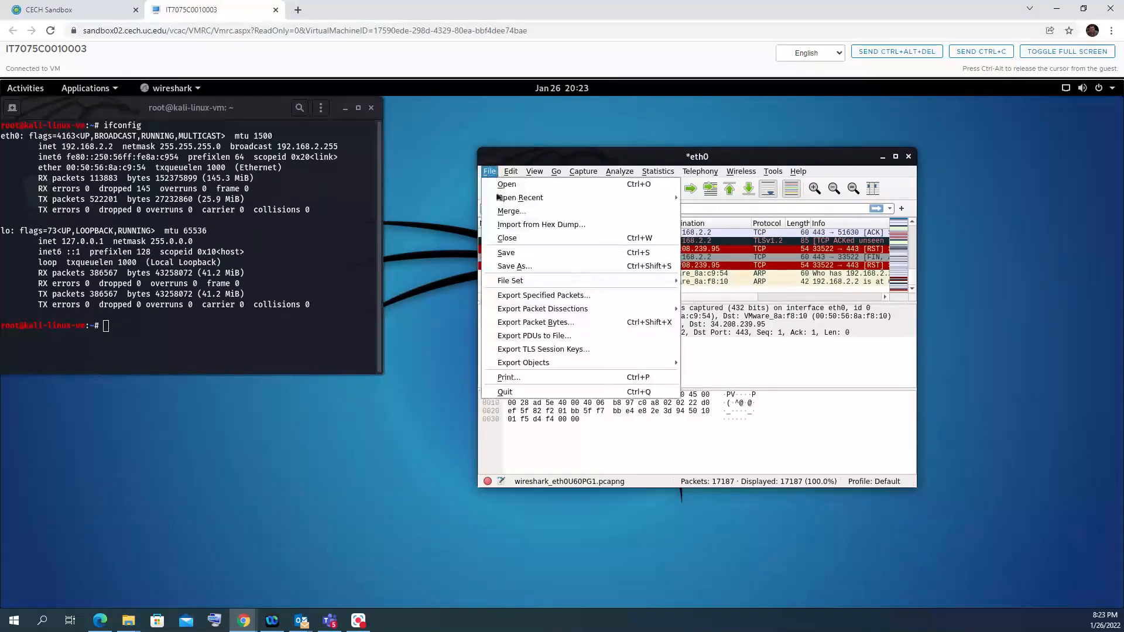
mouse_move(506, 252)
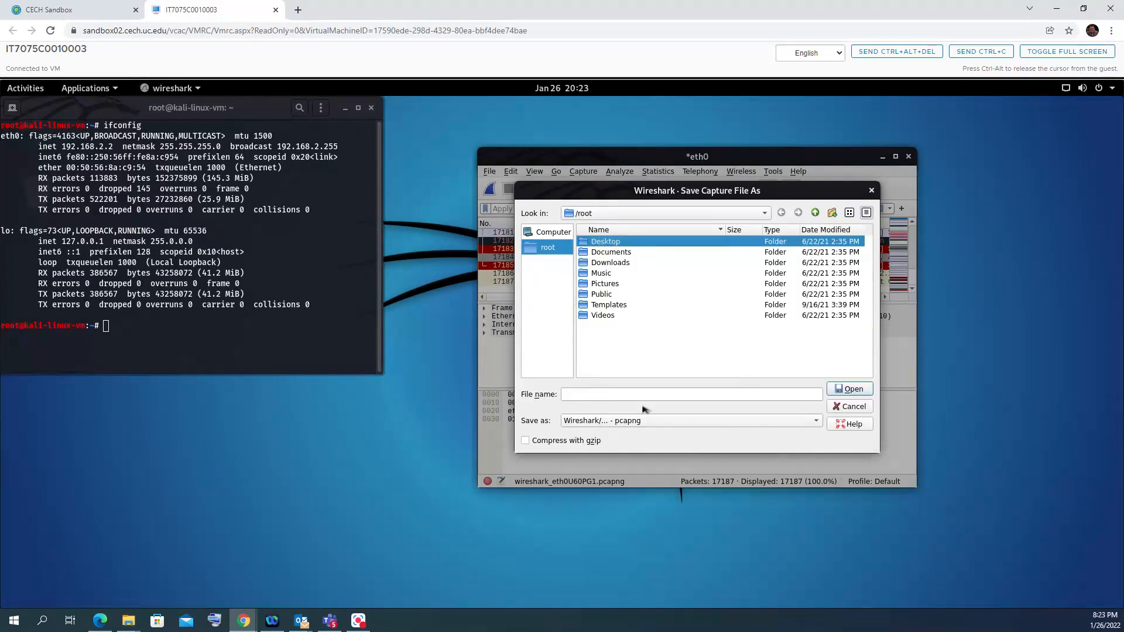
- Name the capture Cap1 and save it as Cap1.pcapng in /root
text(C)
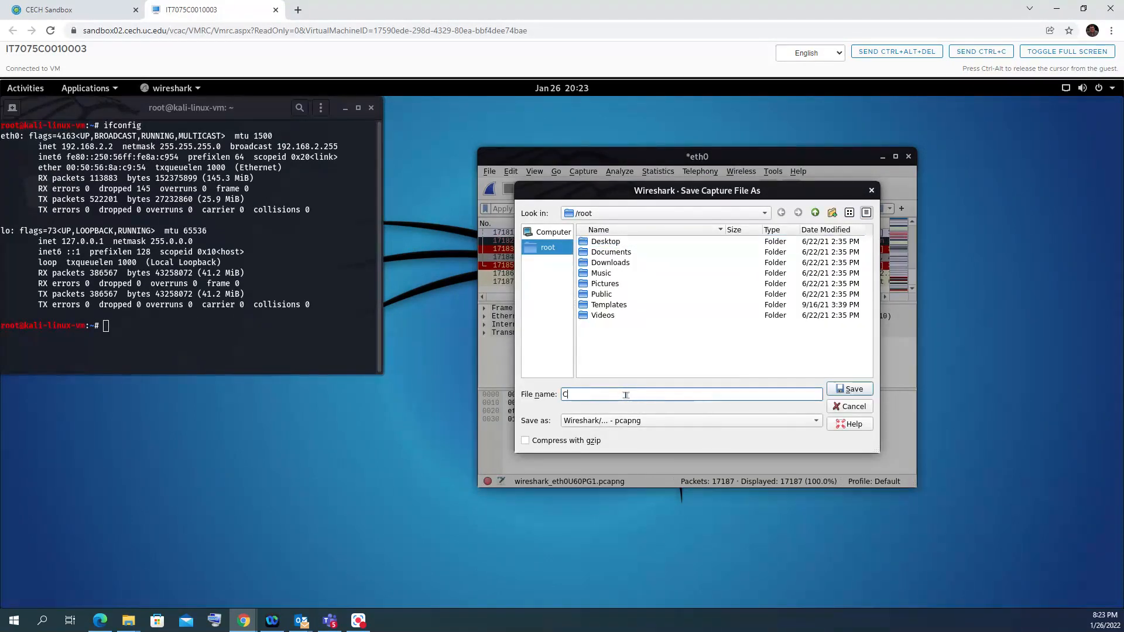
text(ap)
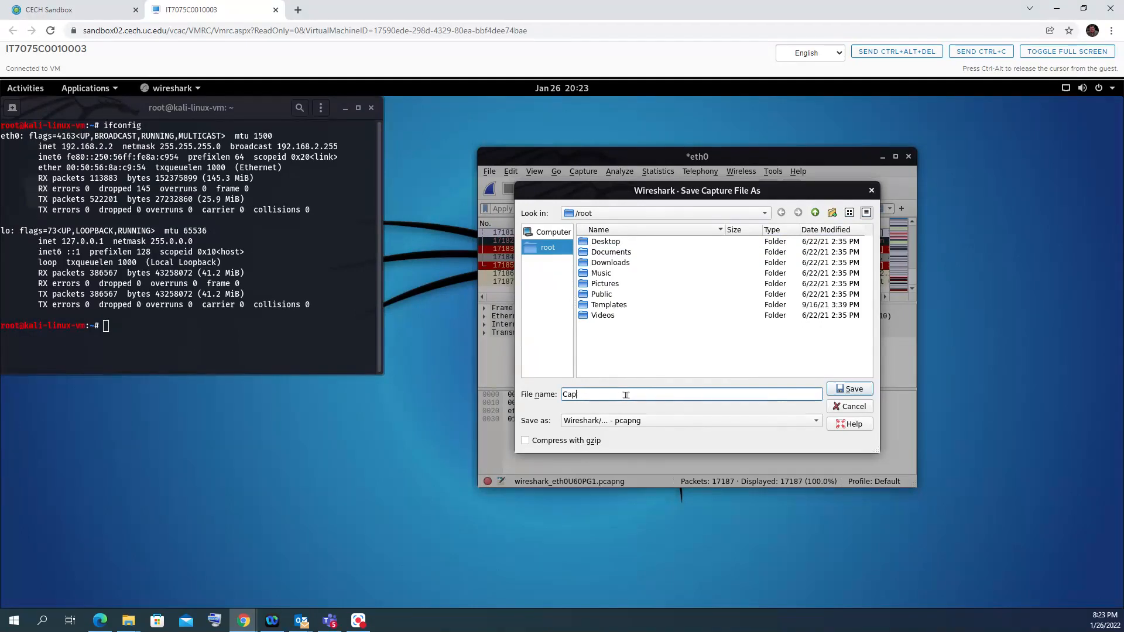
text(1)
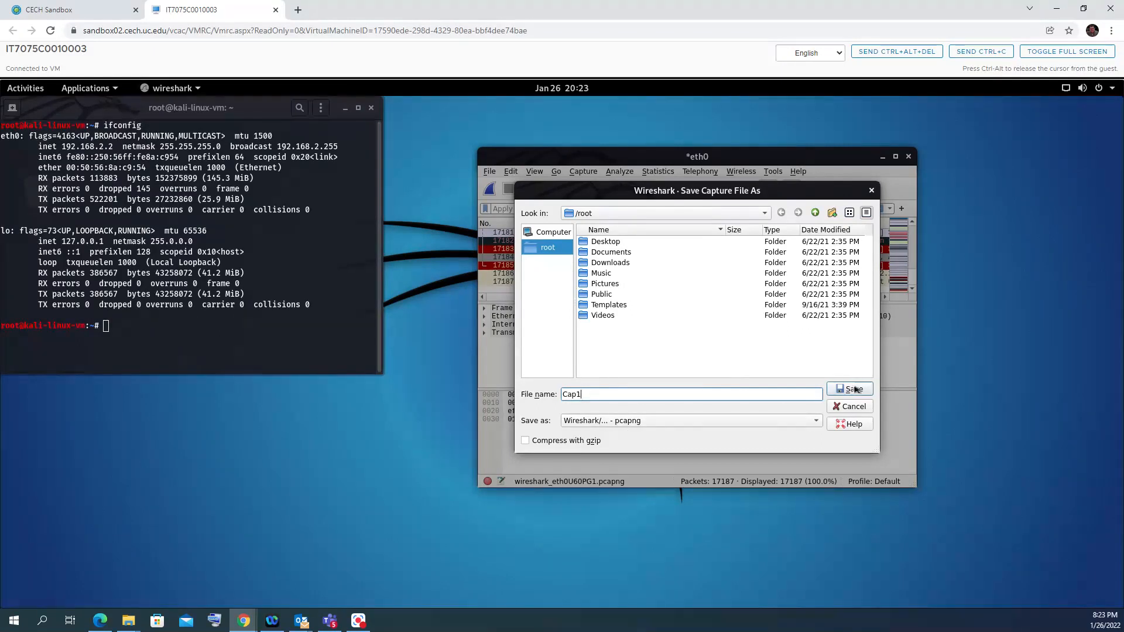
click(850, 389)
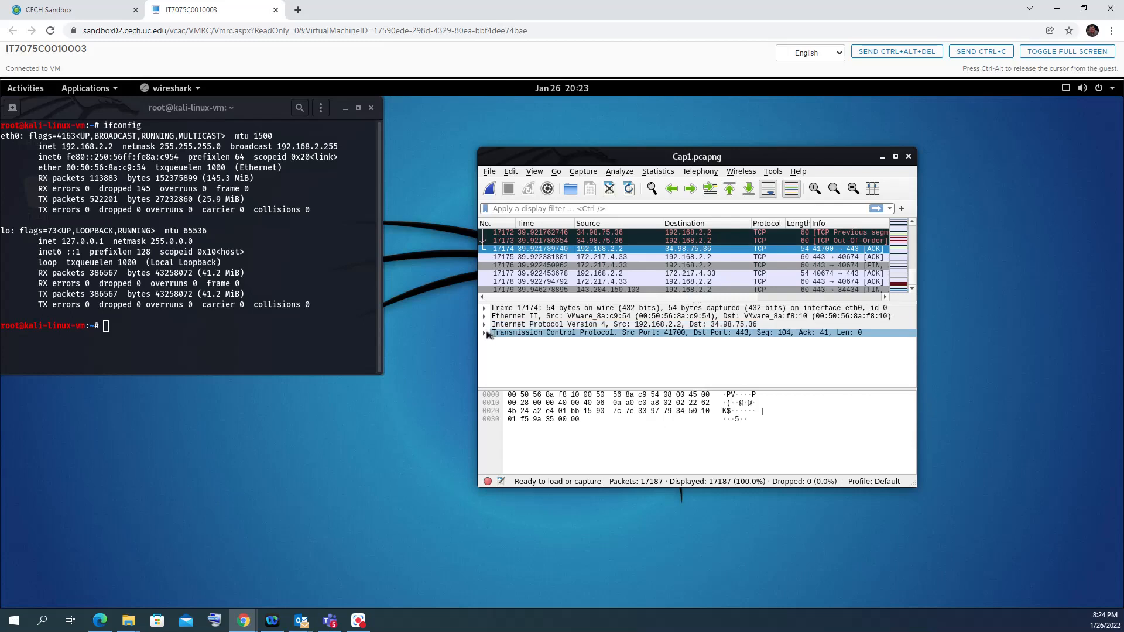
- Expand packet 17174's TCP header: source port 41700, destination port 443, stream index 32
click(485, 332)
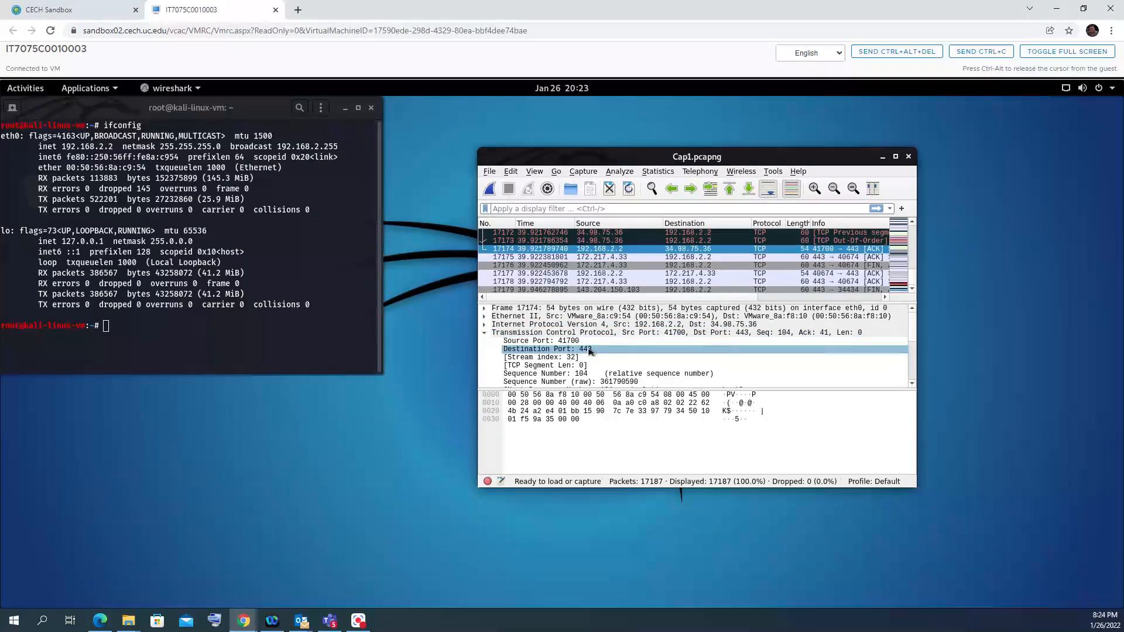
click(545, 340)
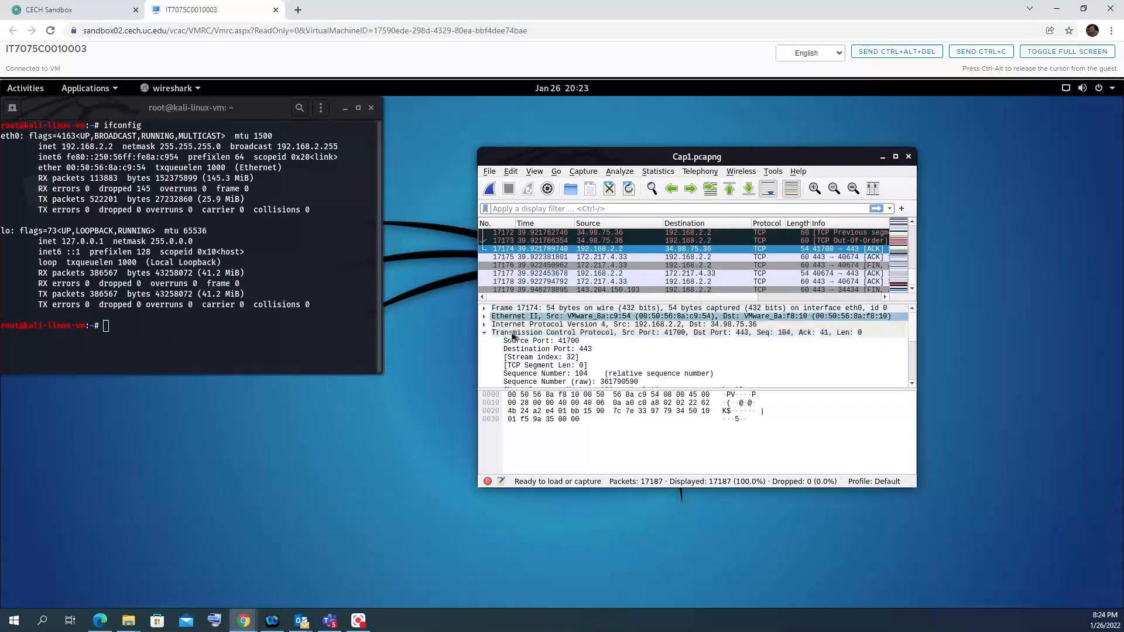
click(624, 323)
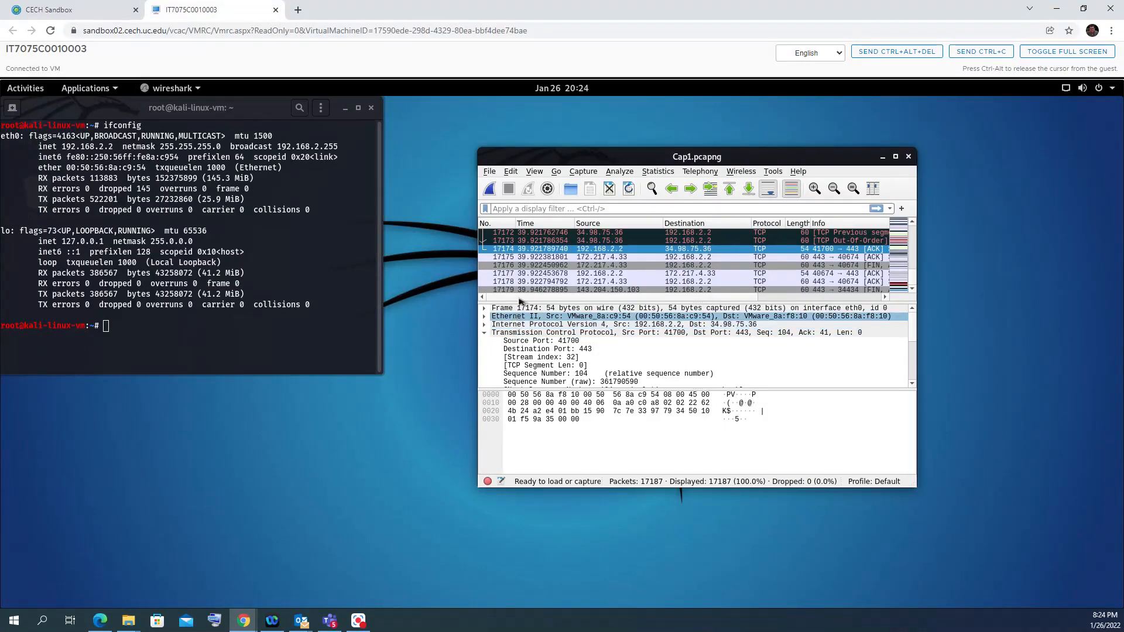
click(543, 341)
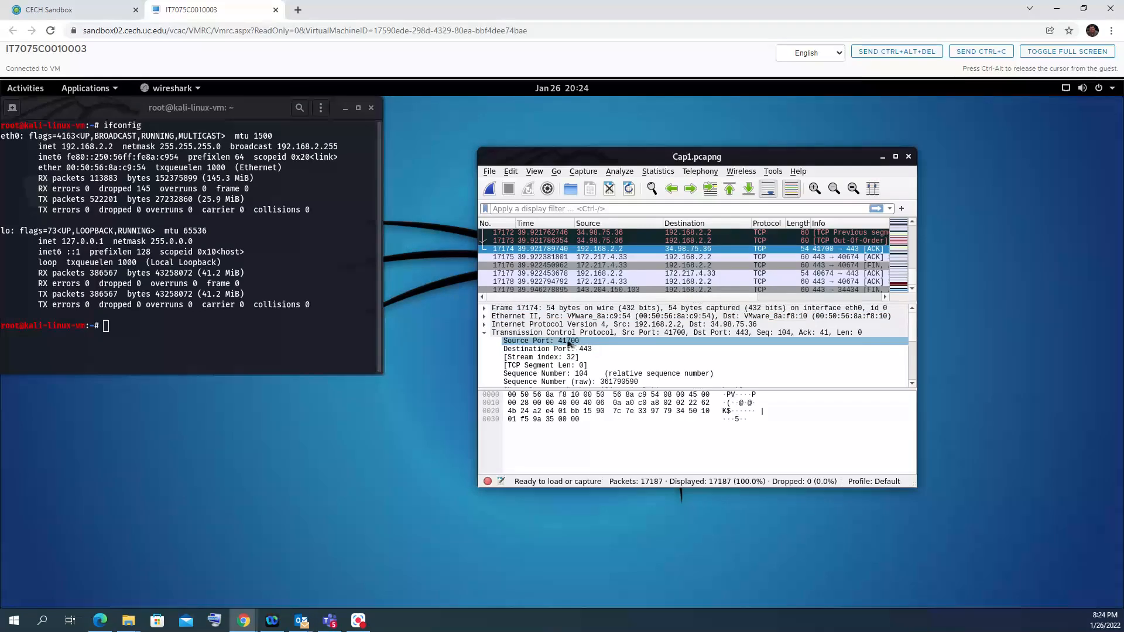
click(546, 349)
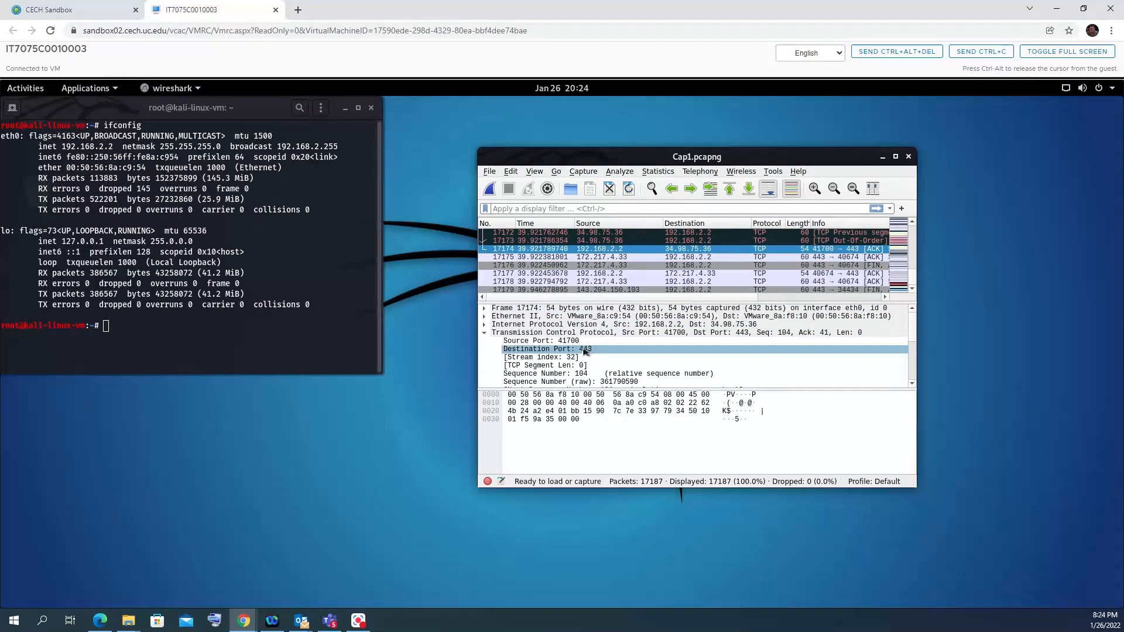
click(545, 357)
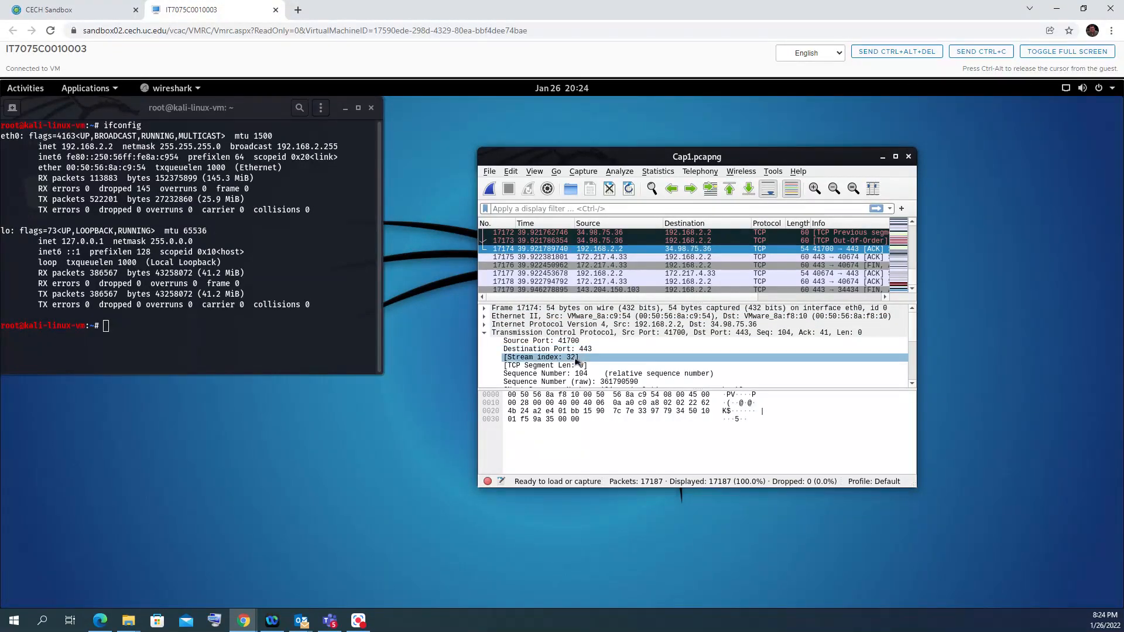
scroll(down, 3)
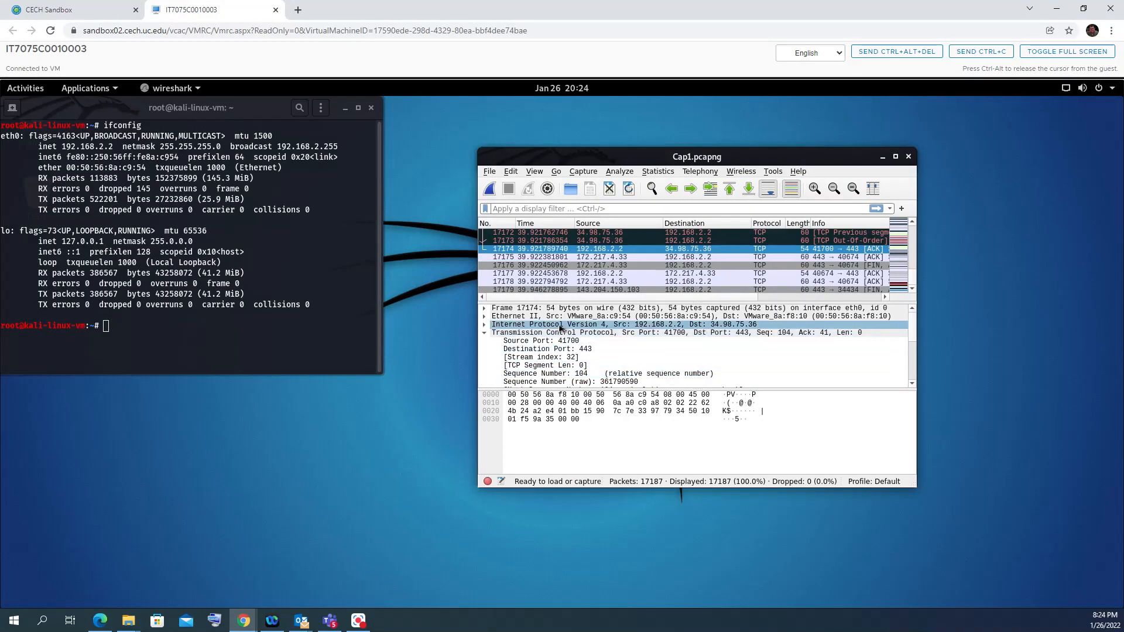
- Inspect IPv4 Total Length, Flags and destination 34.98.75.36, then collapse the IPv4 tree
click(485, 323)
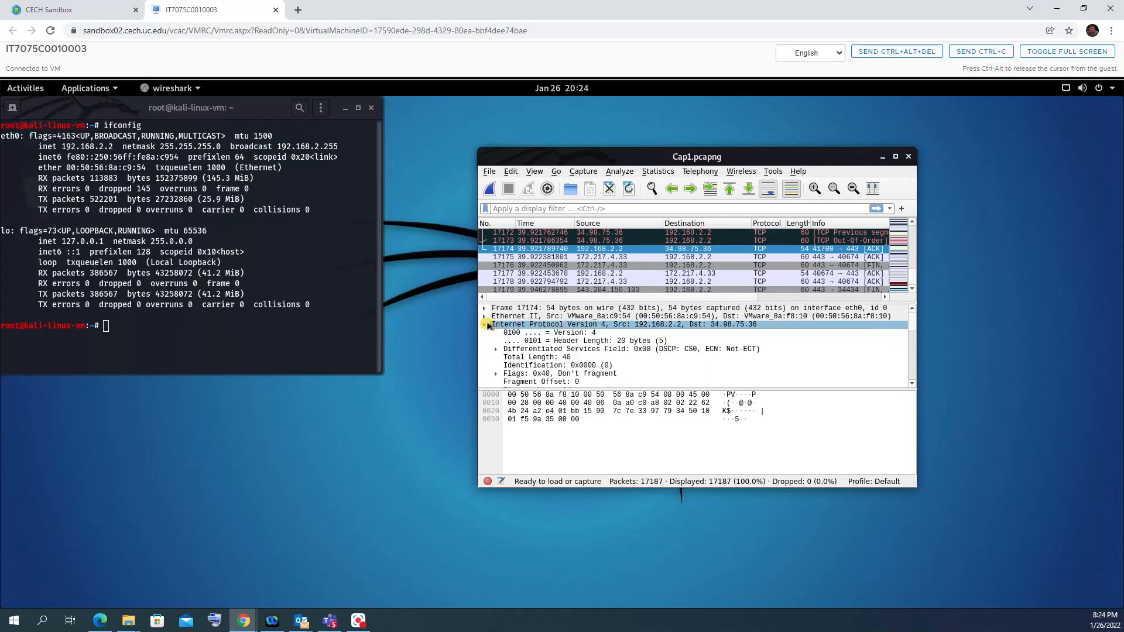
click(536, 357)
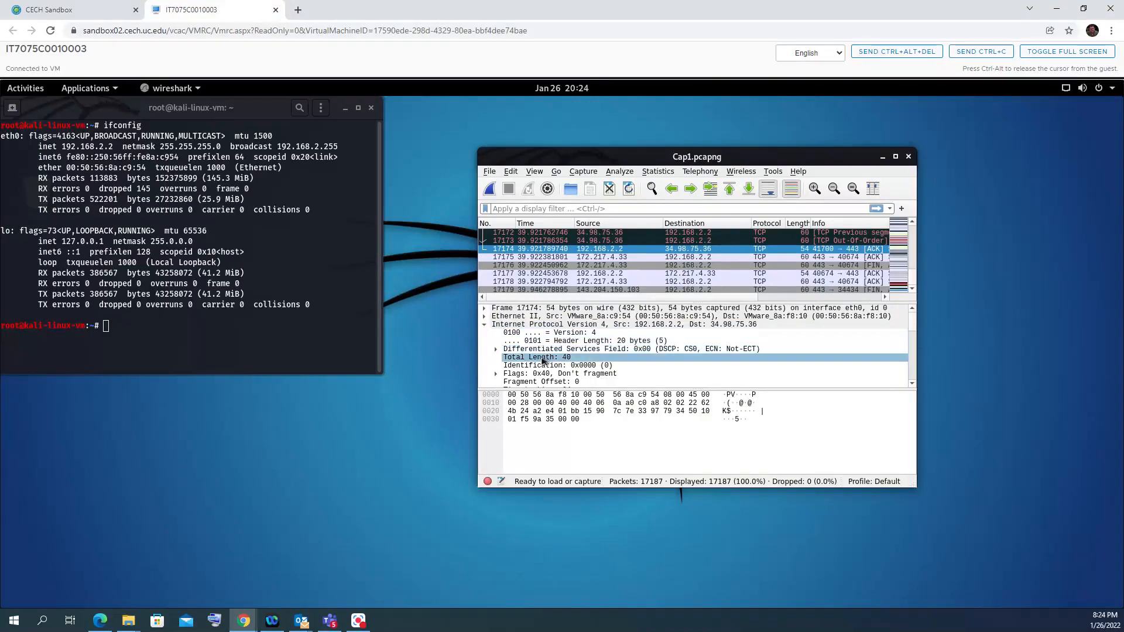
click(560, 374)
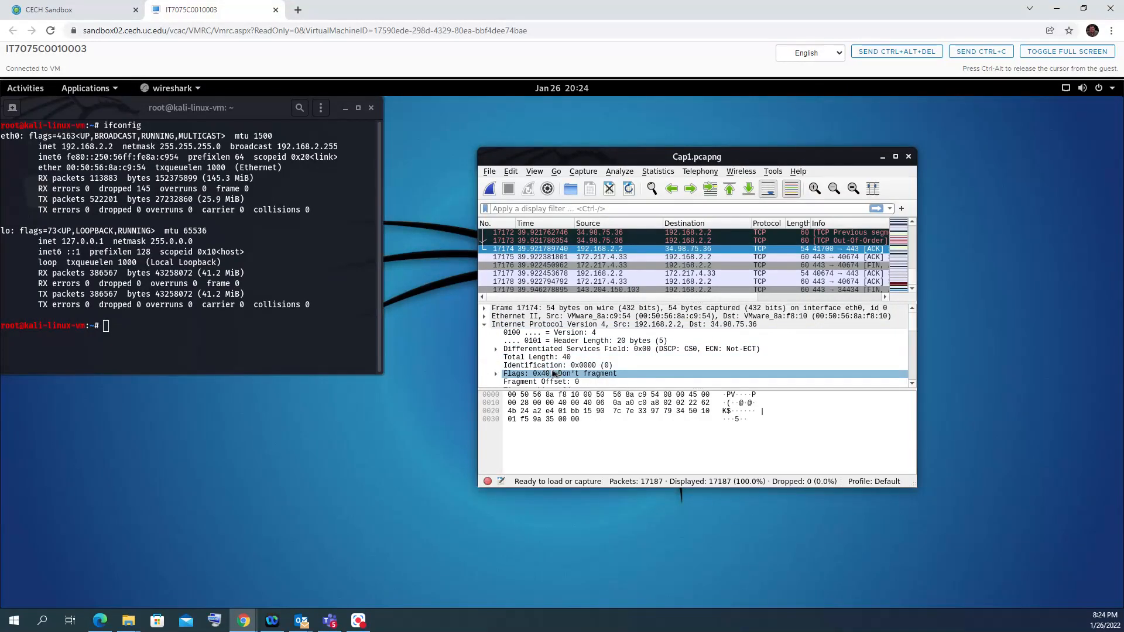
scroll(down, 3)
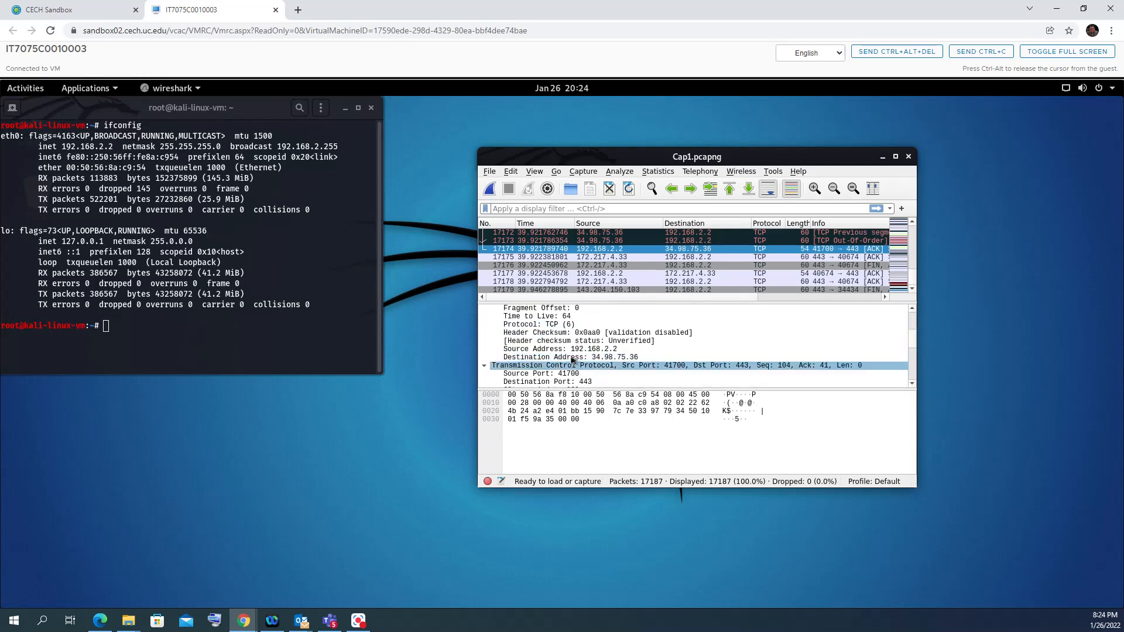
click(569, 357)
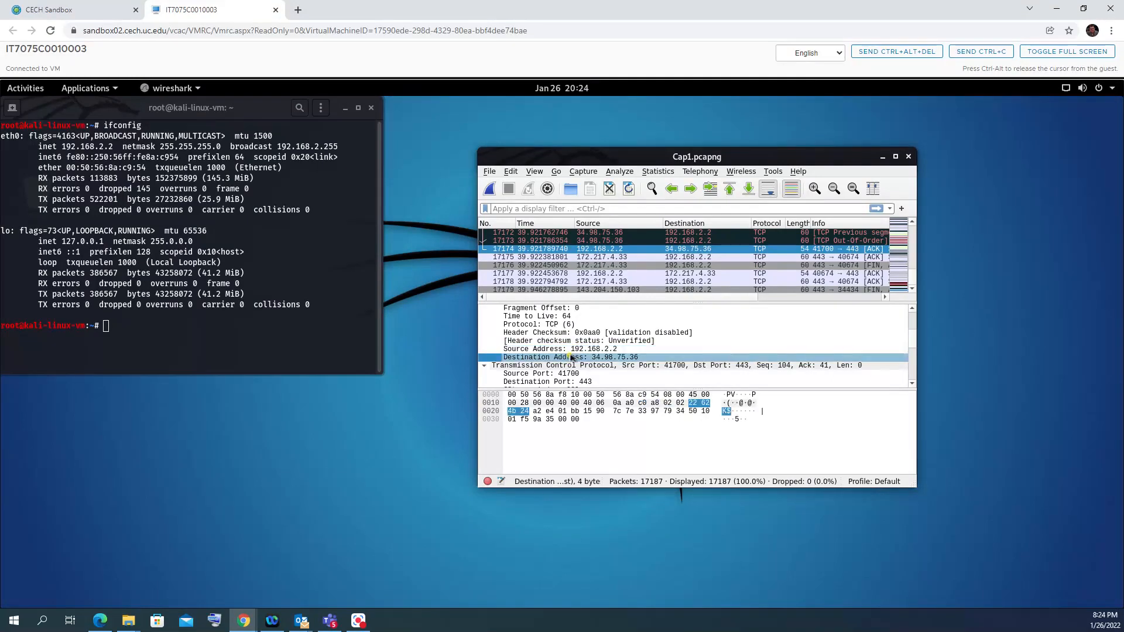
click(574, 332)
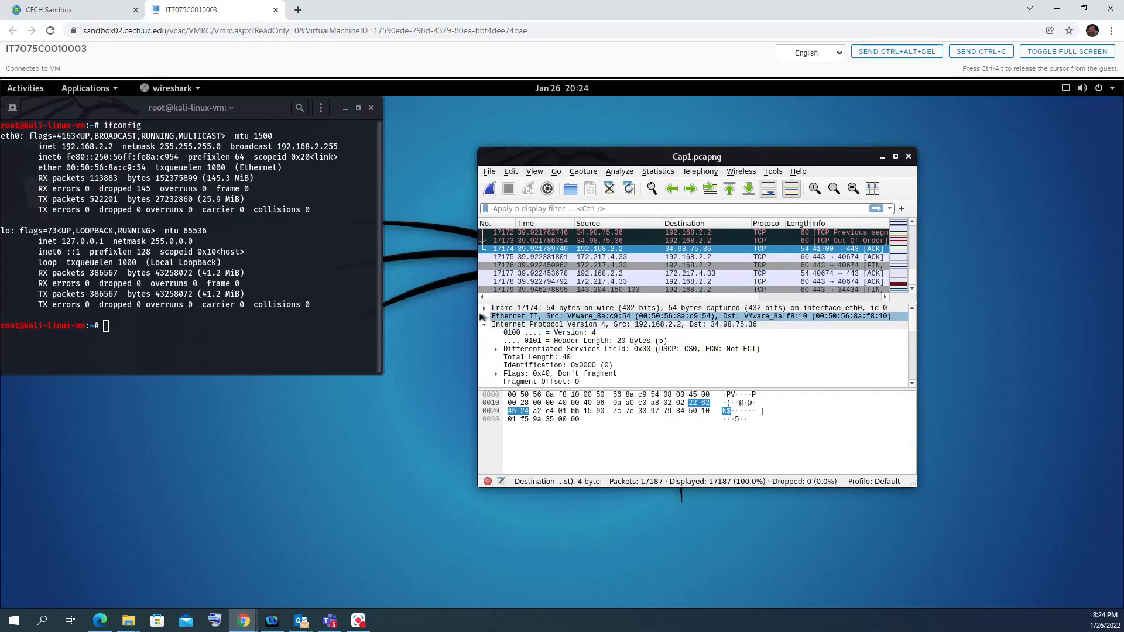
click(624, 324)
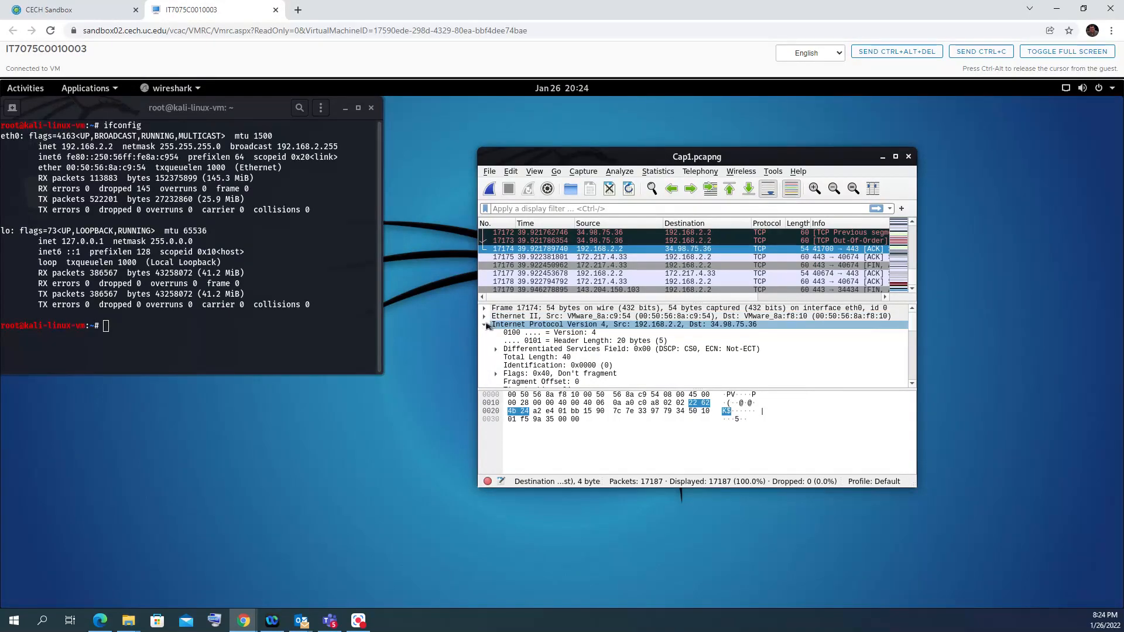
click(485, 324)
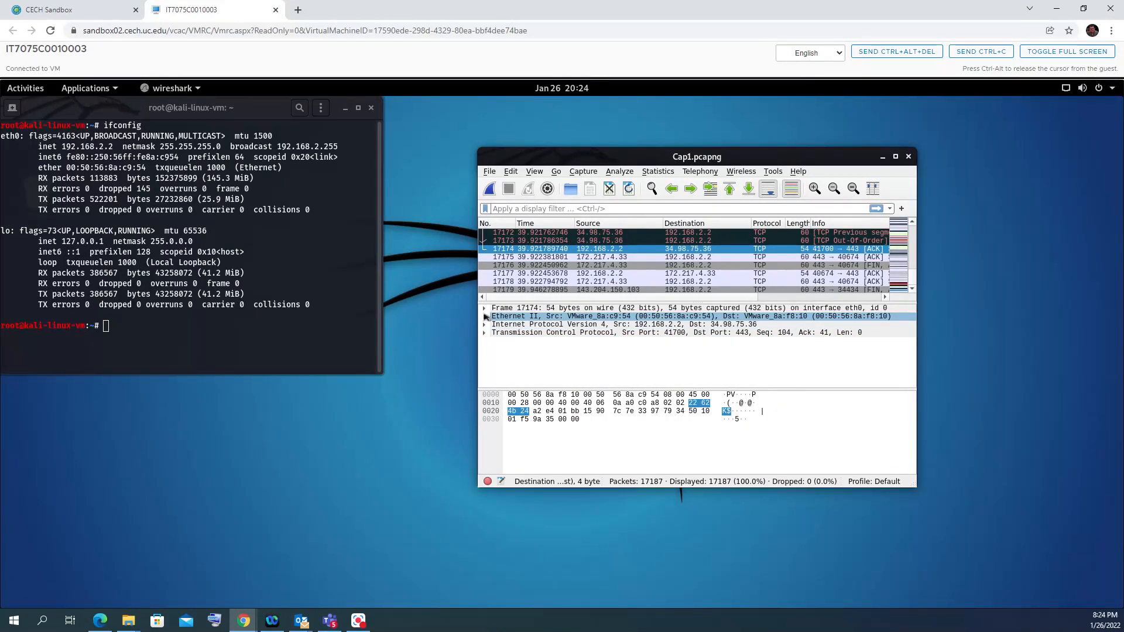
- Expand Ethernet II showing destination VMware_8a:f8:10, source VMware_8a:c9:54, type IPv4
click(485, 316)
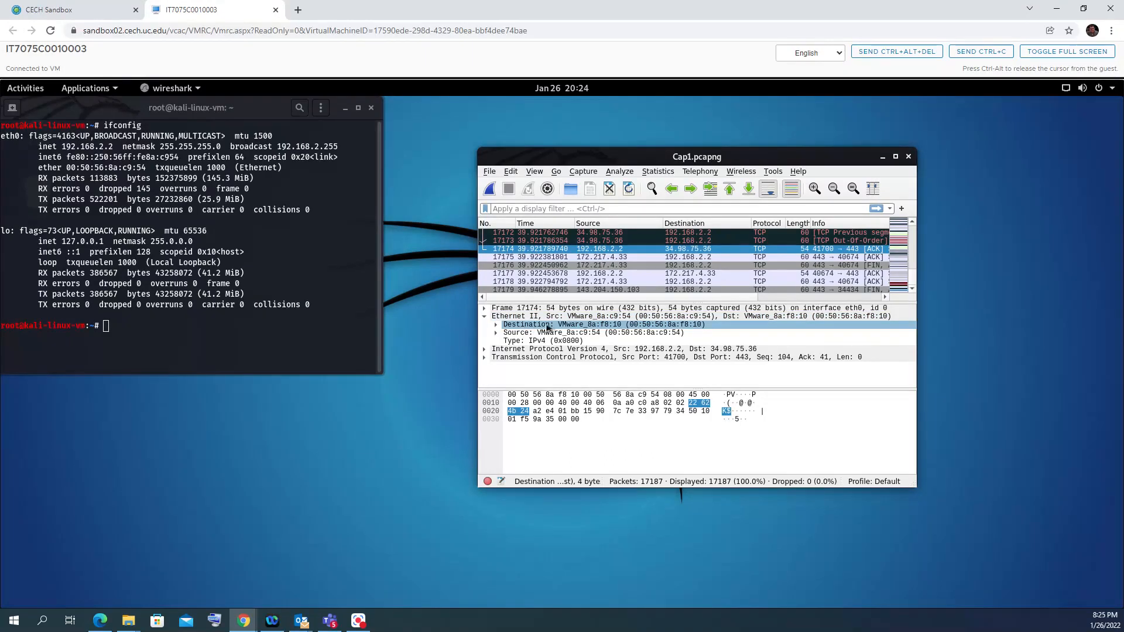
mouse_move(581, 330)
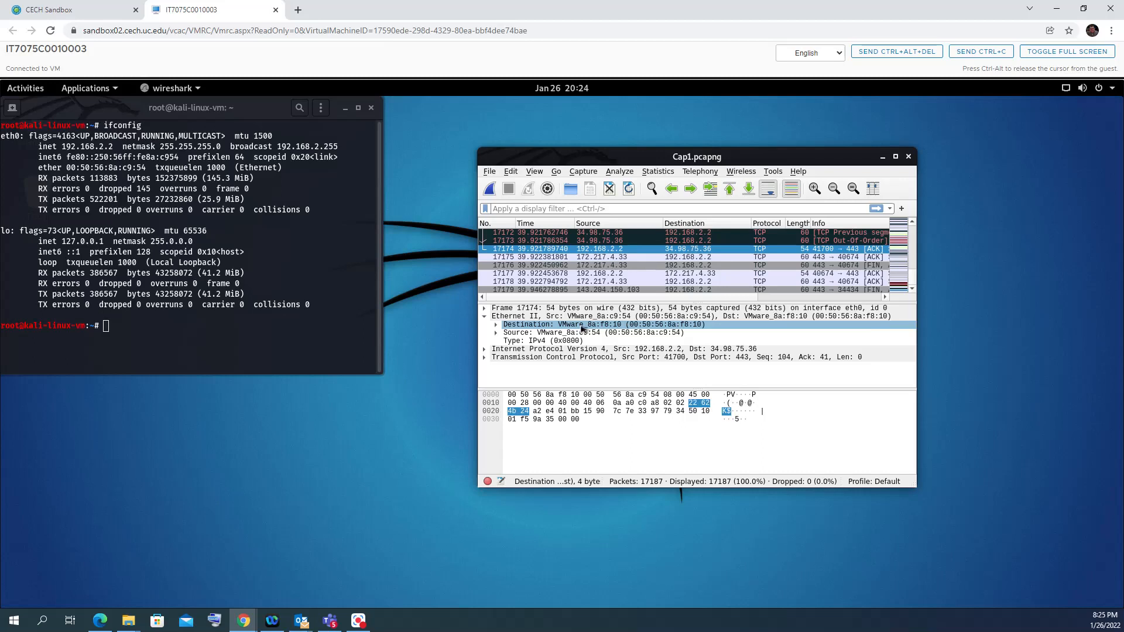
click(560, 332)
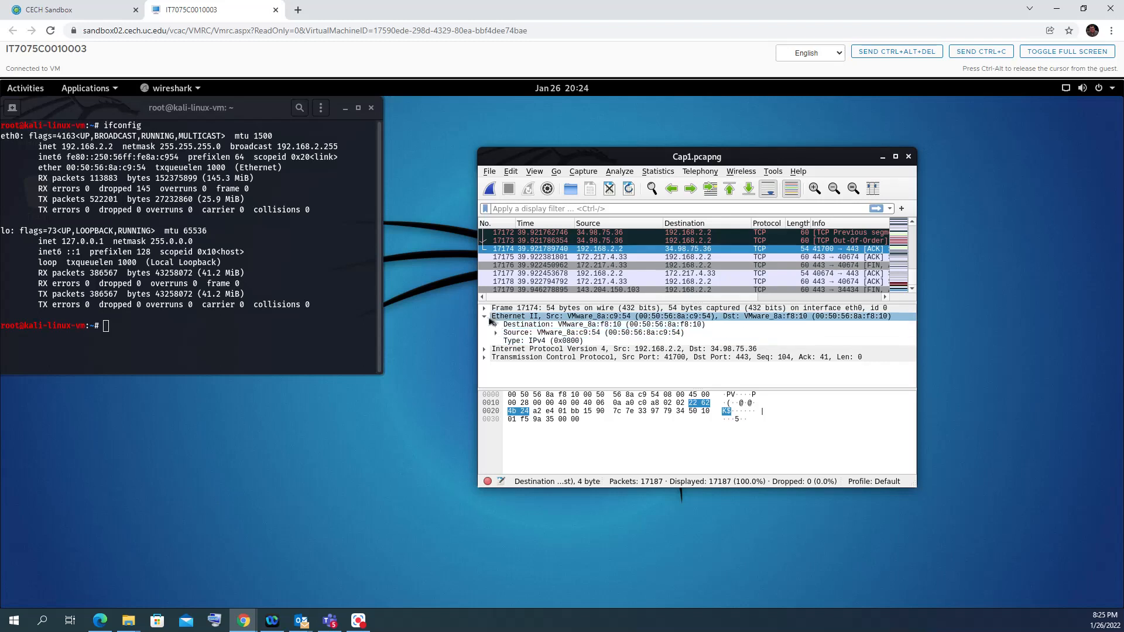
- Review packet 17174's Frame fields: encapsulation type, interface eth0, arrival time and time delta
click(485, 308)
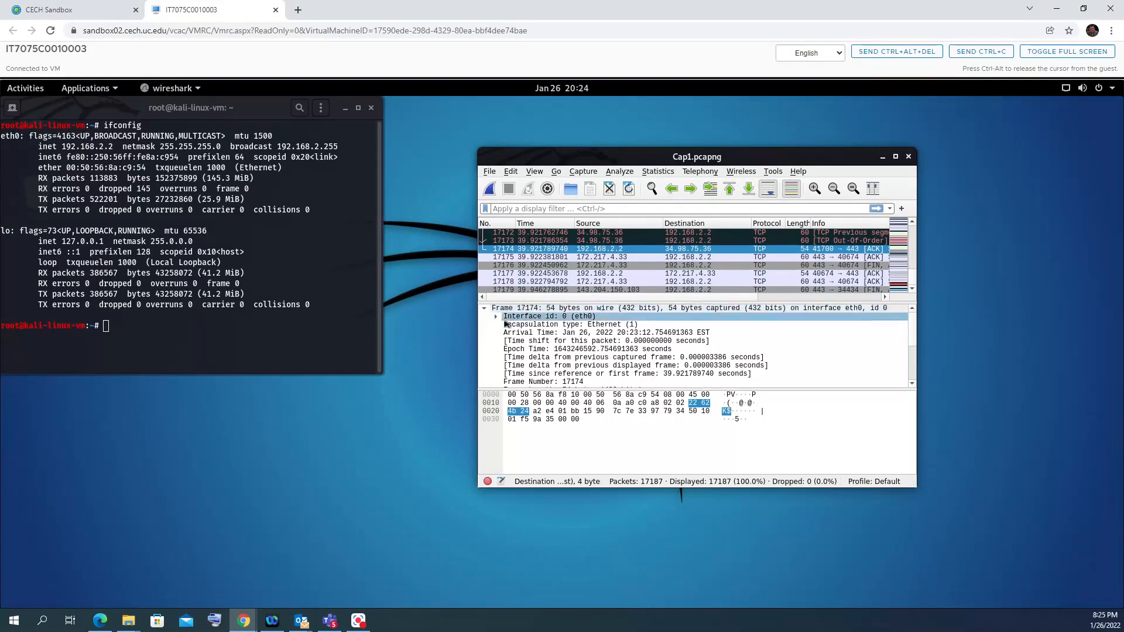
click(568, 324)
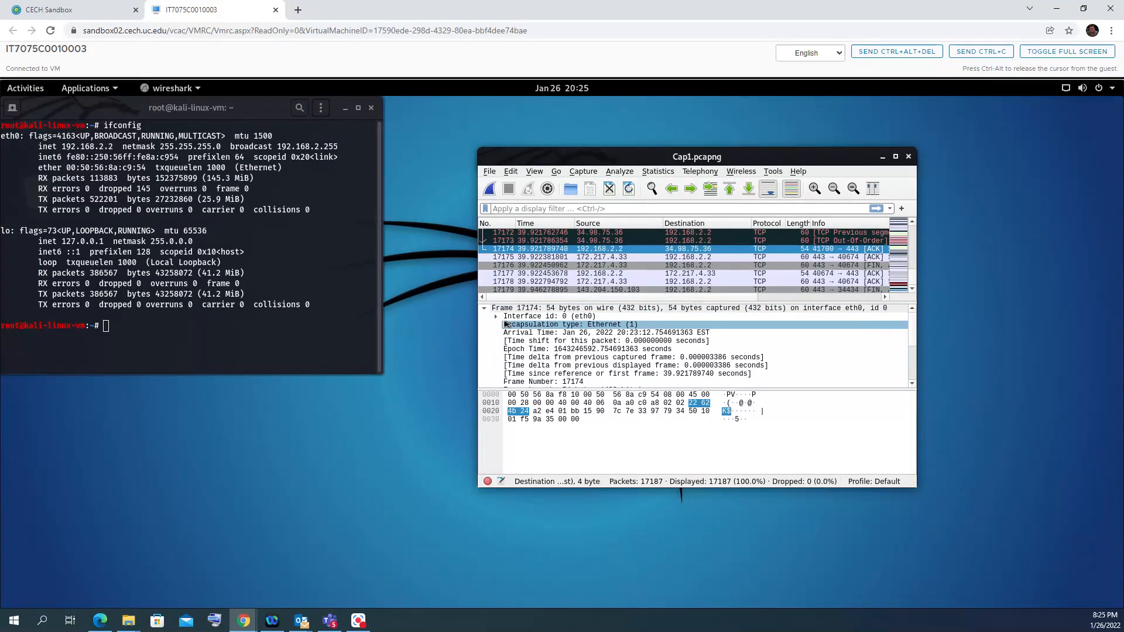
scroll(down, 3)
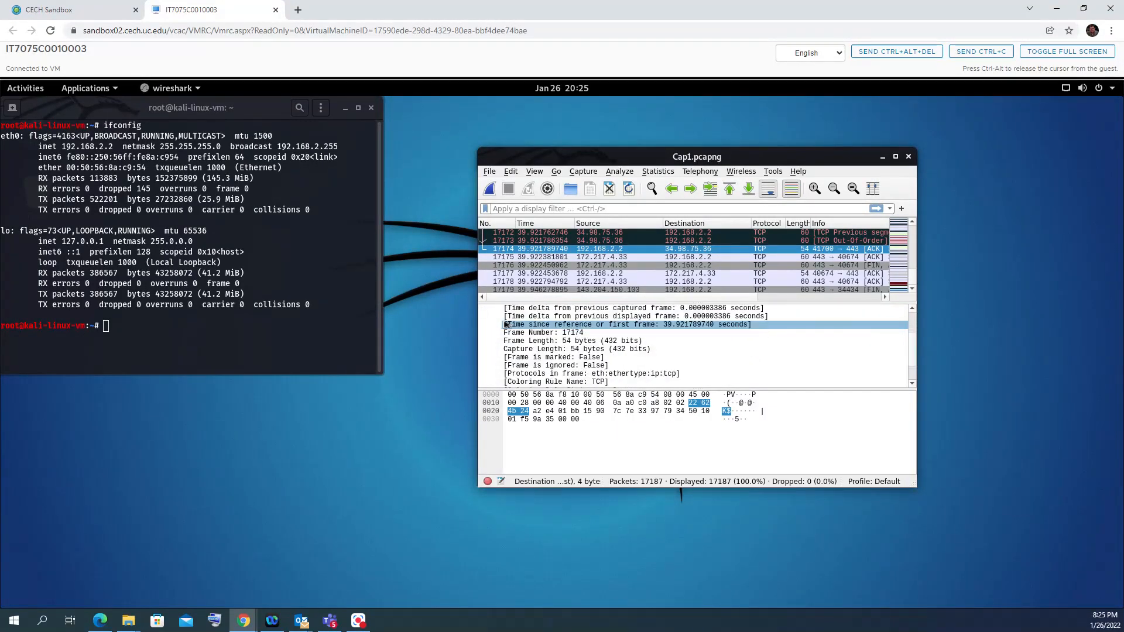
scroll(down, 3)
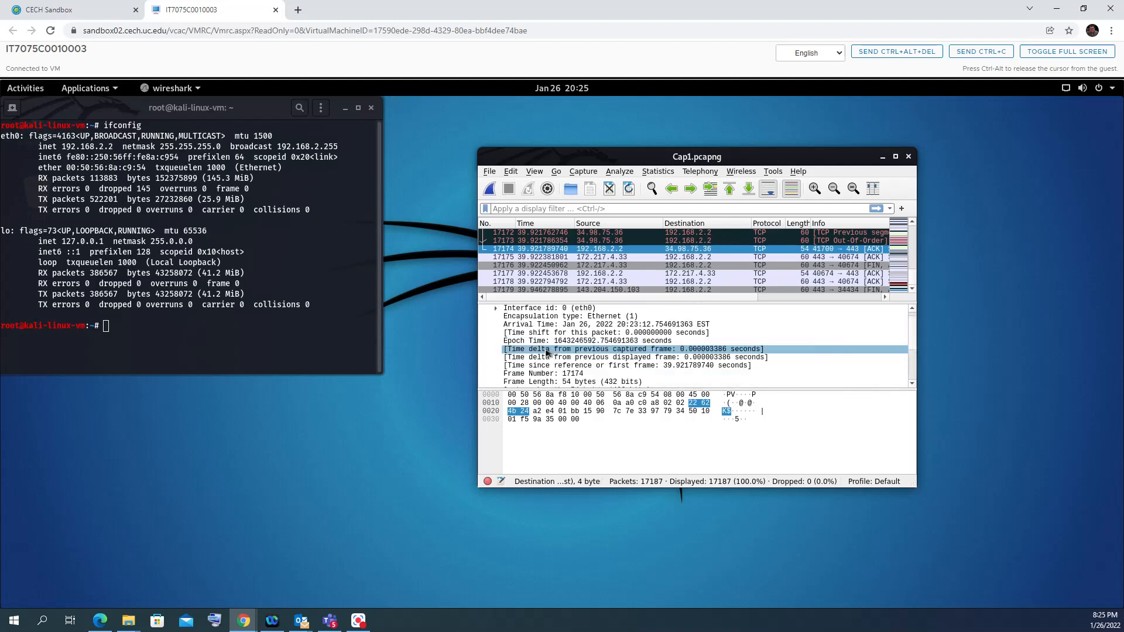
click(494, 308)
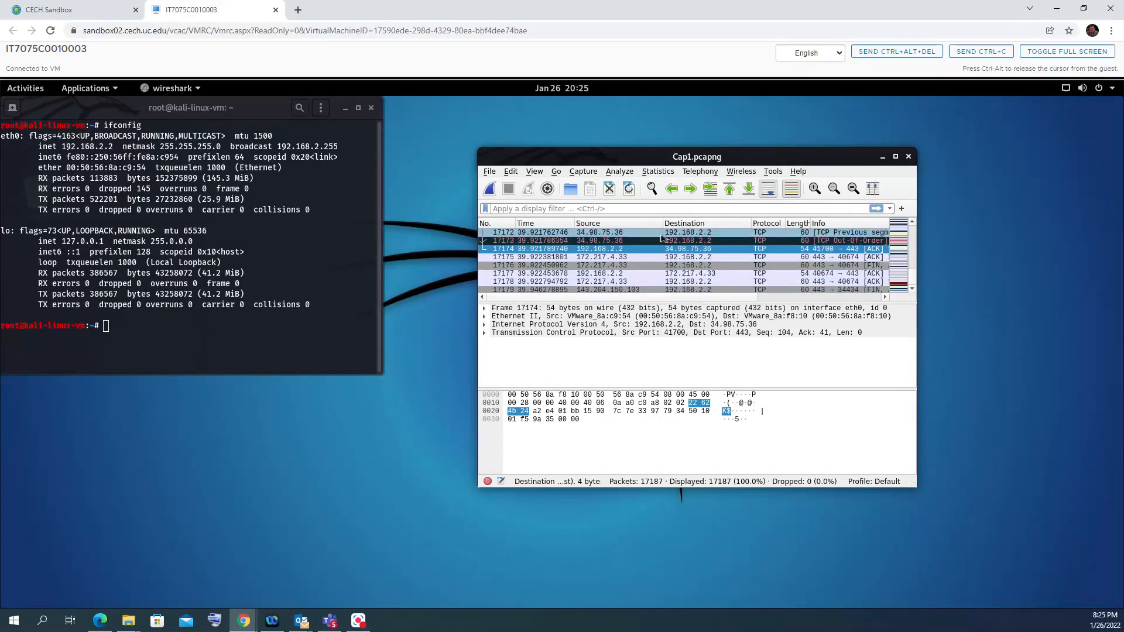
- Select packet 17181 from 34.208.56.67 to 192.168.2.2
click(616, 274)
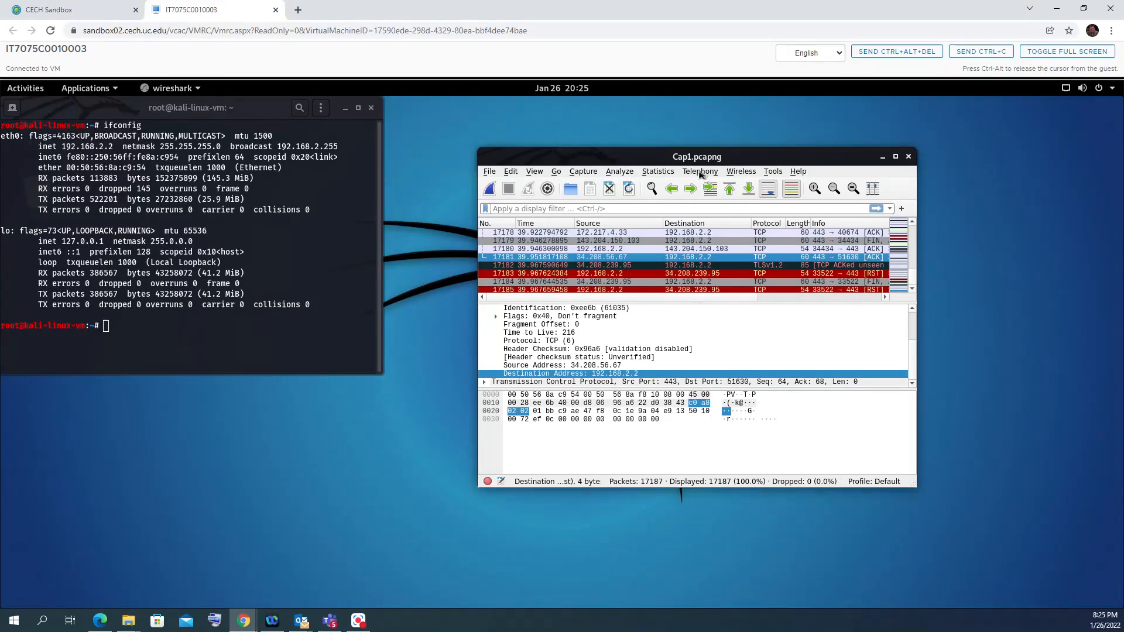
mouse_move(722, 206)
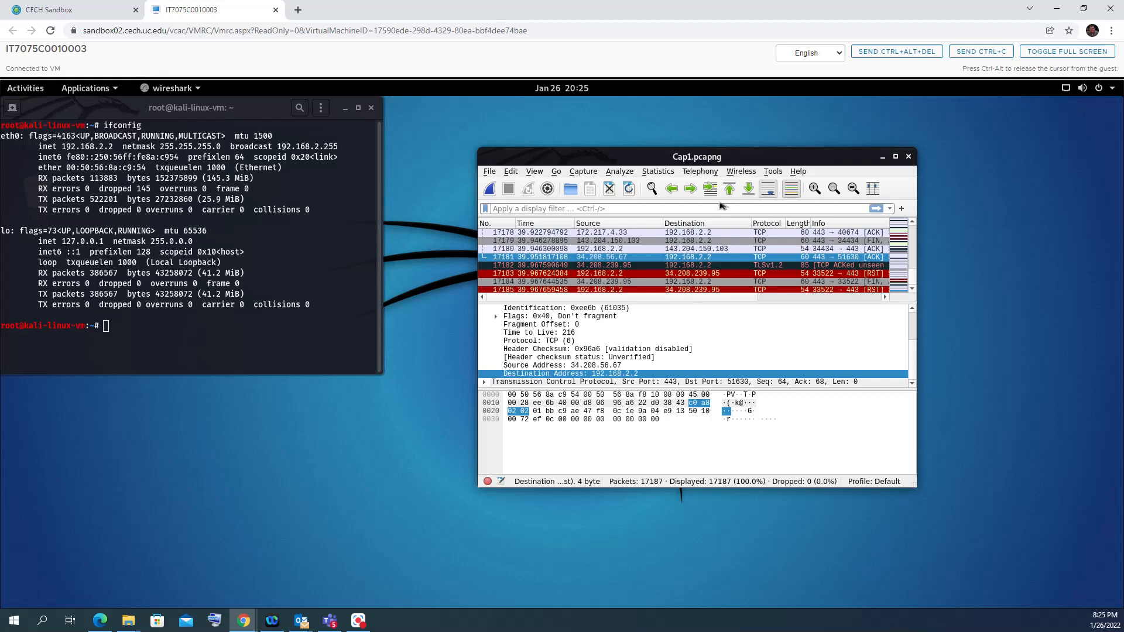
- Open Statistics > Flow Graph, center its window and maximize it
click(657, 171)
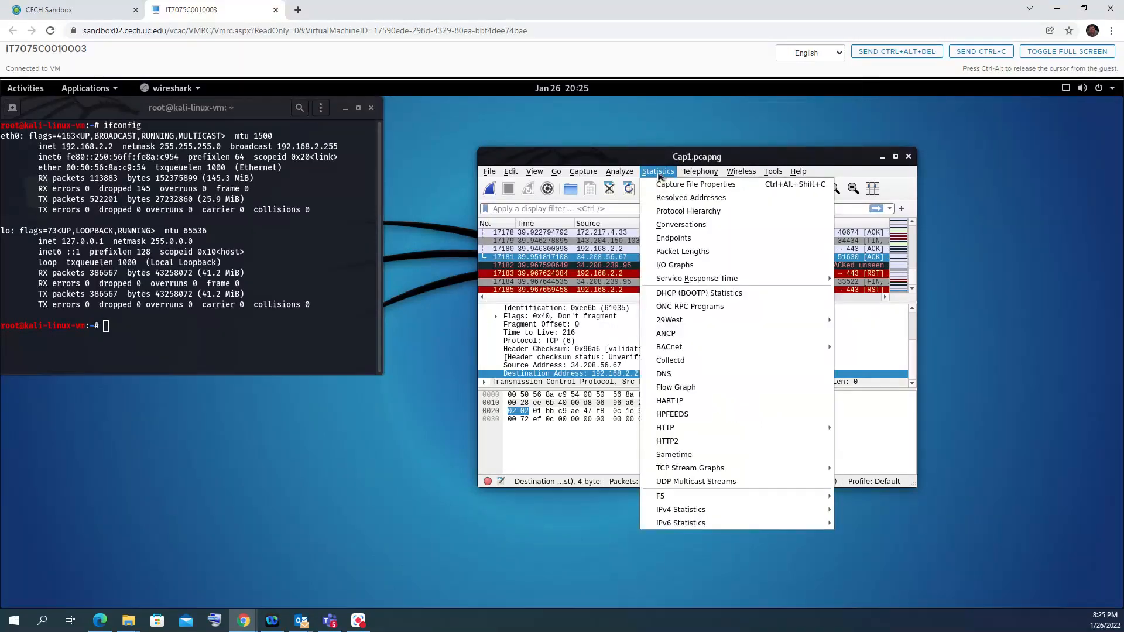
mouse_move(675, 387)
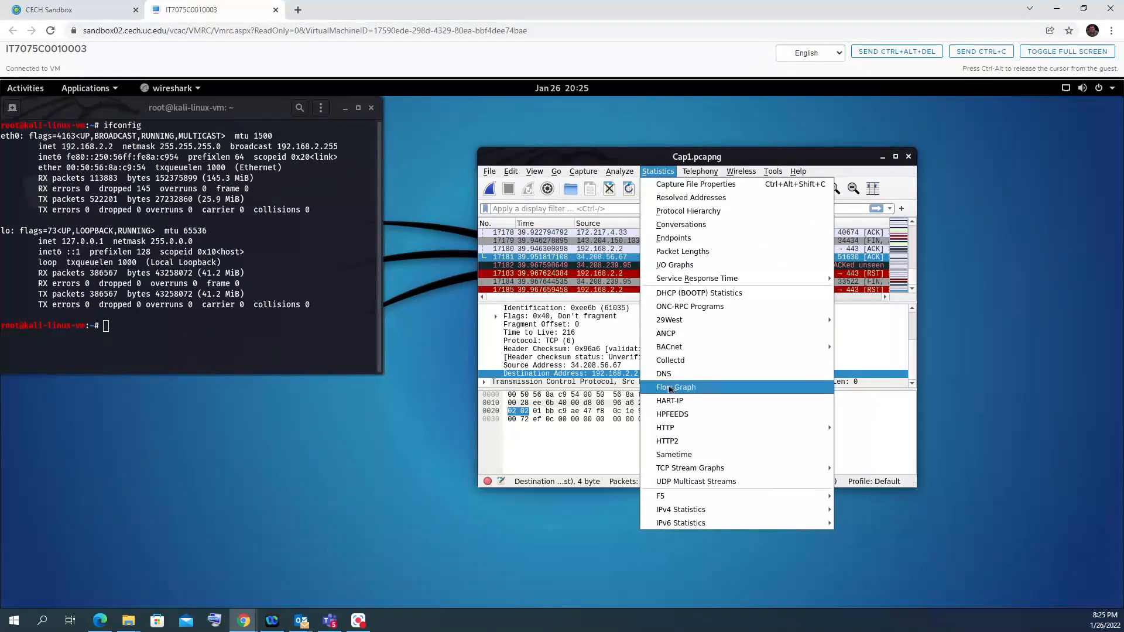
click(675, 388)
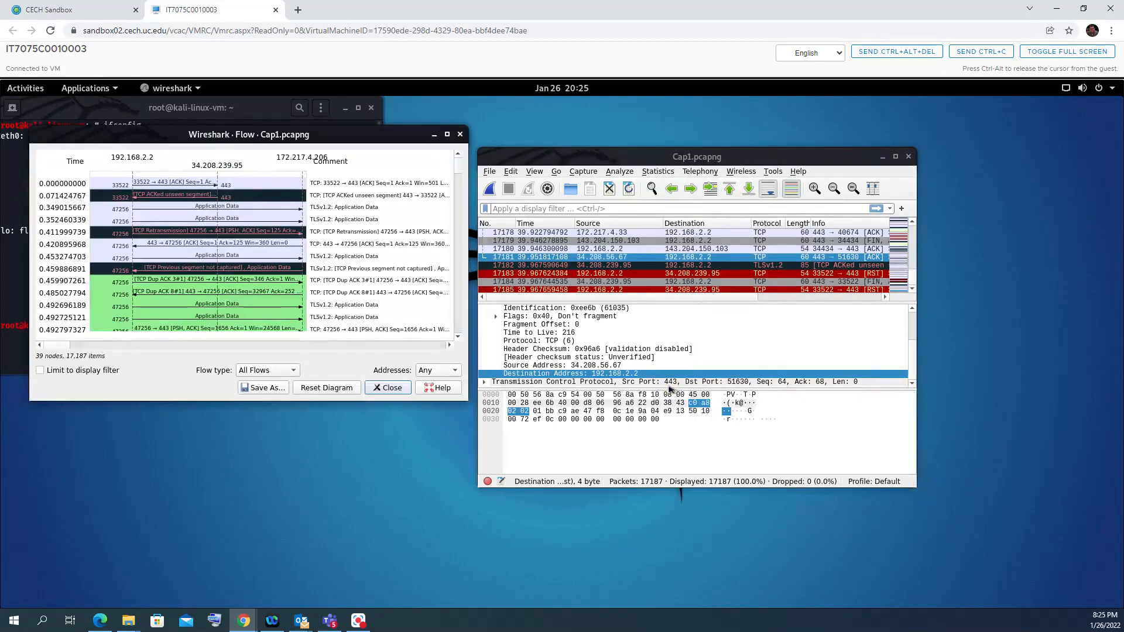
drag(246, 135, 466, 157)
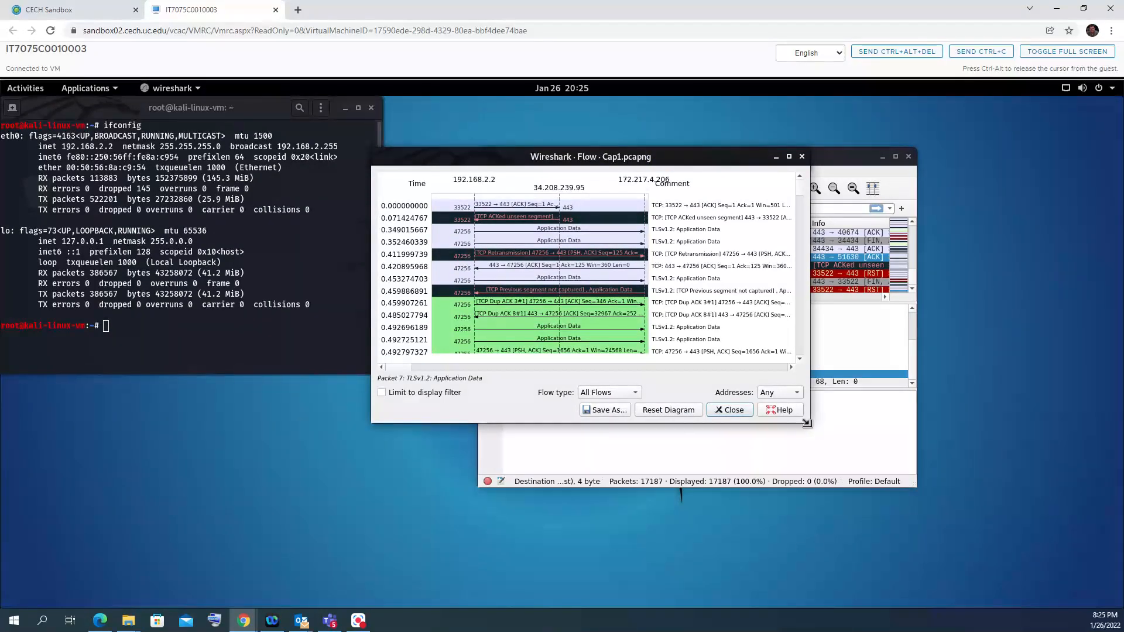
click(788, 157)
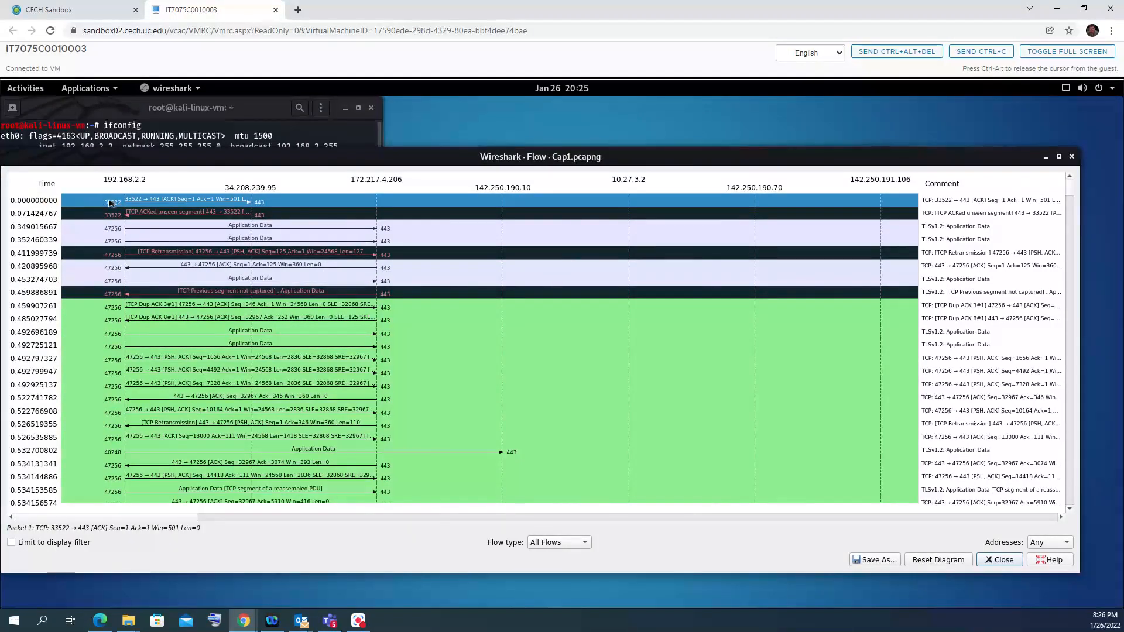
click(251, 231)
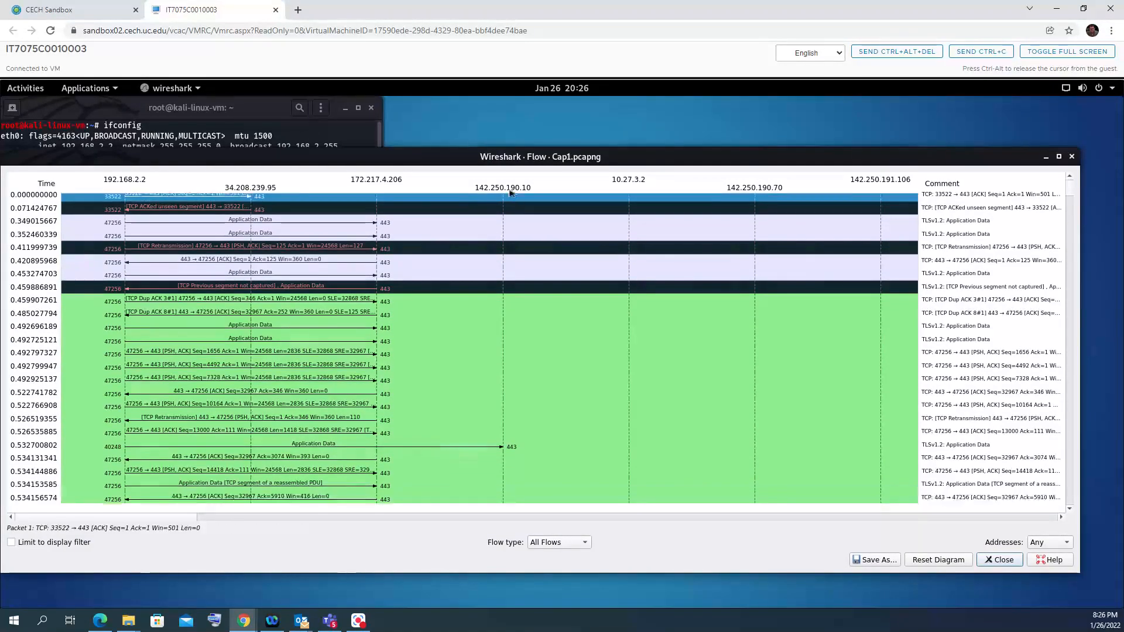
scroll(down, 3)
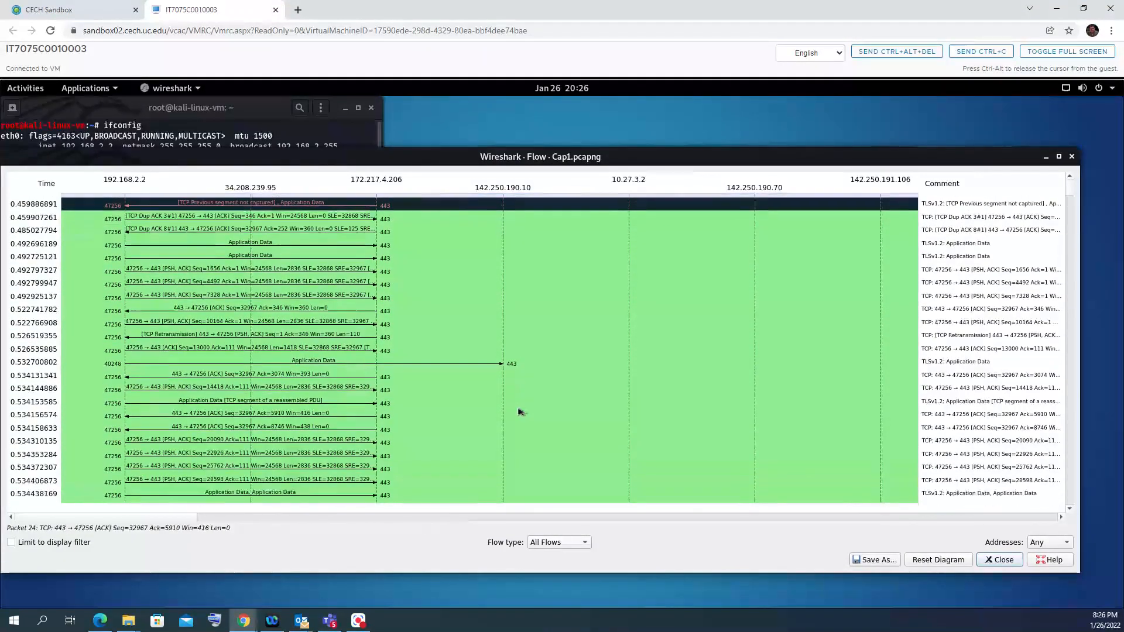
scroll(down, 3)
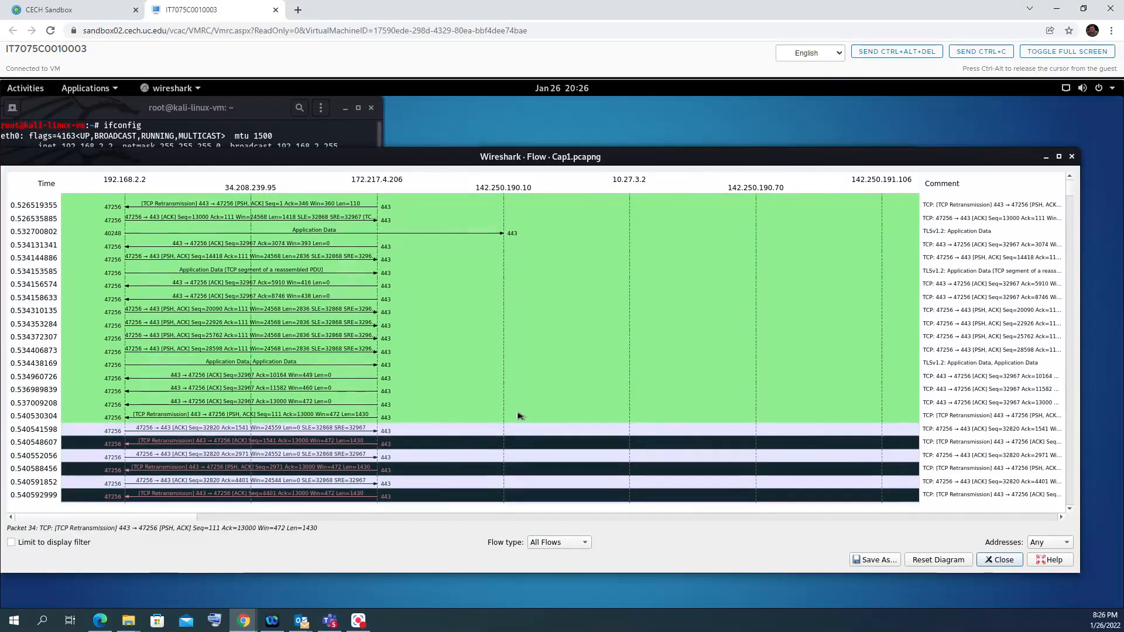
scroll(down, 3)
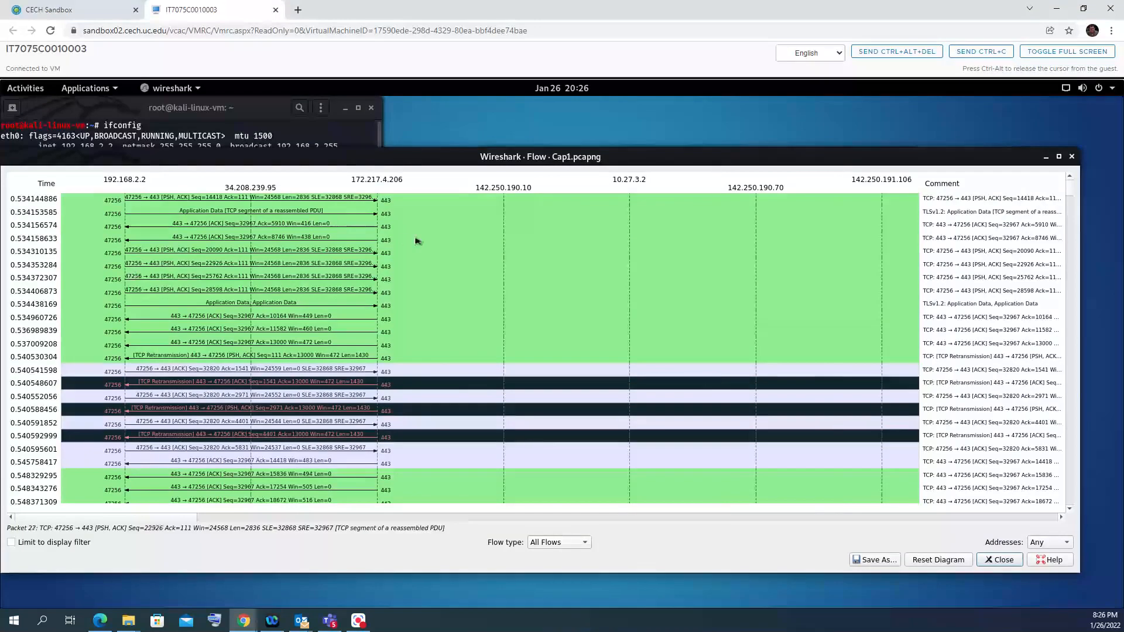
click(251, 198)
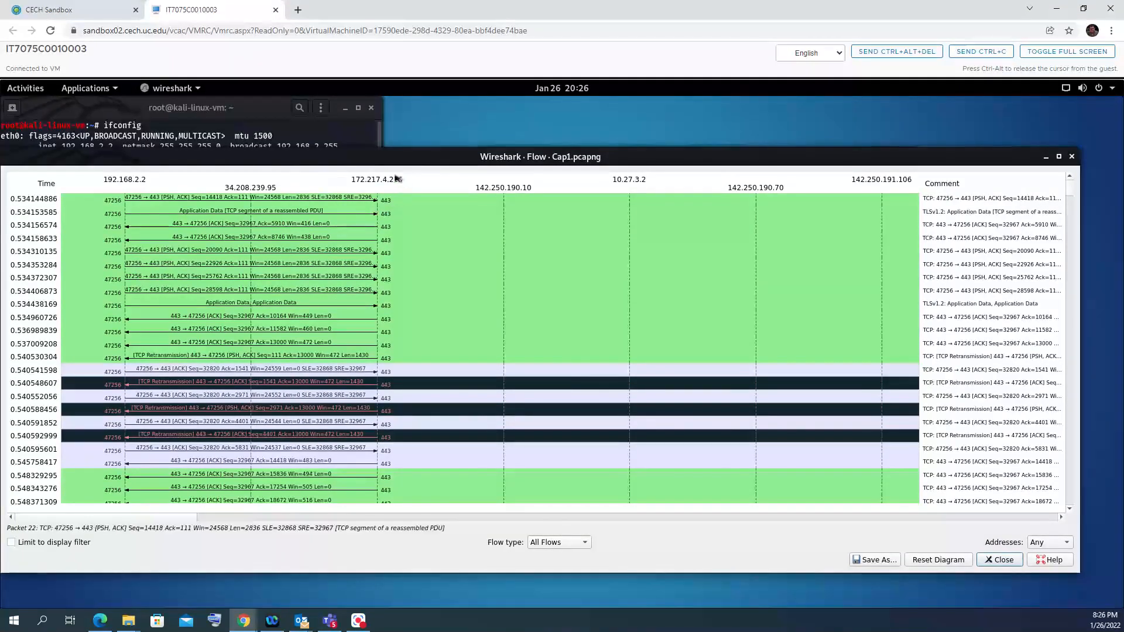
click(251, 317)
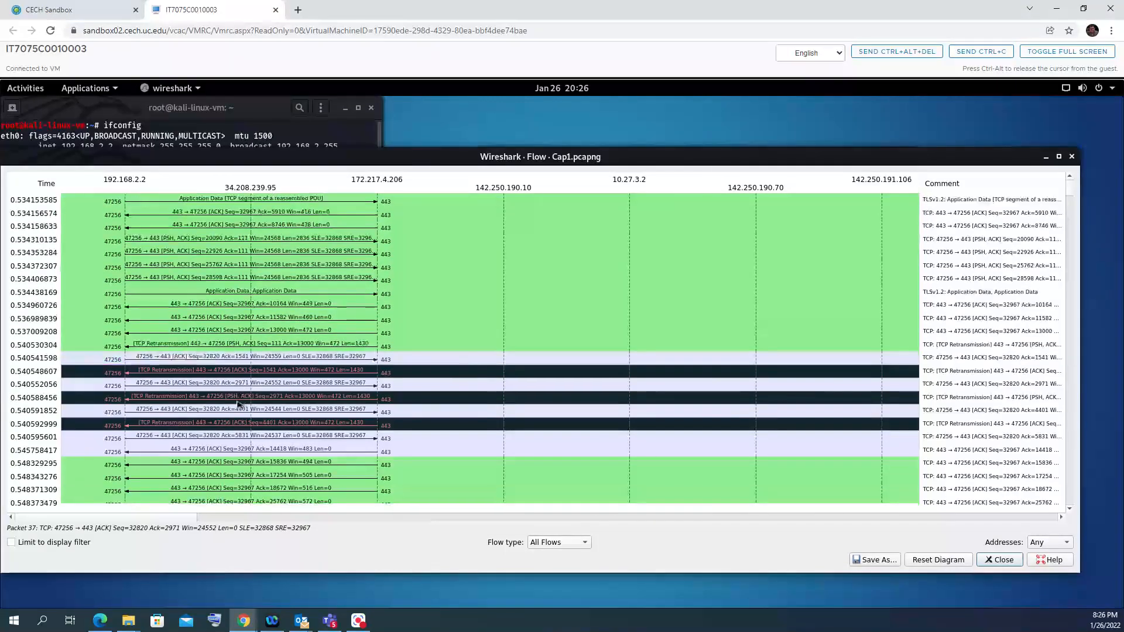
scroll(down, 3)
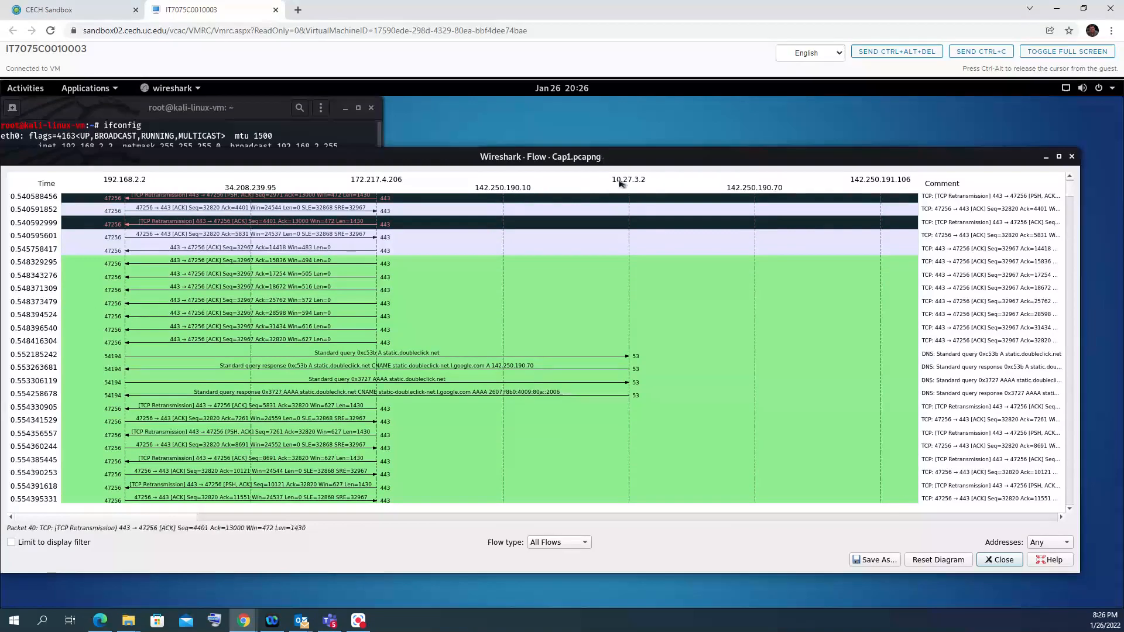
scroll(down, 3)
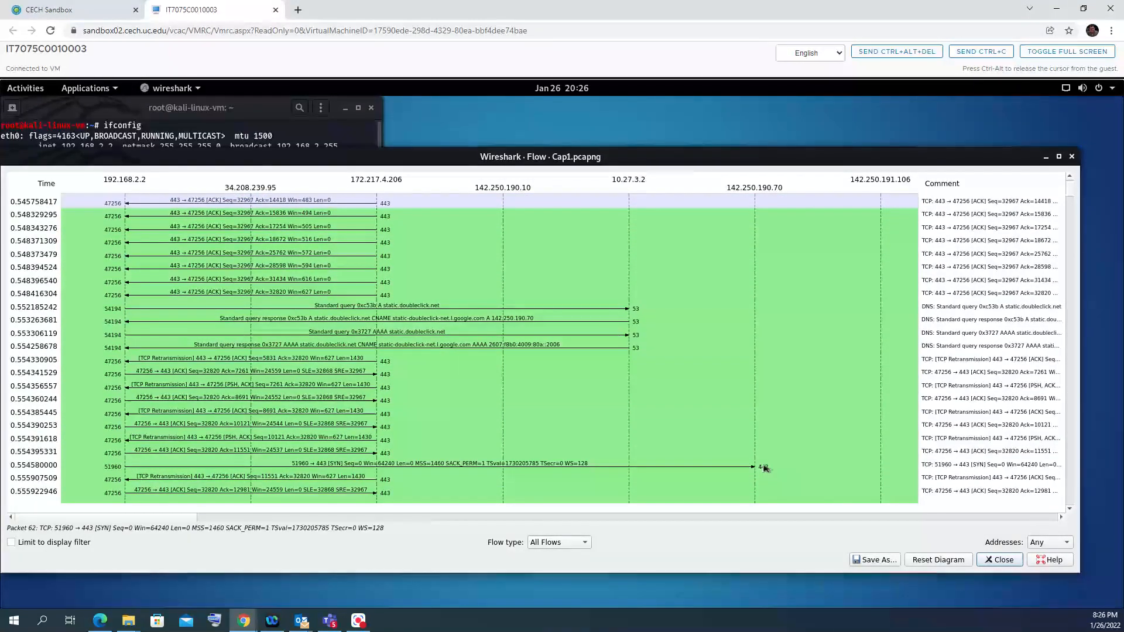
scroll(down, 3)
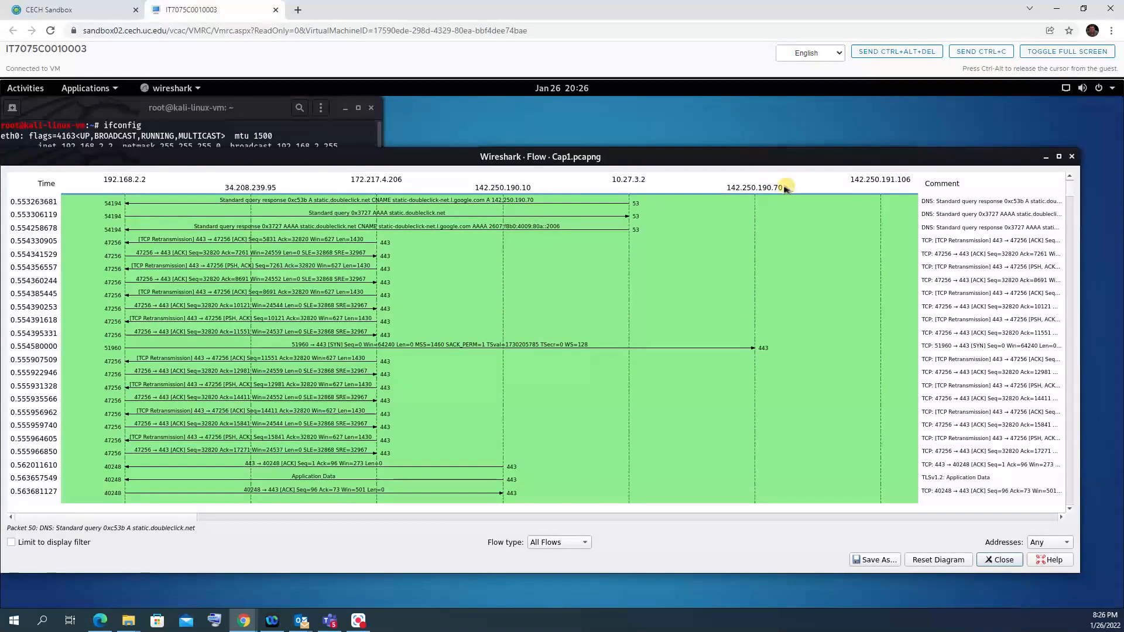
mouse_move(751, 196)
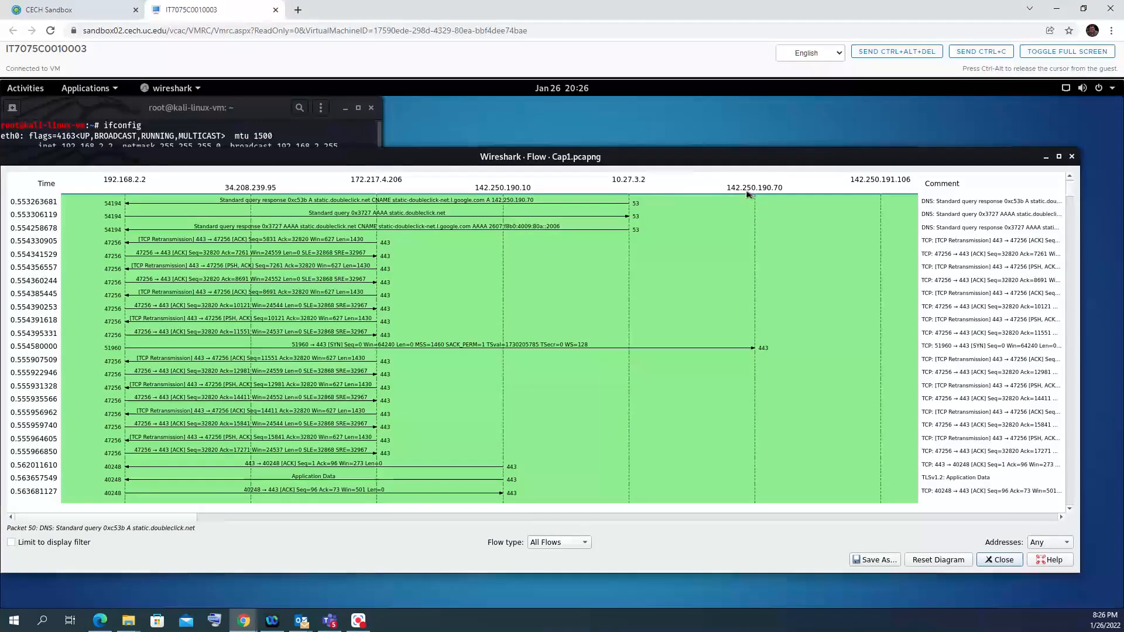
scroll(down, 3)
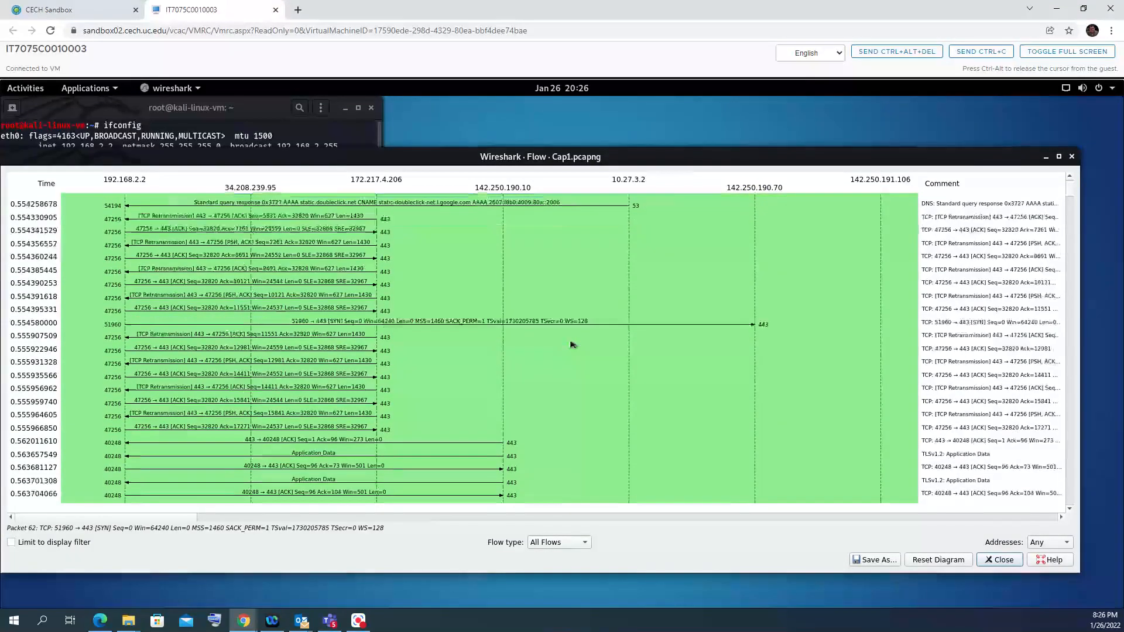
scroll(down, 3)
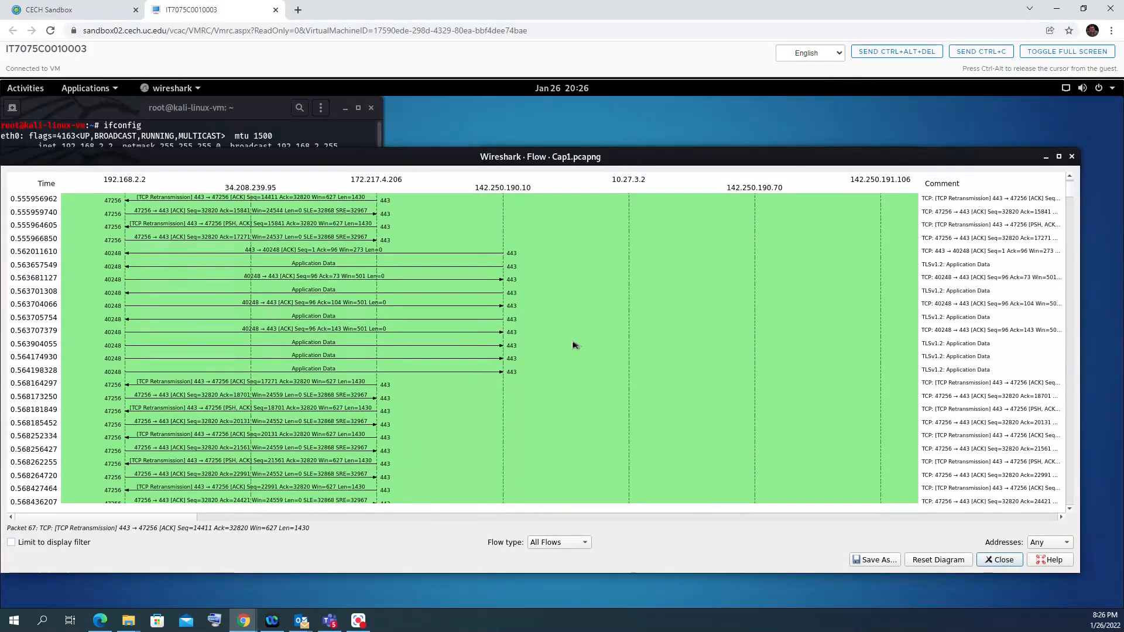
scroll(down, 3)
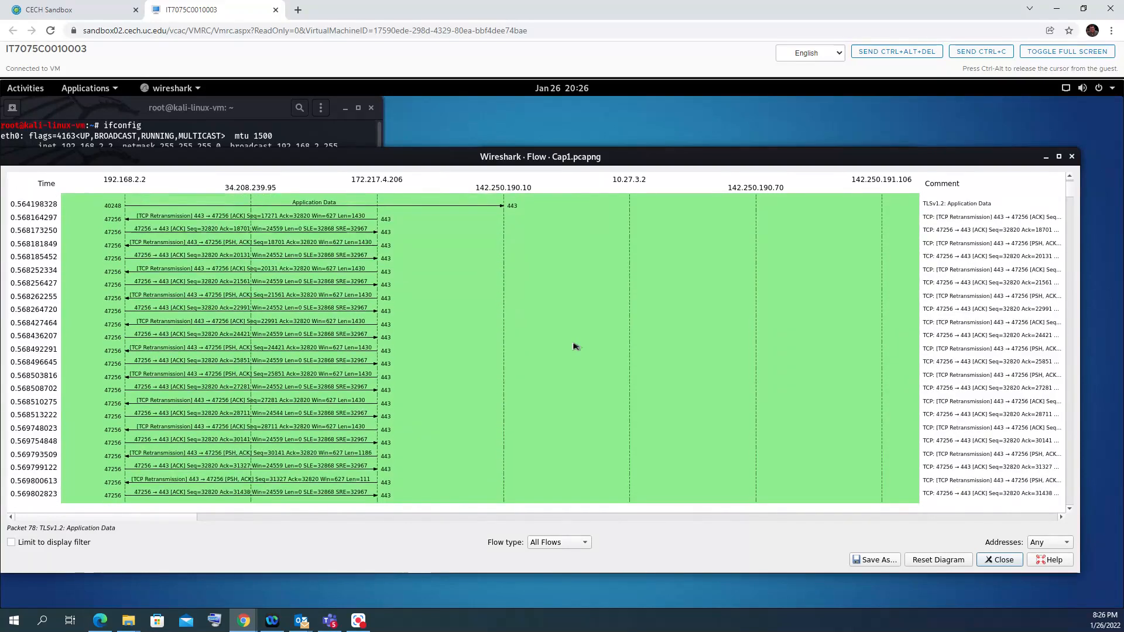
scroll(down, 3)
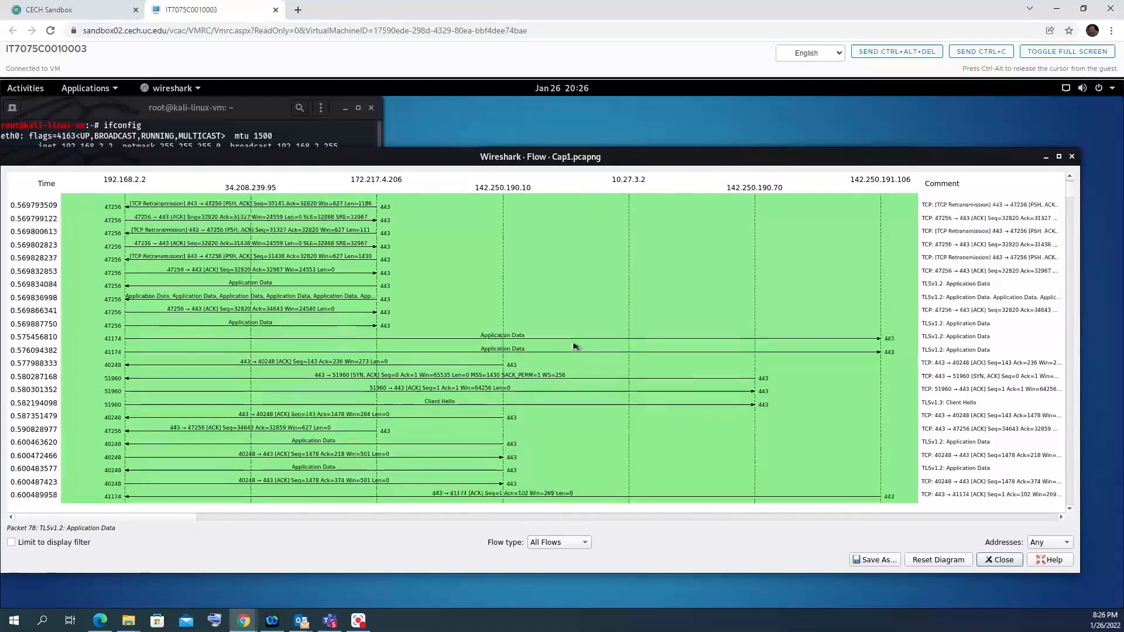
scroll(down, 3)
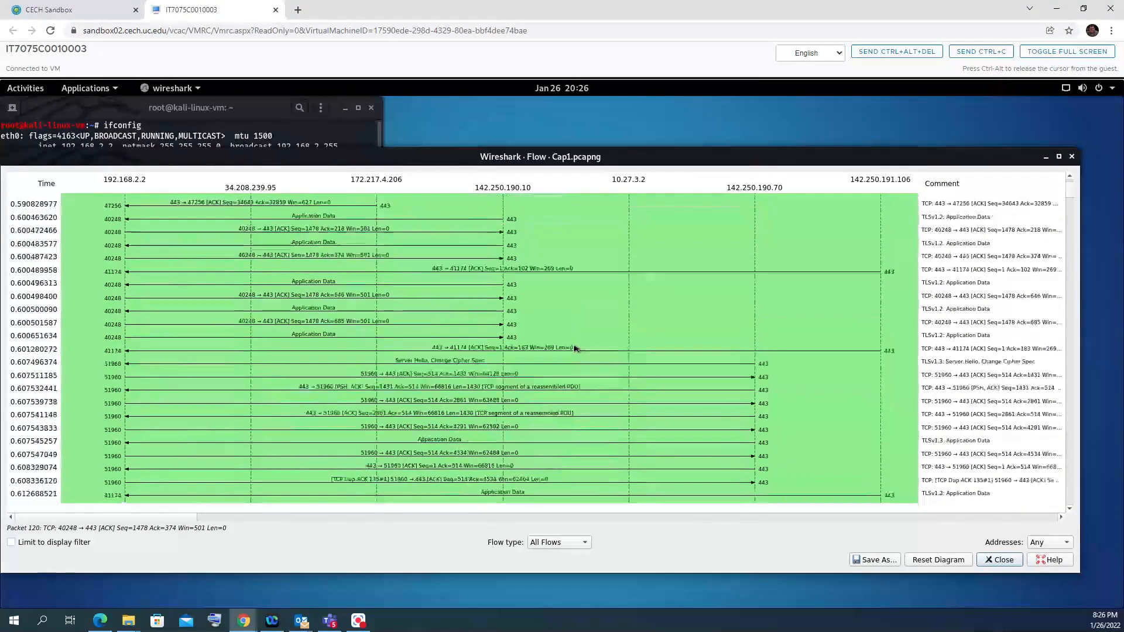
scroll(down, 3)
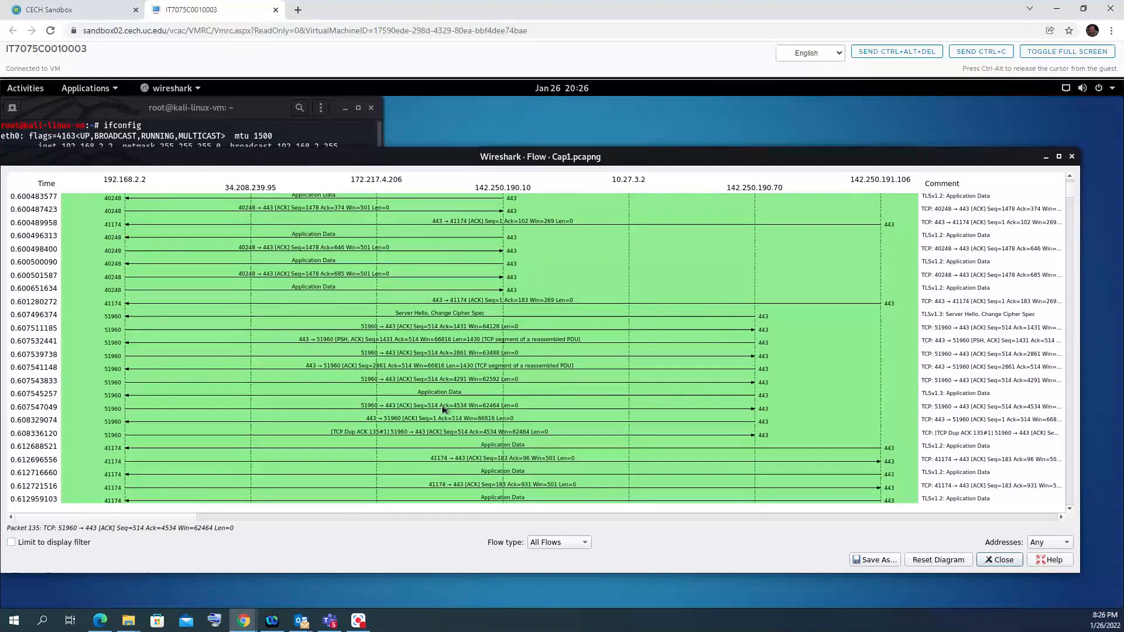
click(407, 431)
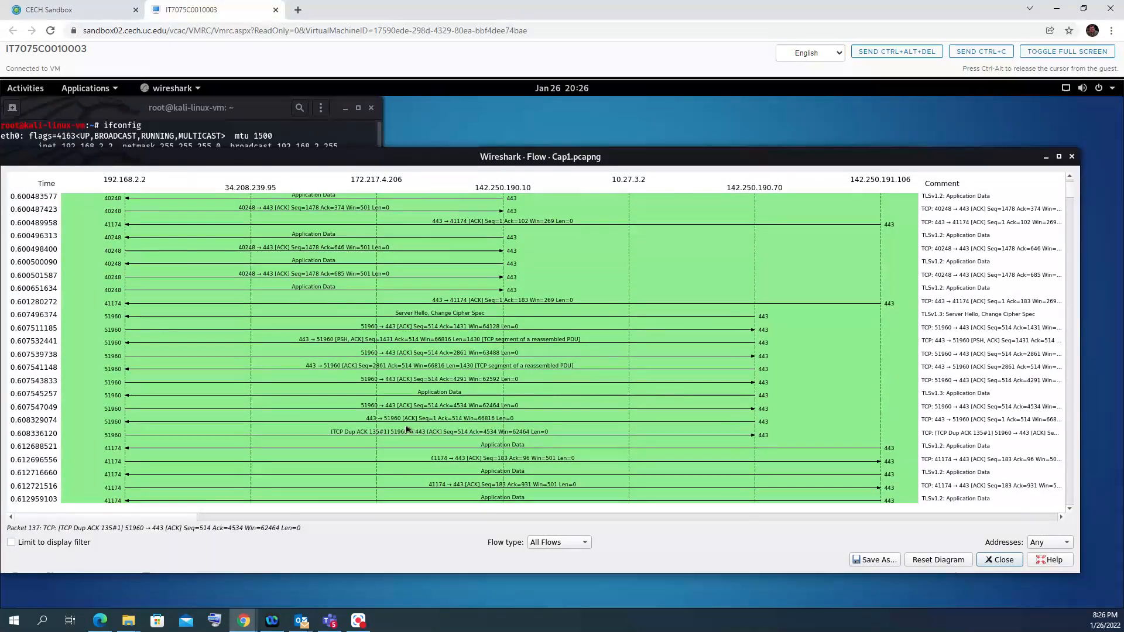
click(469, 458)
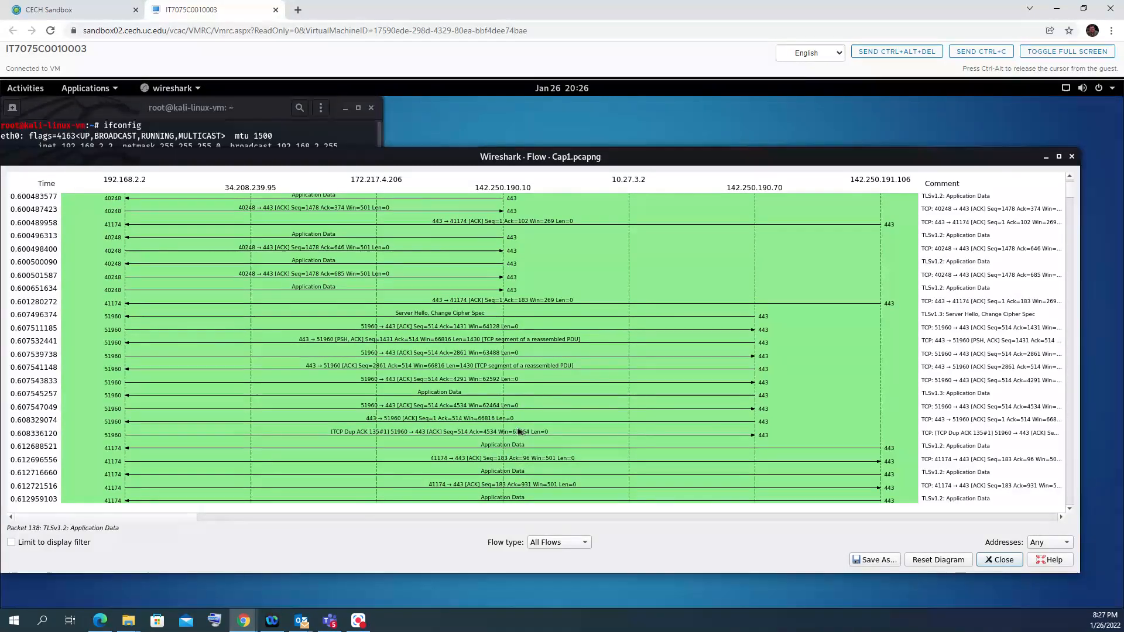
scroll(down, 3)
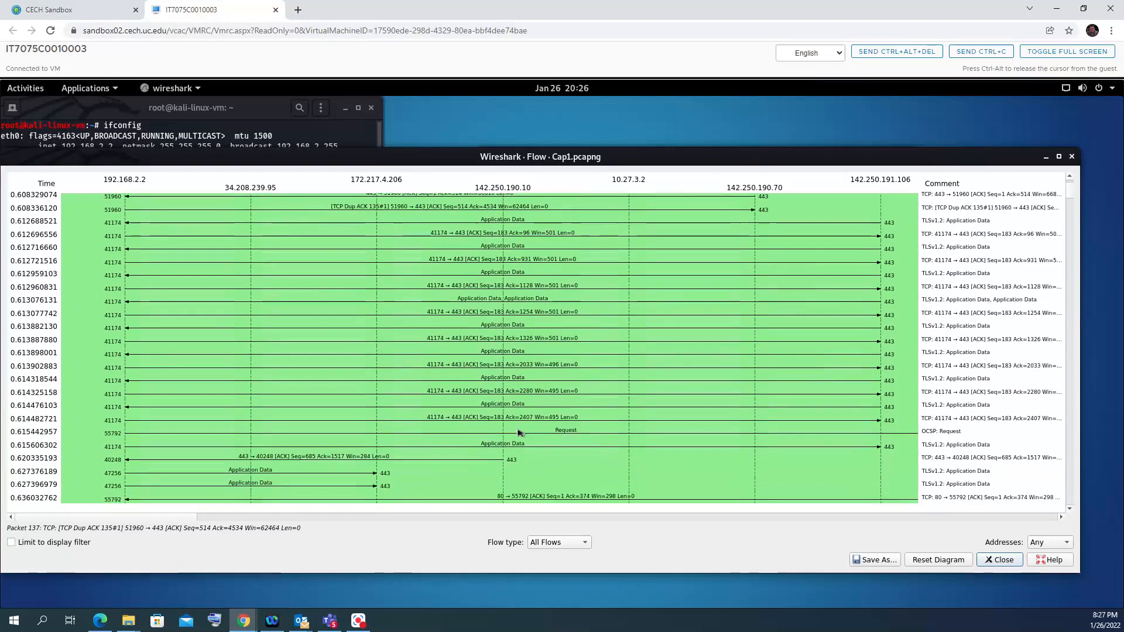
scroll(down, 3)
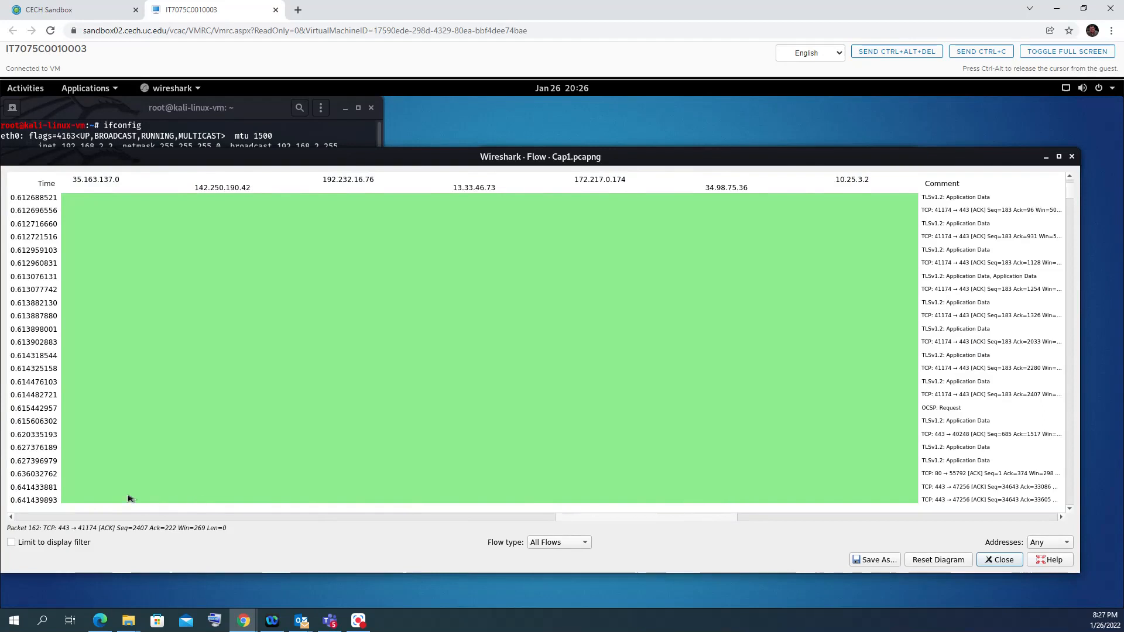
- Scroll the flow graph down to the final ARP packets and sideways
scroll(down, 3)
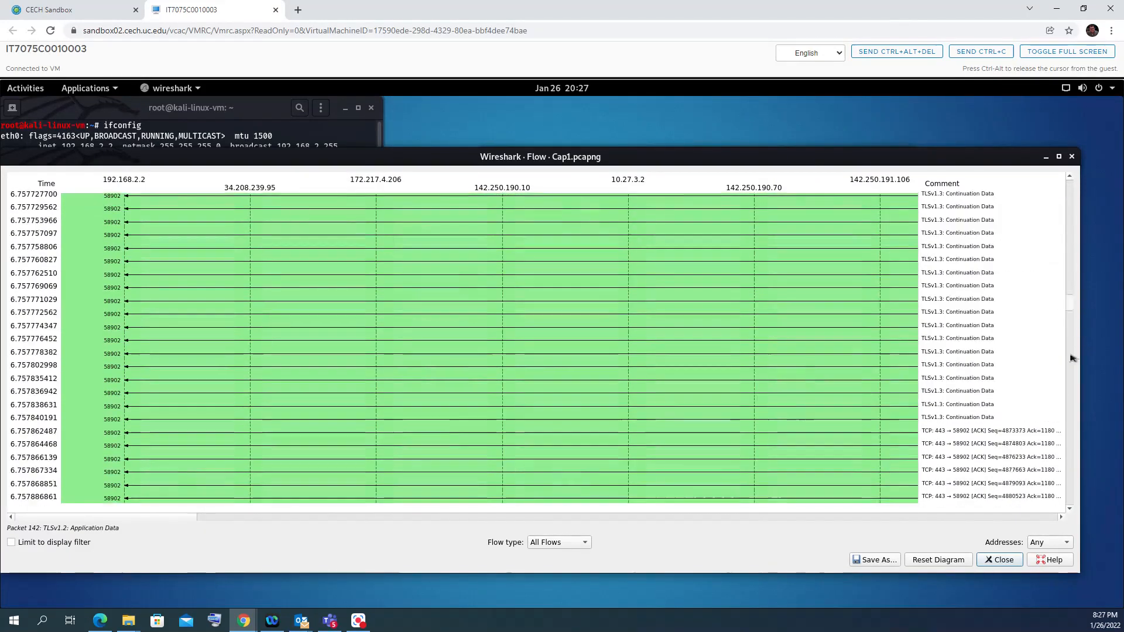
scroll(down, 3)
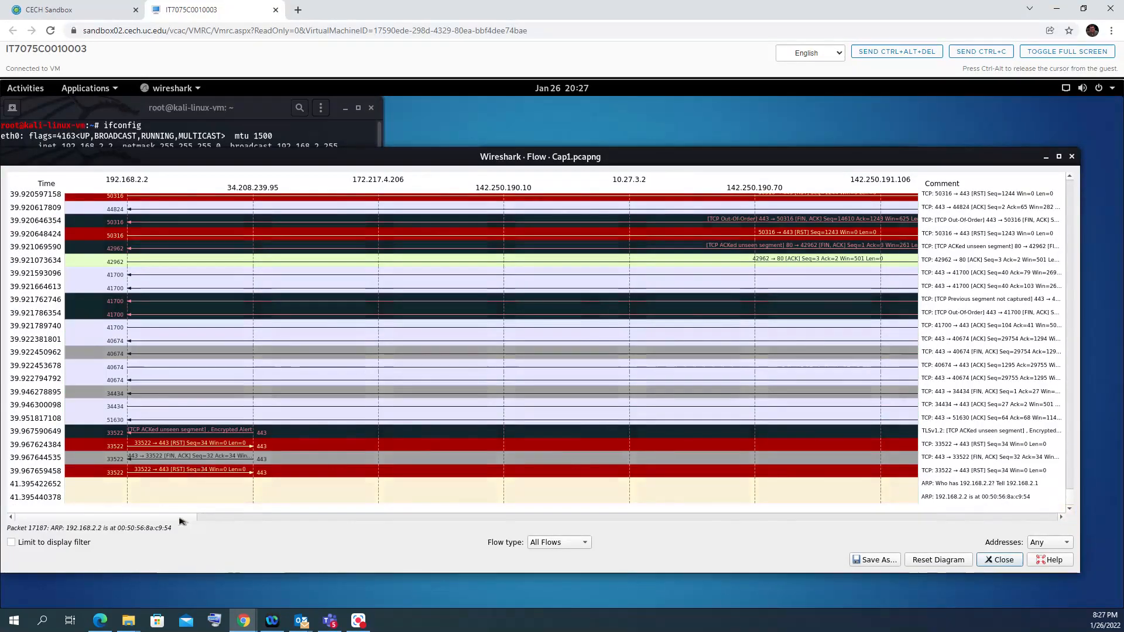
scroll(right, 3)
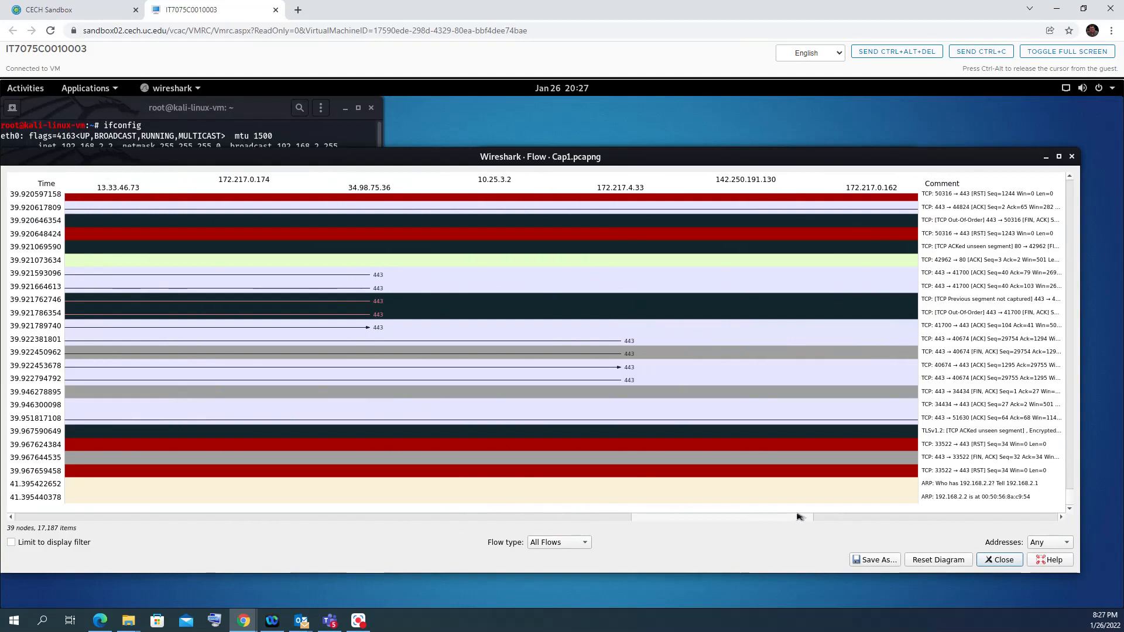
mouse_move(831, 515)
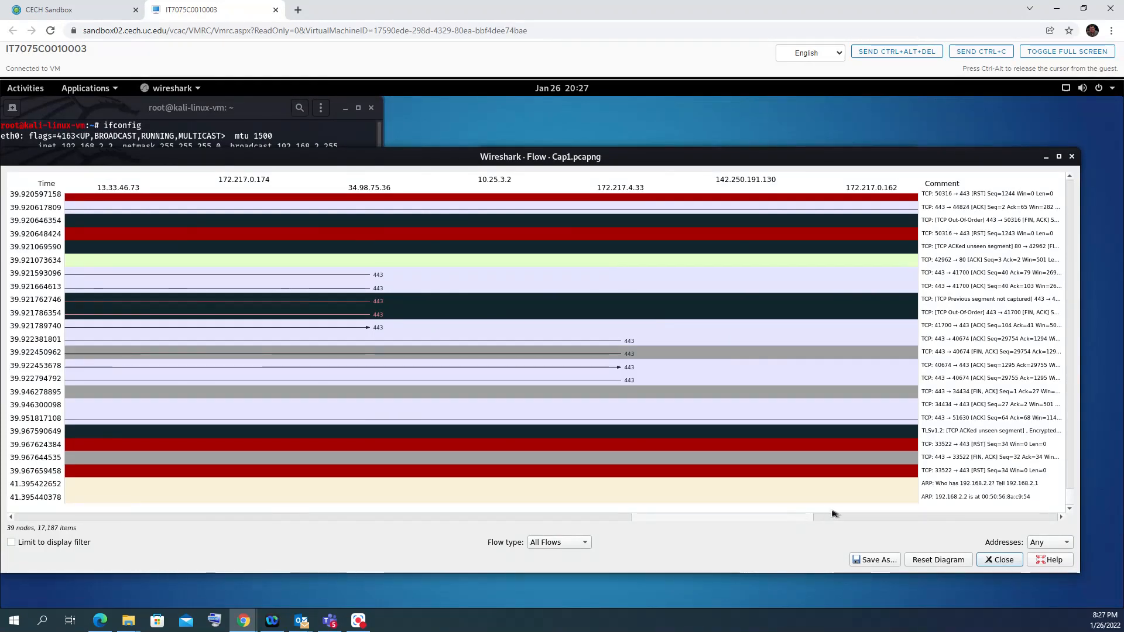
scroll(right, 3)
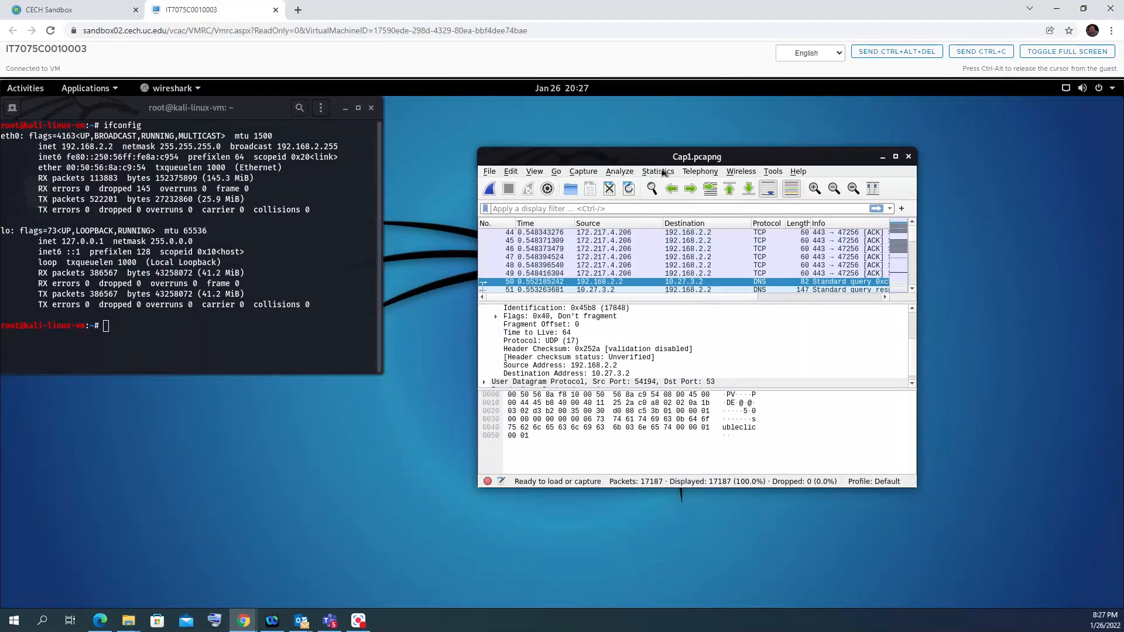
- Reopen Statistics > Flow Graph and scroll through its opening packets
click(656, 171)
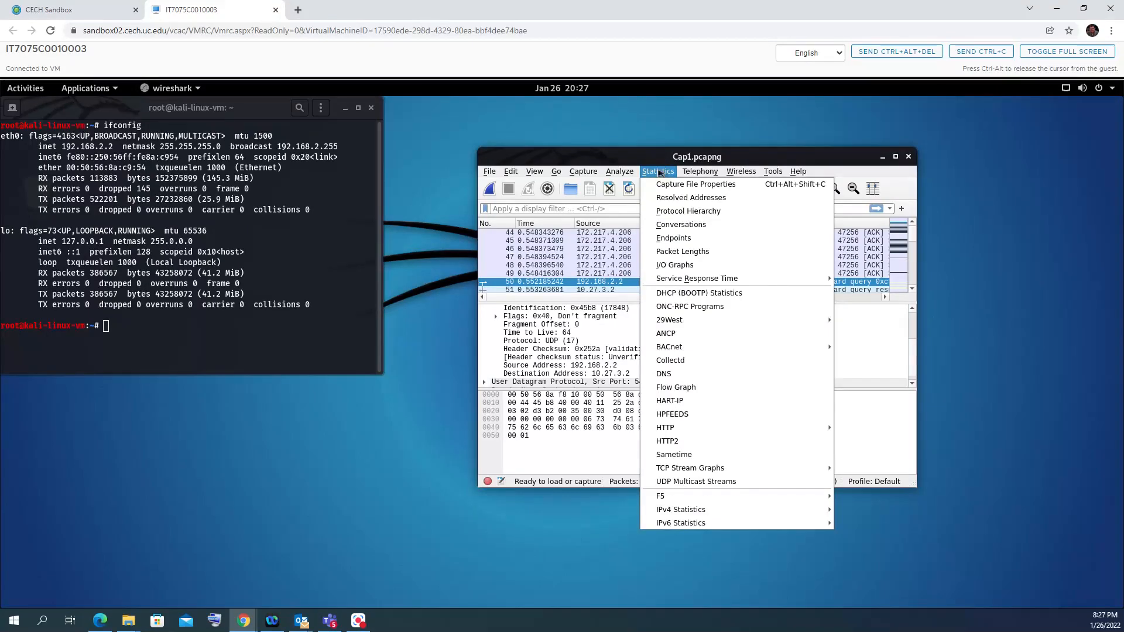
click(675, 387)
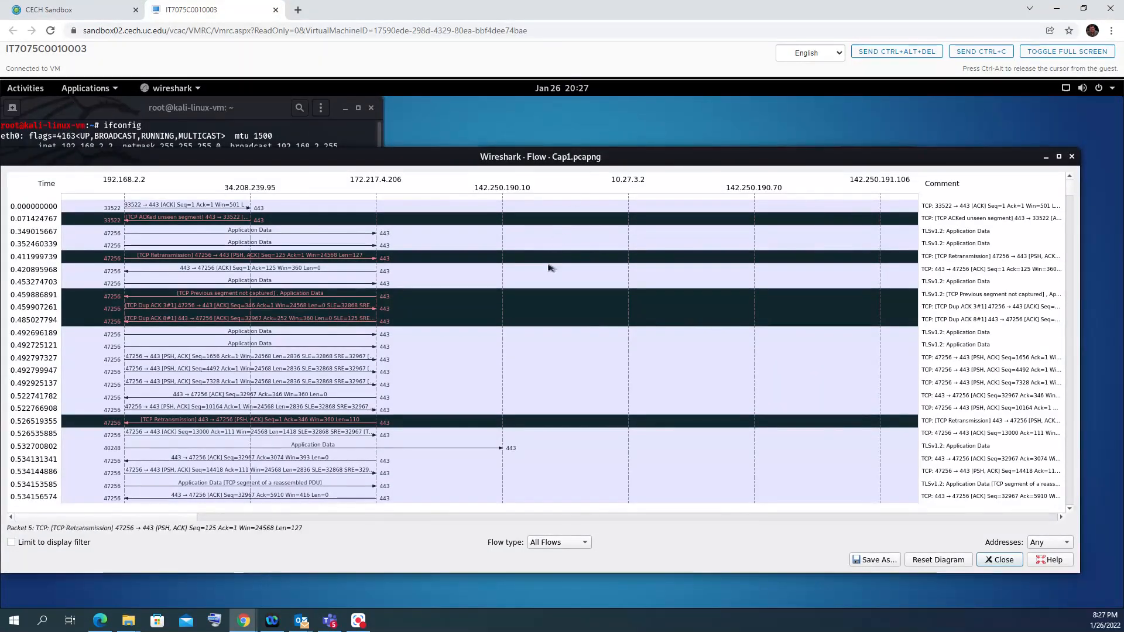
scroll(down, 3)
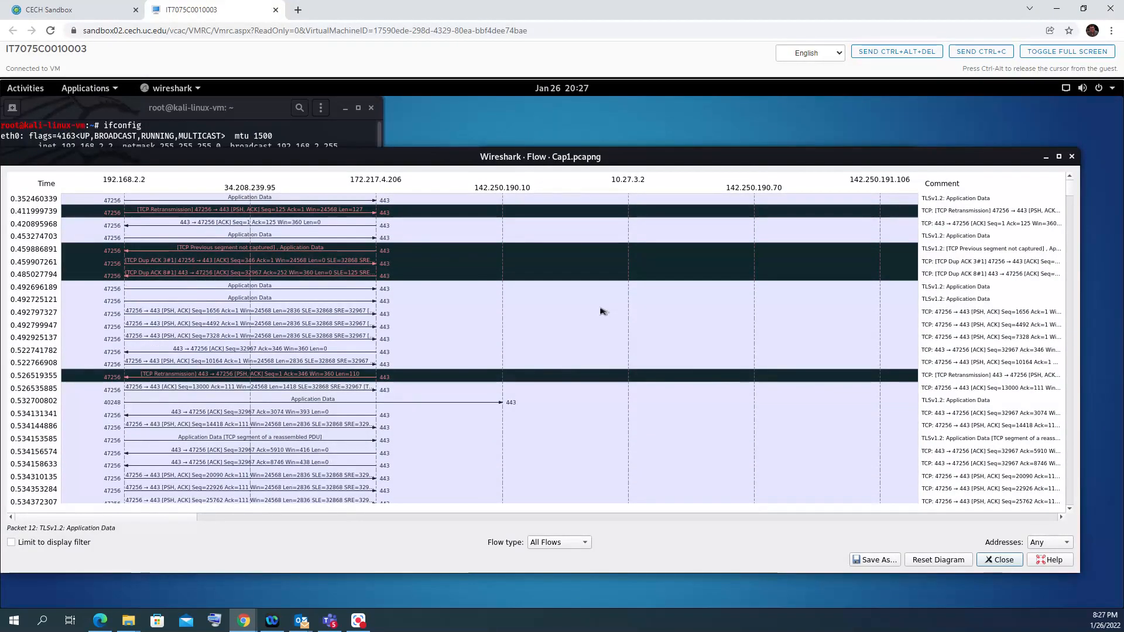